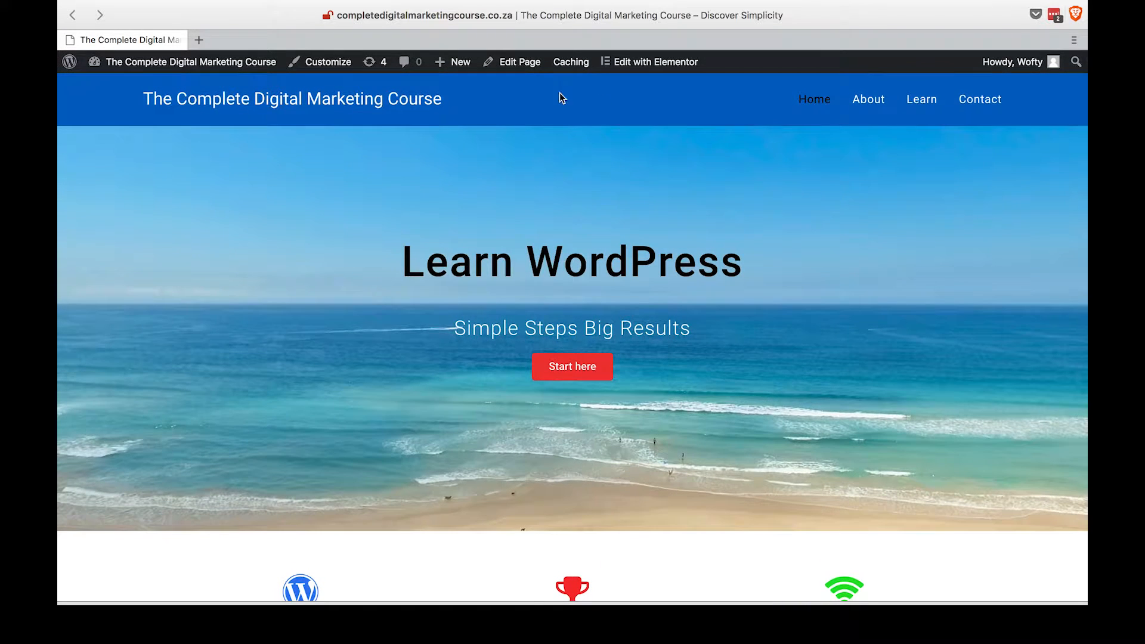
Scroll through the homepage, then launch Edit with Elementor from the admin bar
scroll("down", 3)
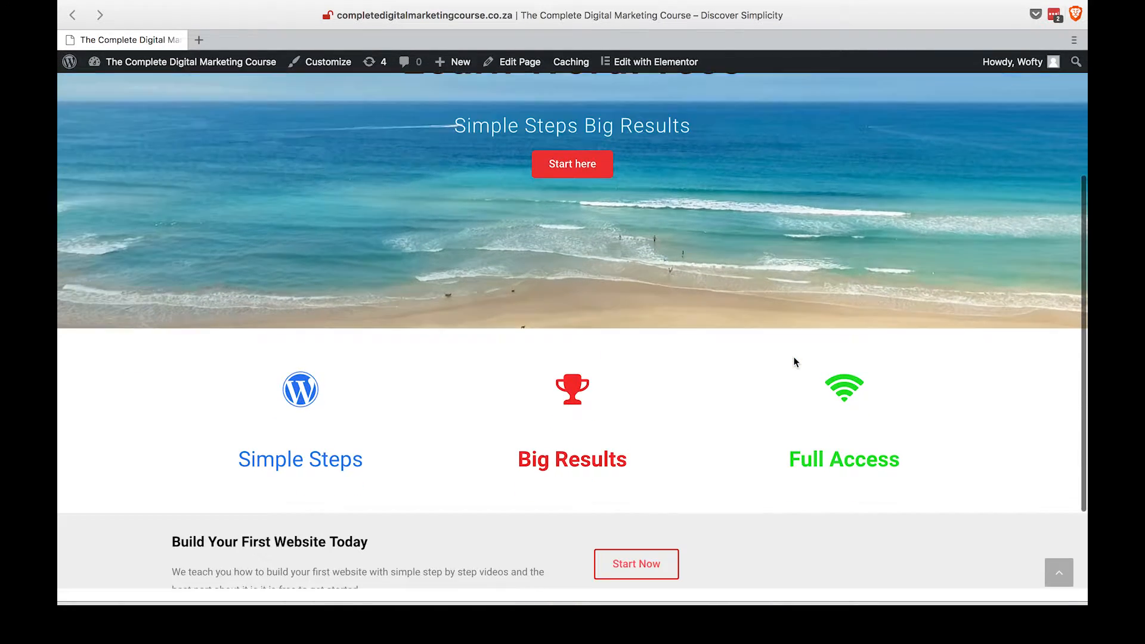
scroll("down", 3)
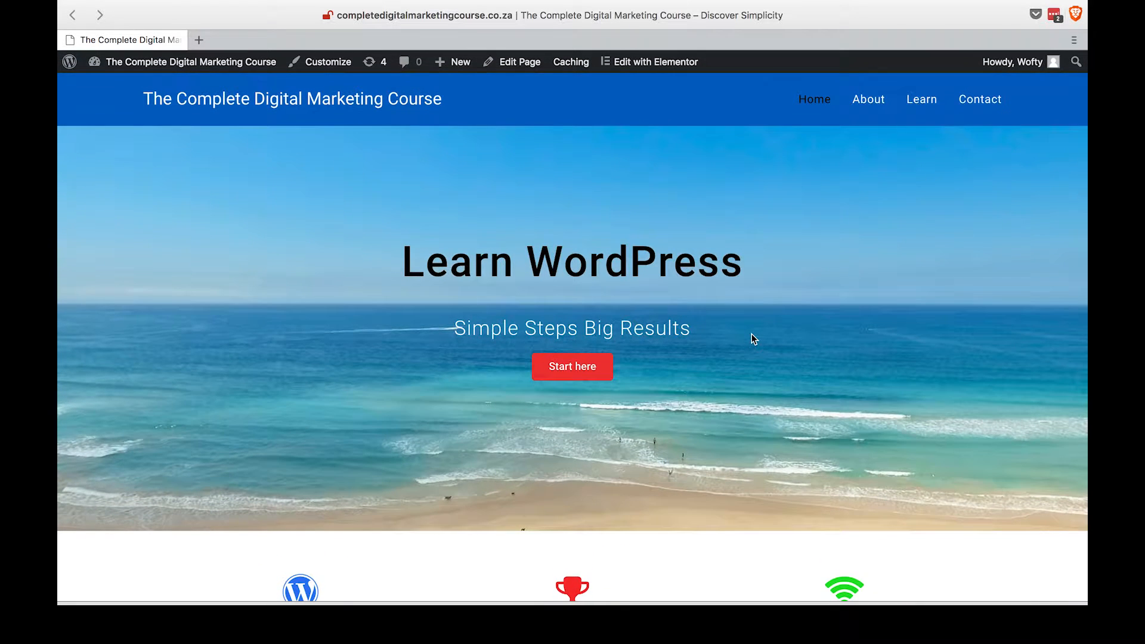
mouse_move(737, 320)
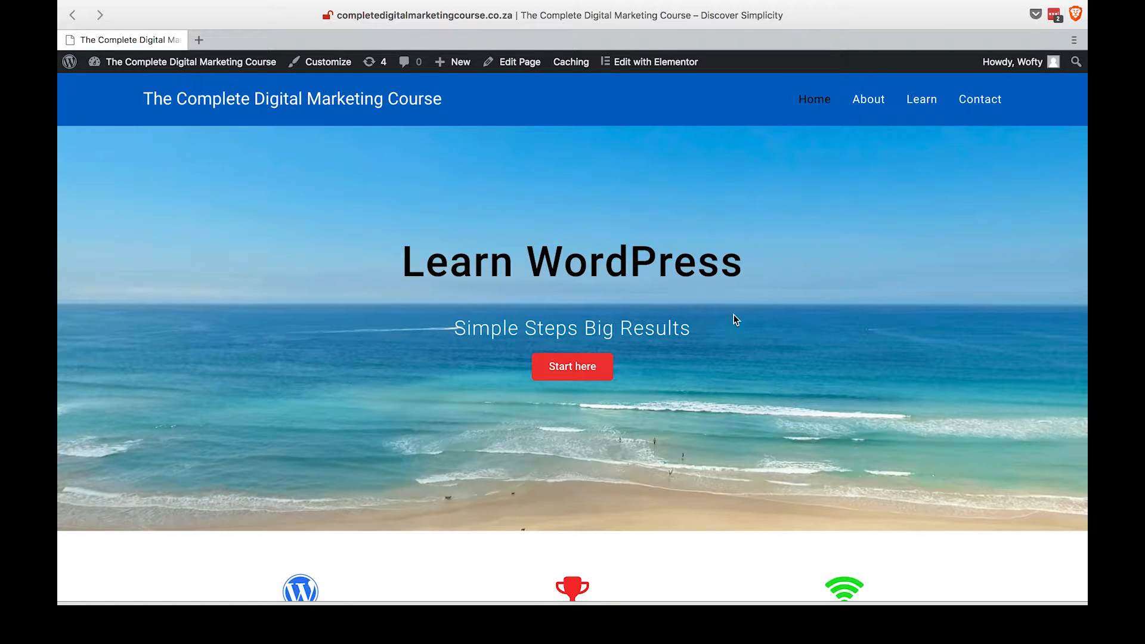
mouse_move(733, 315)
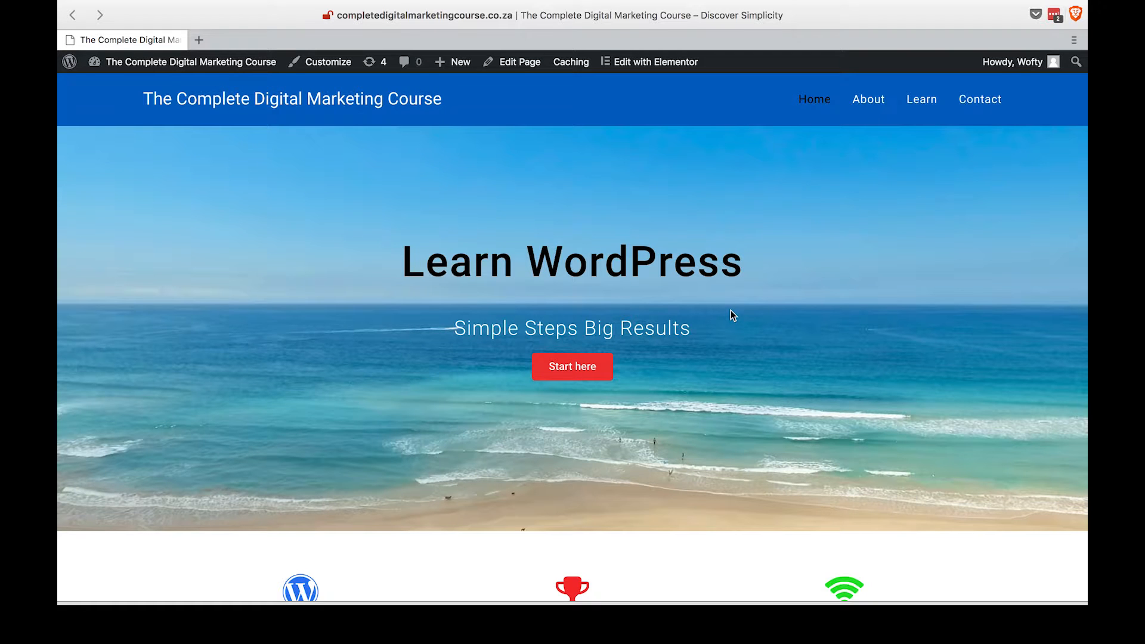
mouse_move(548, 224)
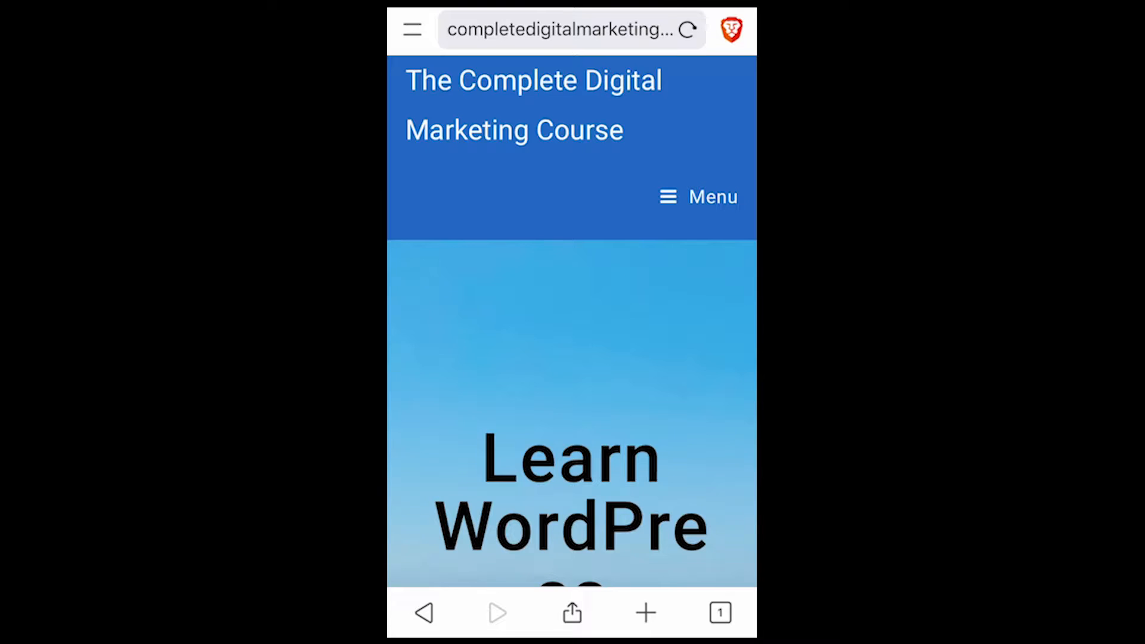
scroll("down", 3)
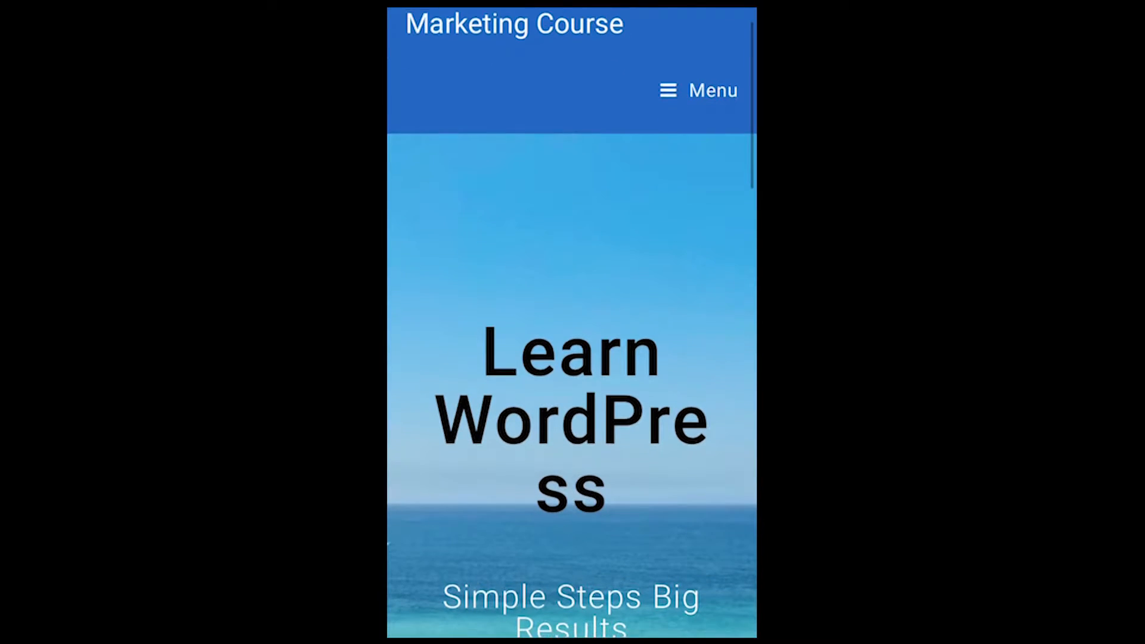
scroll("down", 3)
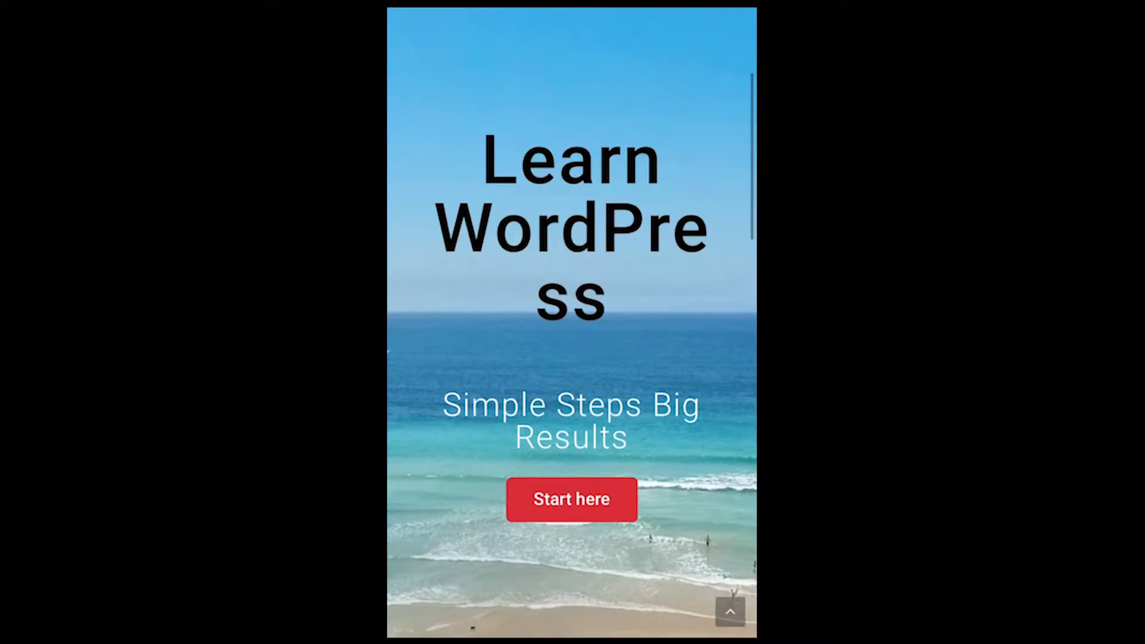
scroll("down", 3)
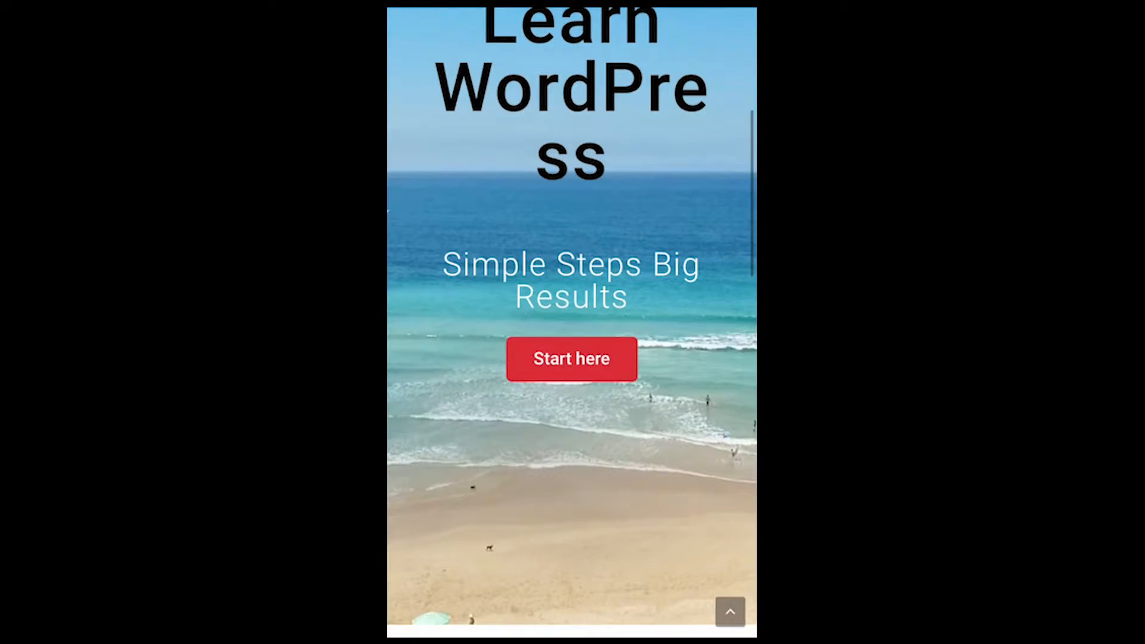
scroll("down", 3)
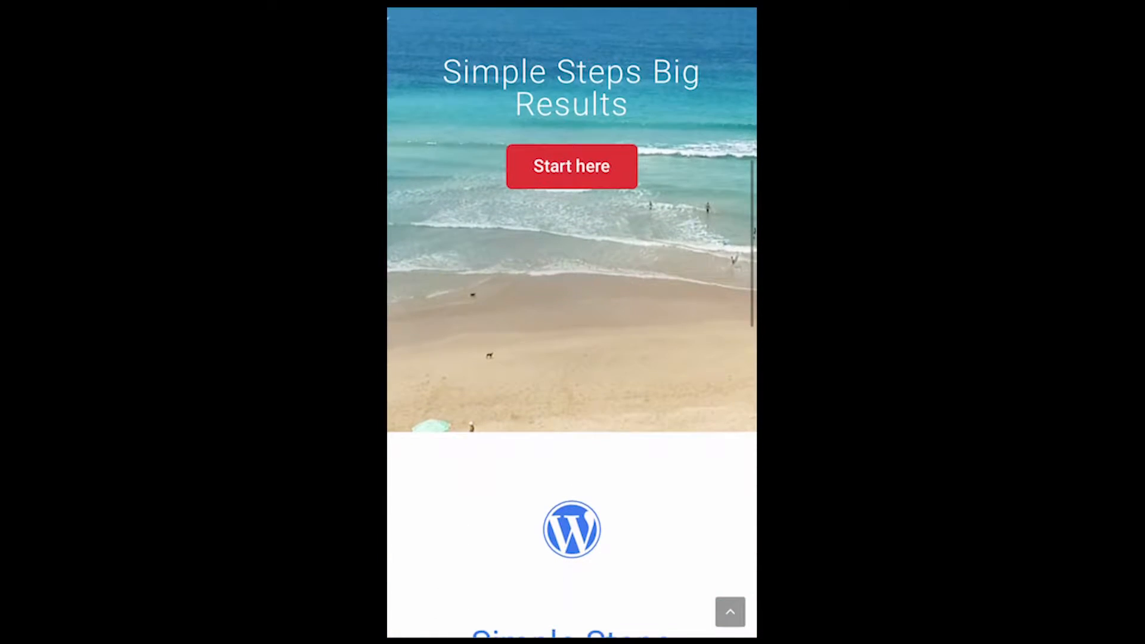
scroll("down", 3)
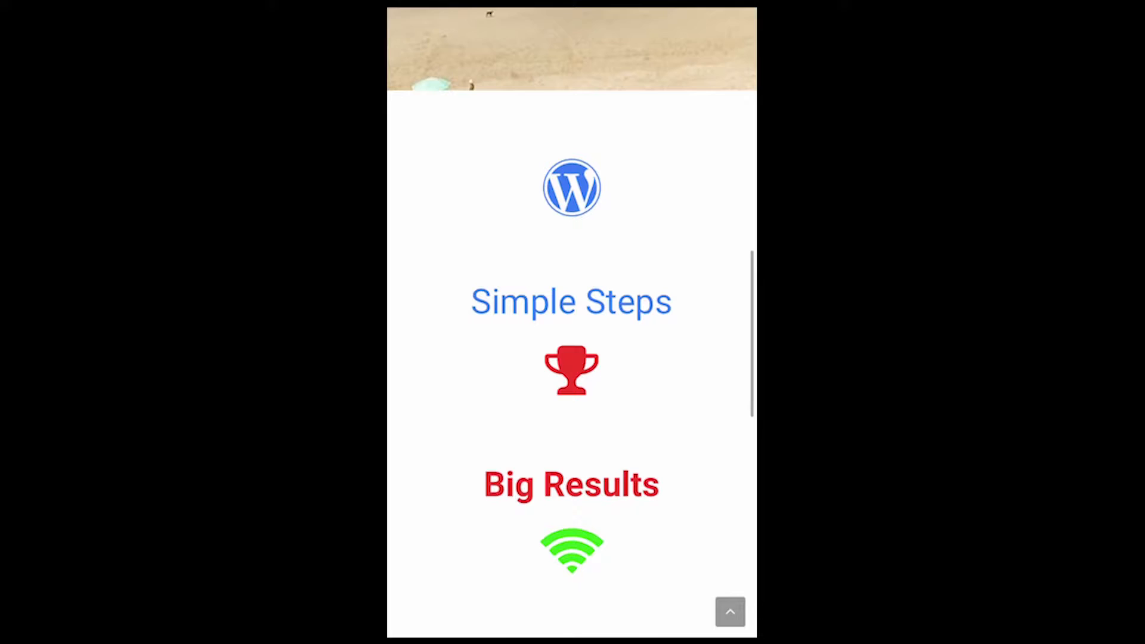
scroll("down", 3)
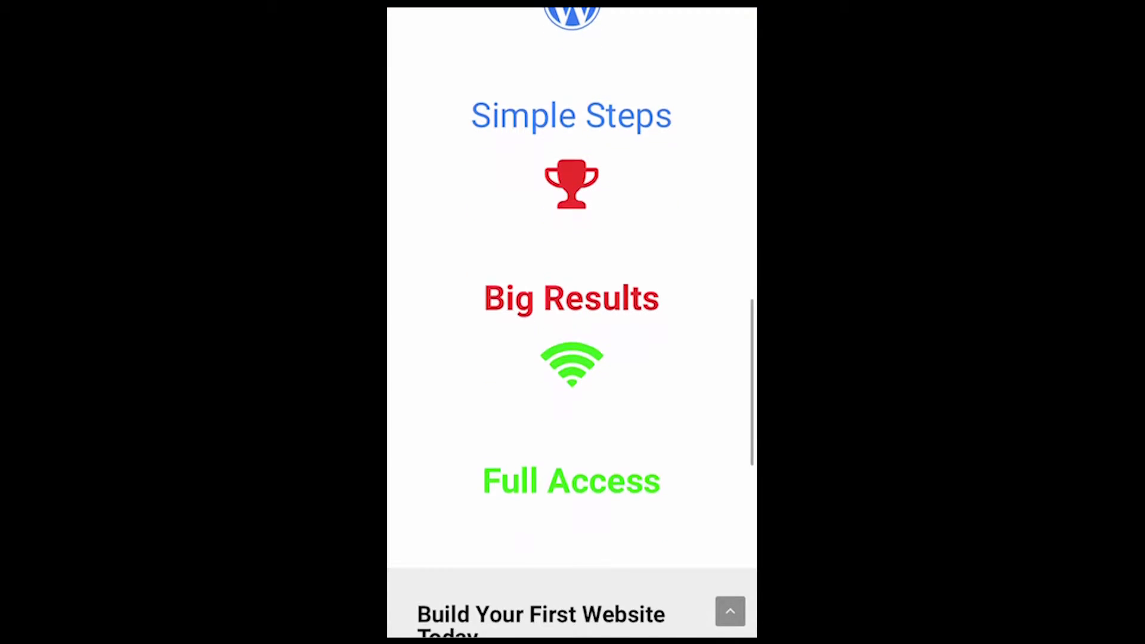
scroll("down", 3)
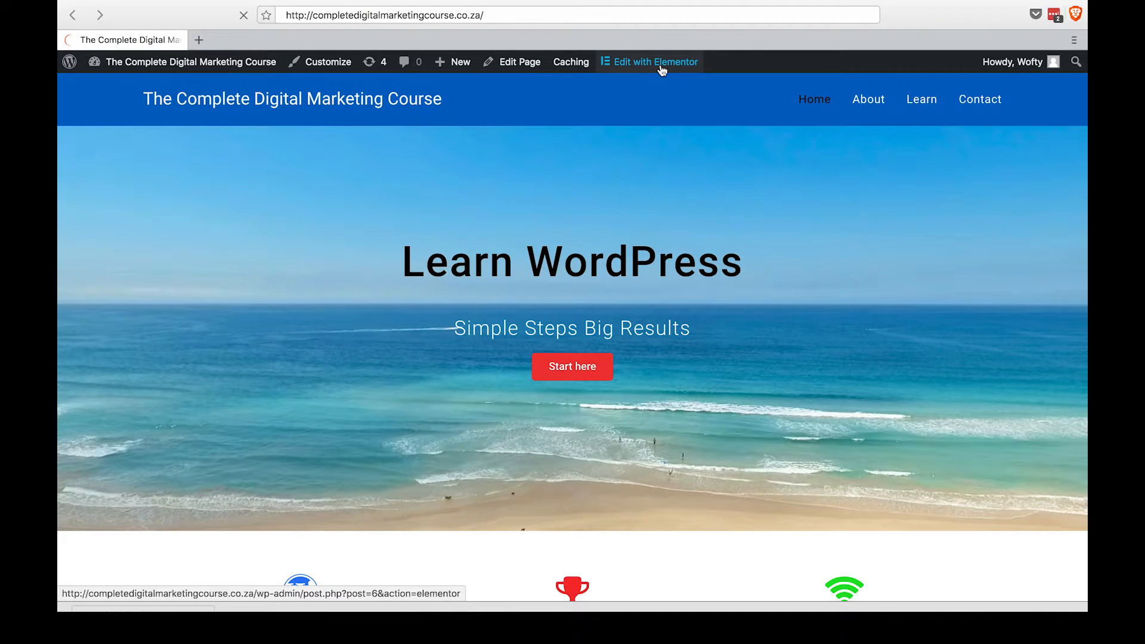
left_click(655, 61)
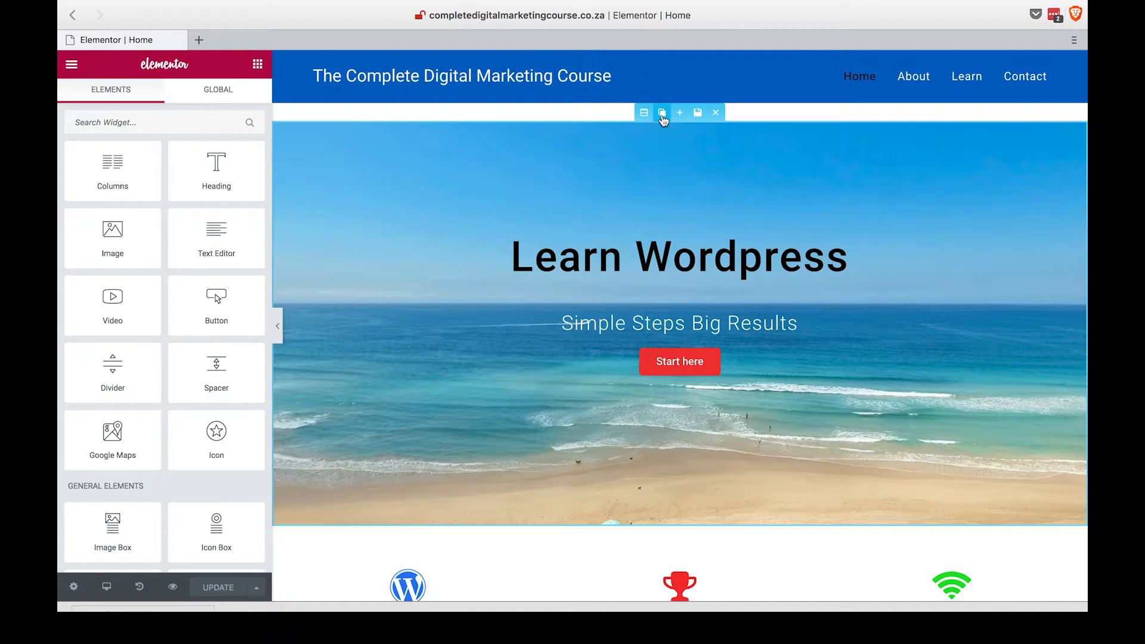
mouse_move(663, 112)
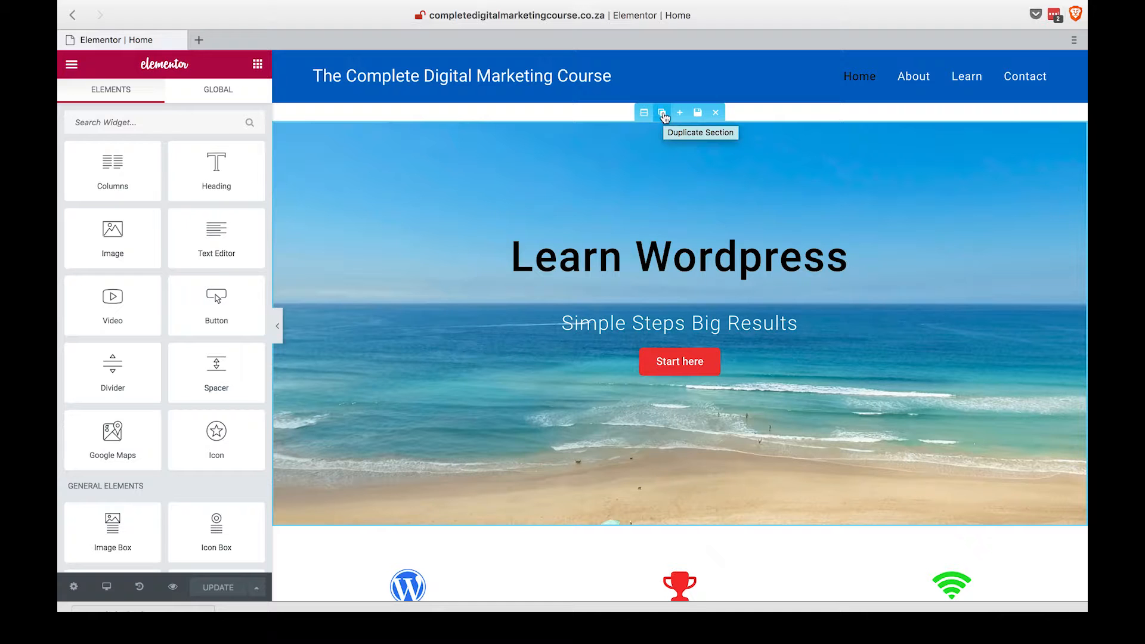
Duplicate the hero section and the Build Your First Website Today call-to-action section
left_click(662, 112)
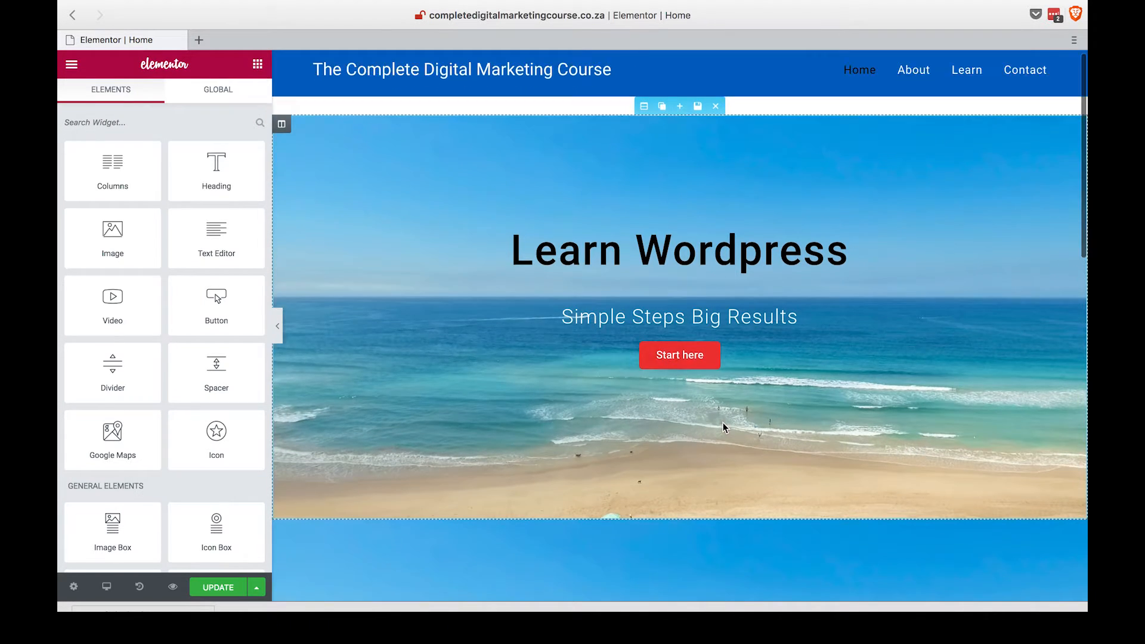
scroll("down", 3)
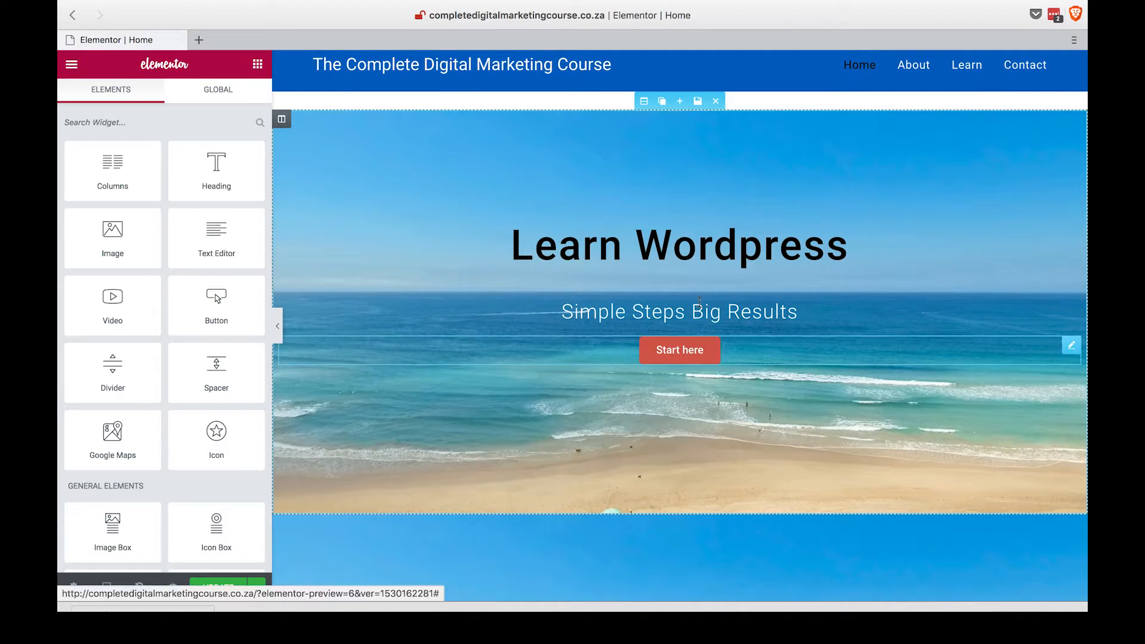
scroll("down", 3)
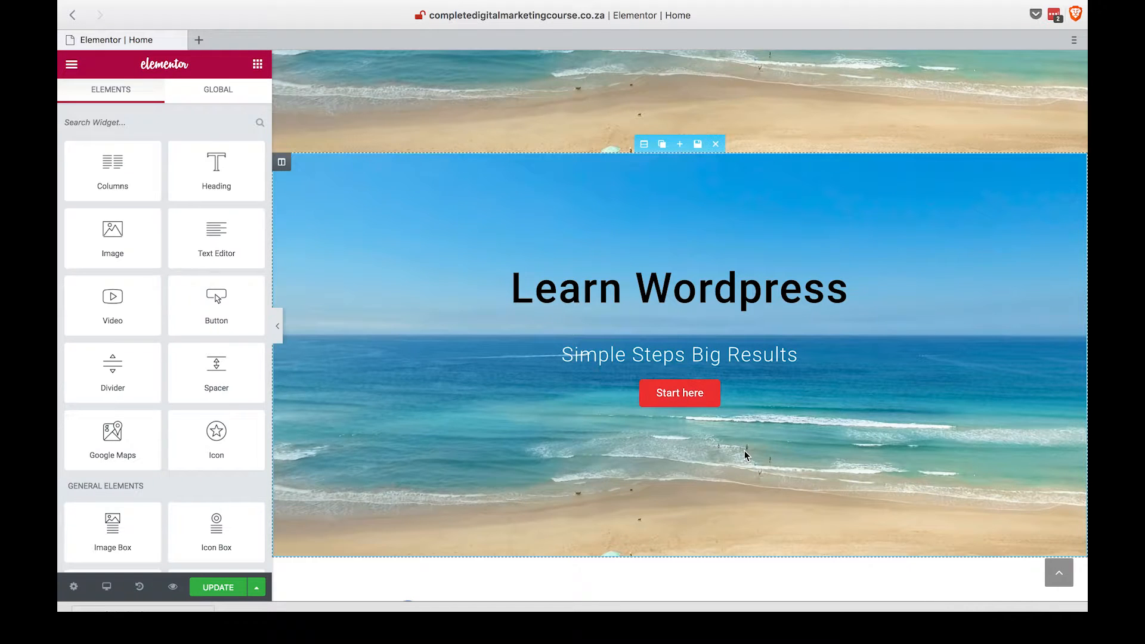
scroll("down", 3)
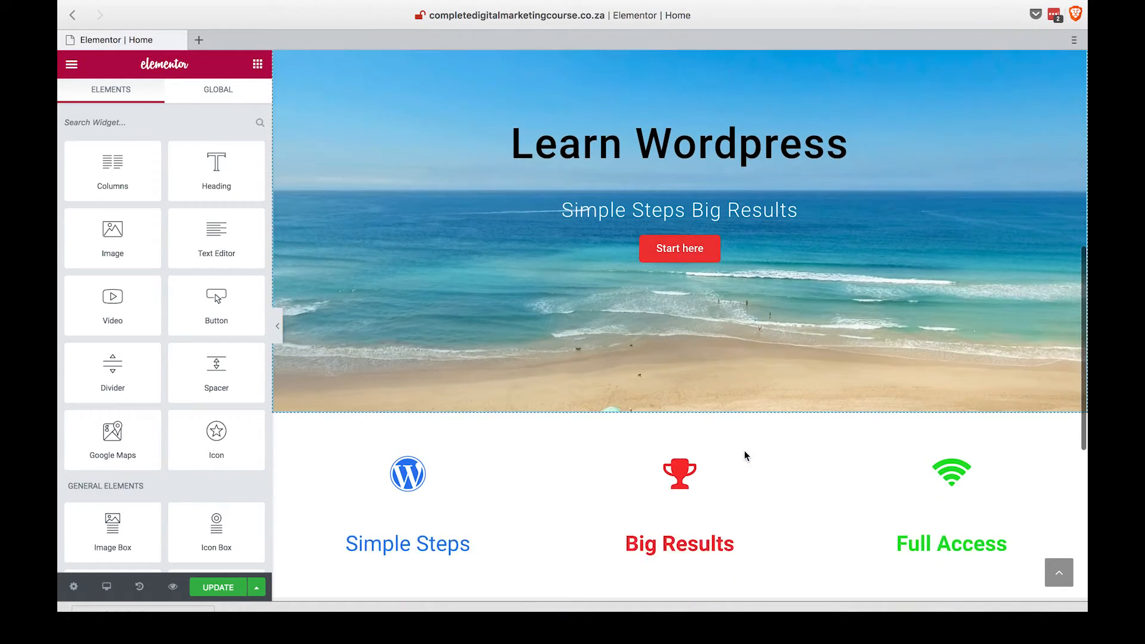
scroll("down", 3)
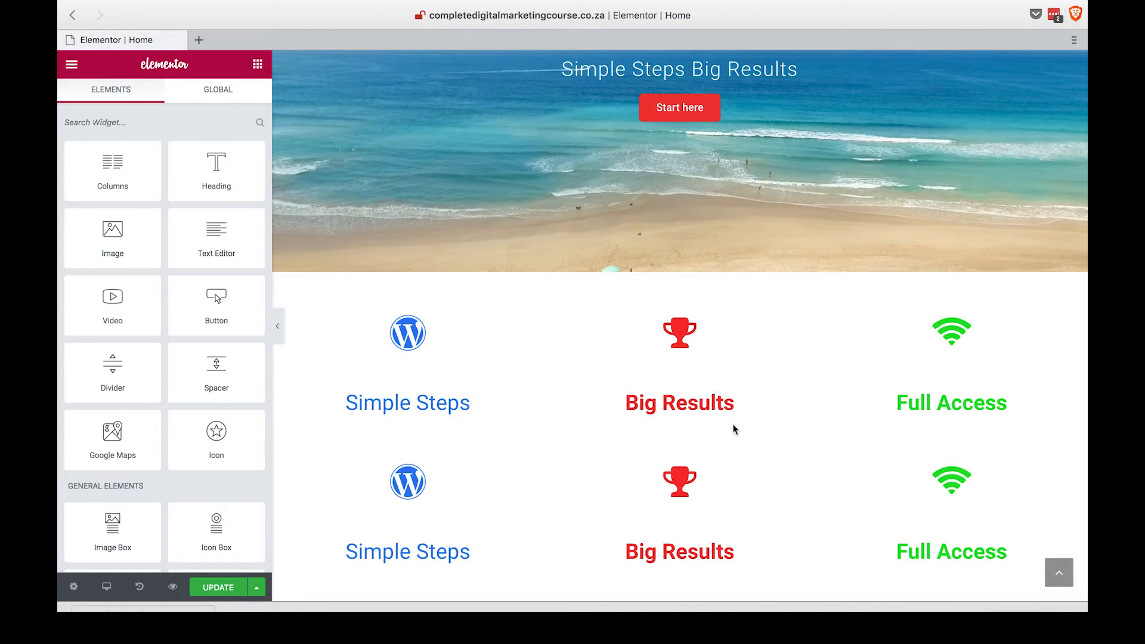
scroll("down", 3)
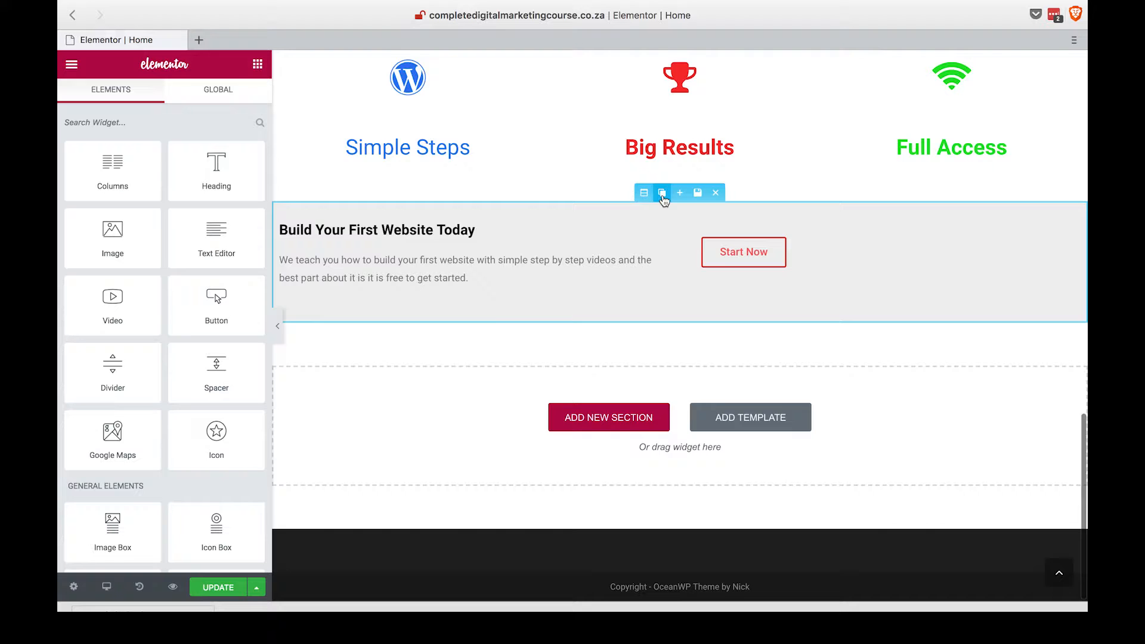
left_click(661, 193)
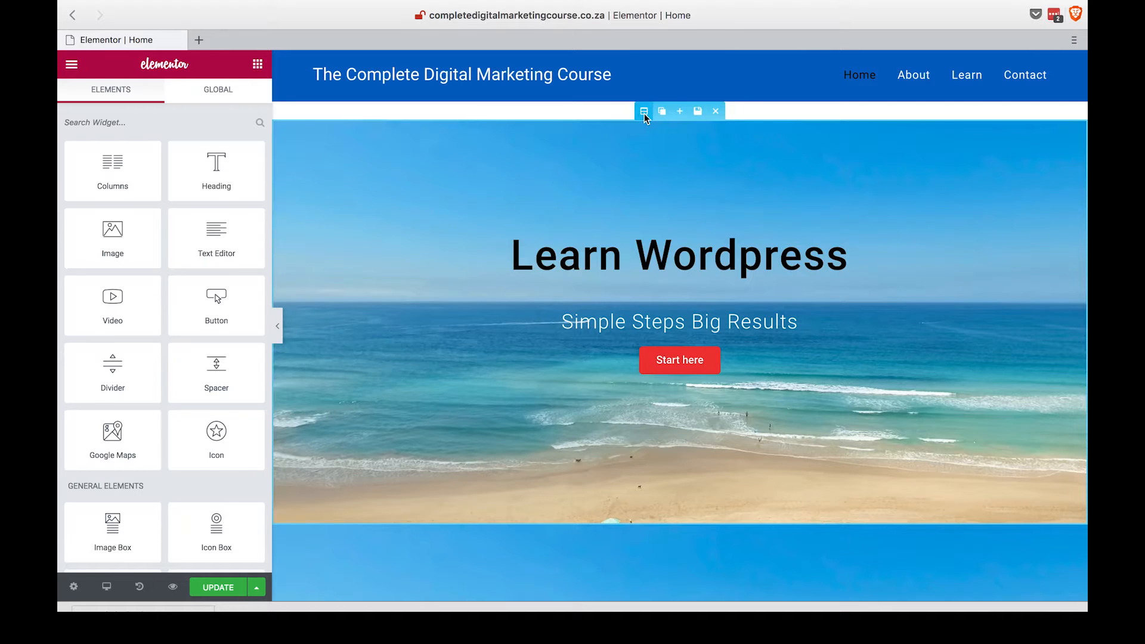
Set the top Learn Wordpress hero to Hide On Mobile in Advanced > Responsive
left_click(643, 111)
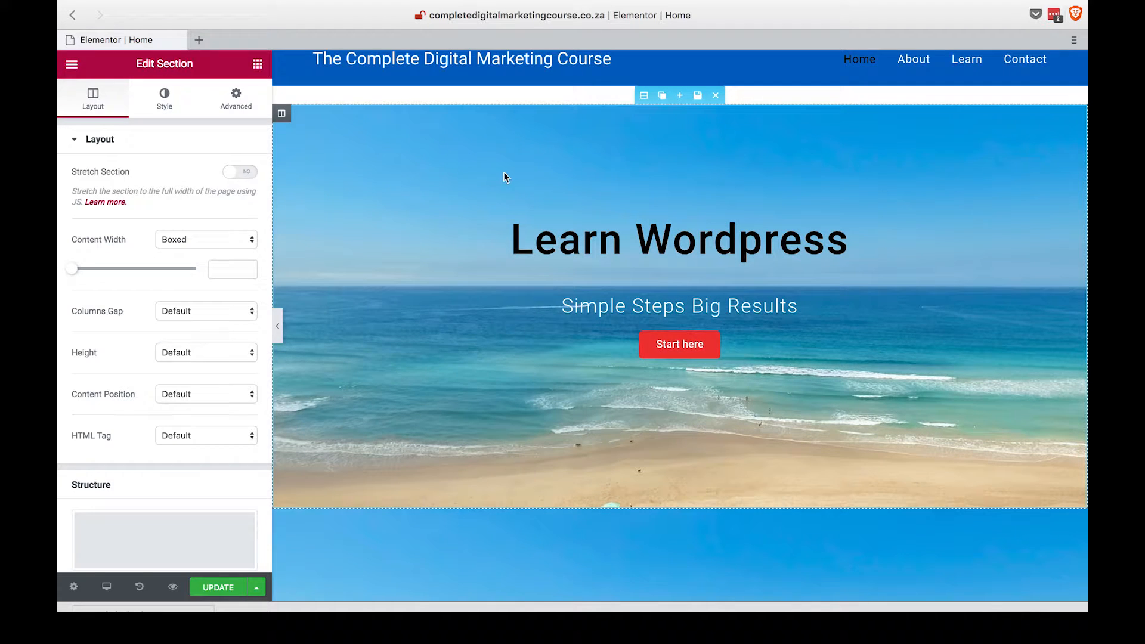
left_click(236, 99)
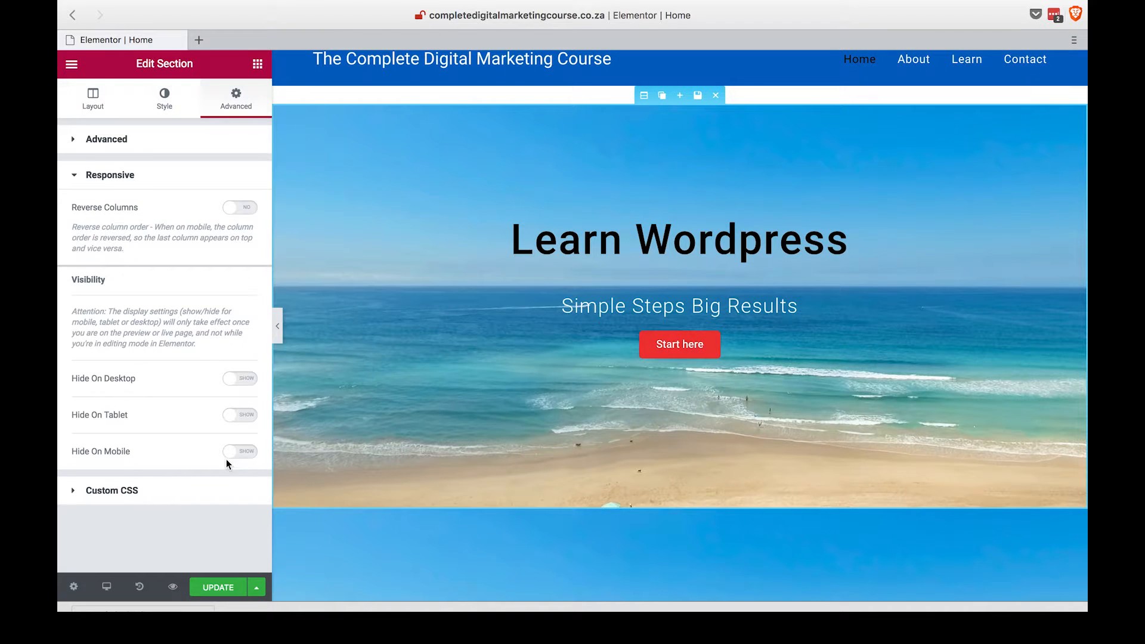
left_click(240, 451)
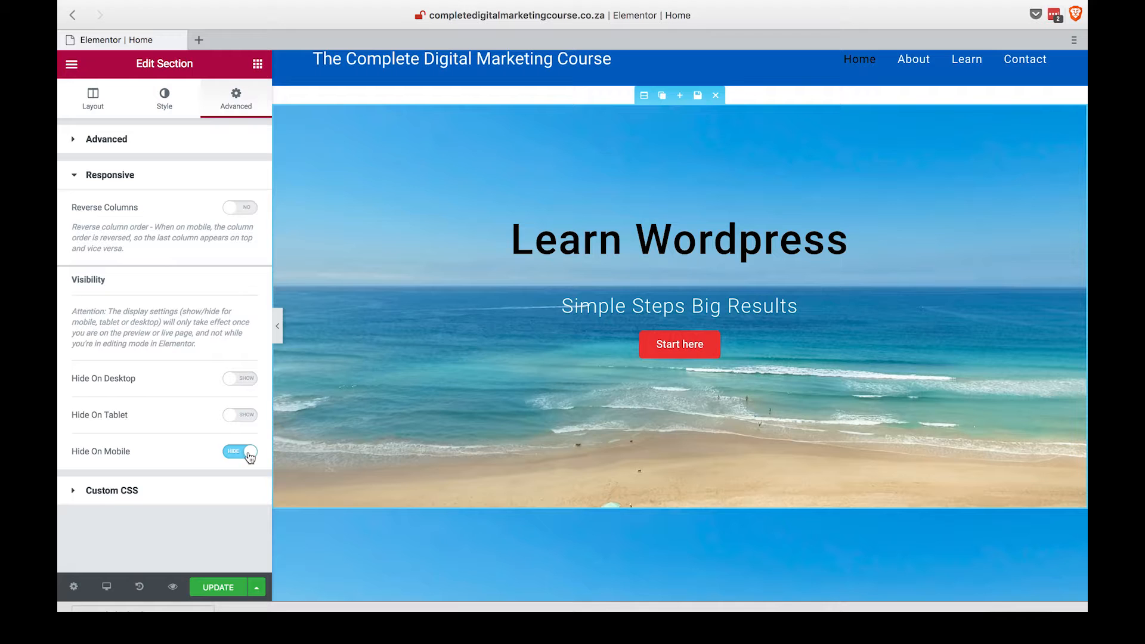
left_click(239, 451)
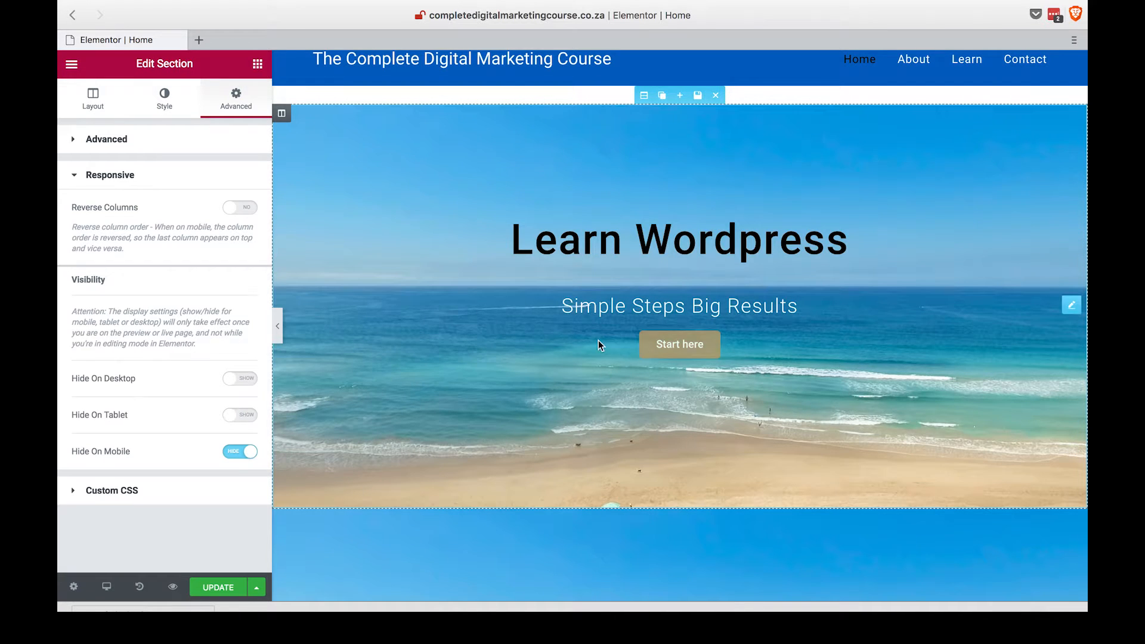
scroll("down", 3)
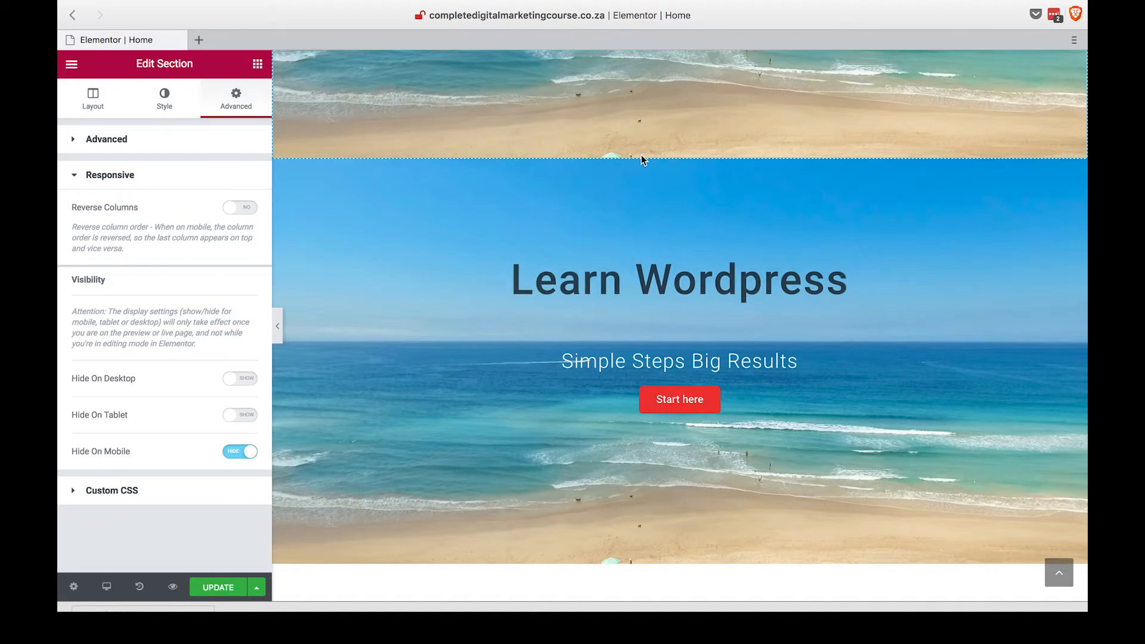
Set the lower hero copy to Hide On Desktop in Advanced > Responsive
left_click(93, 98)
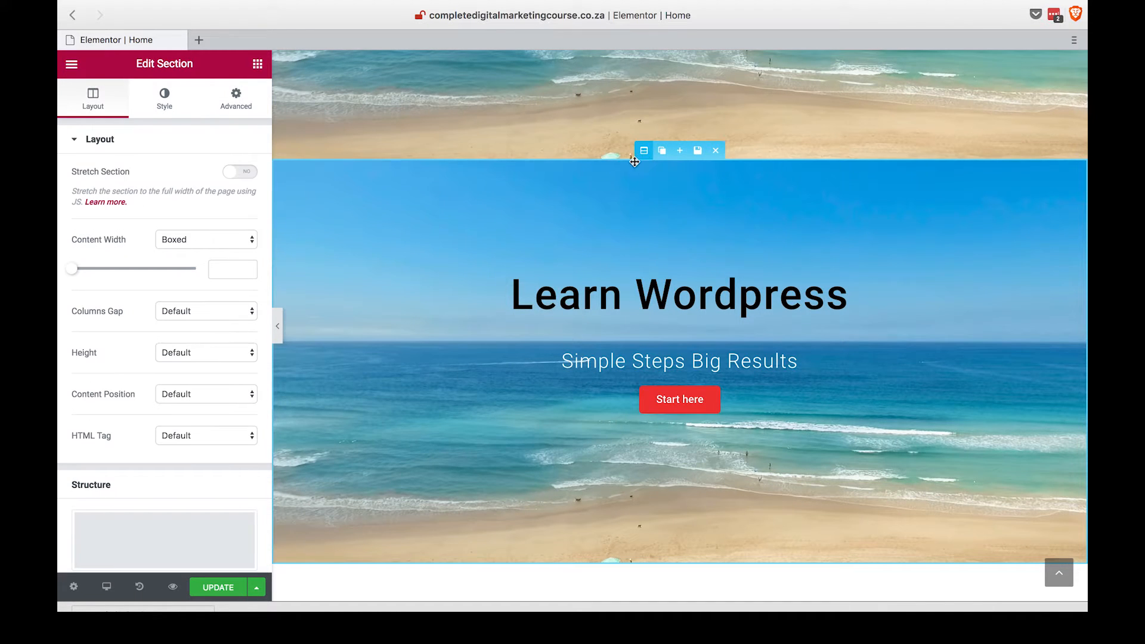
left_click(235, 97)
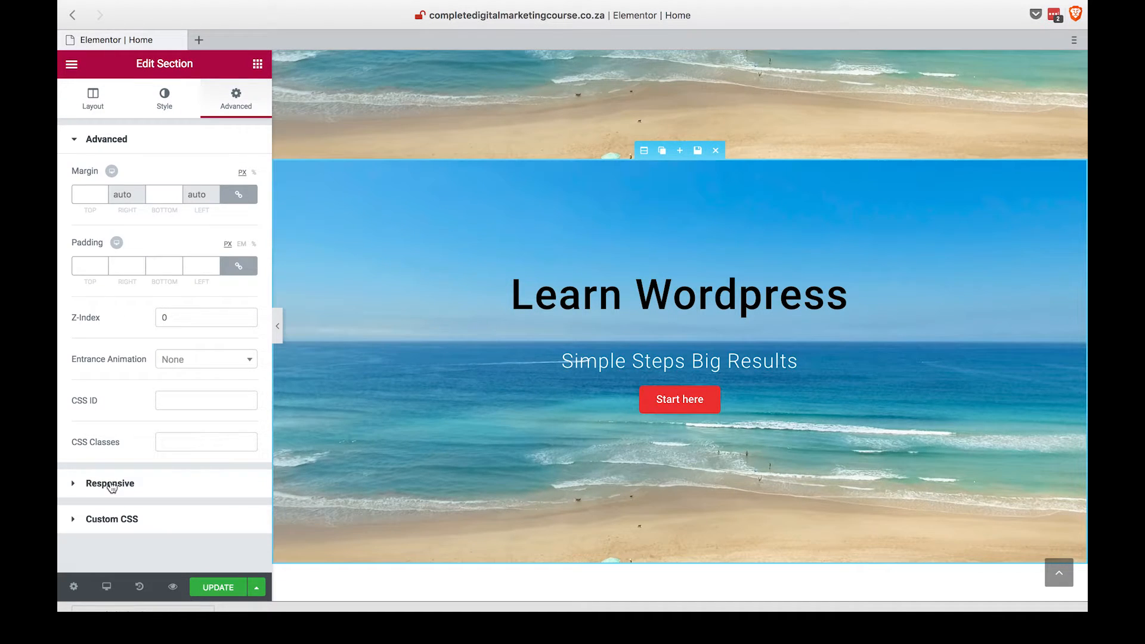
left_click(110, 484)
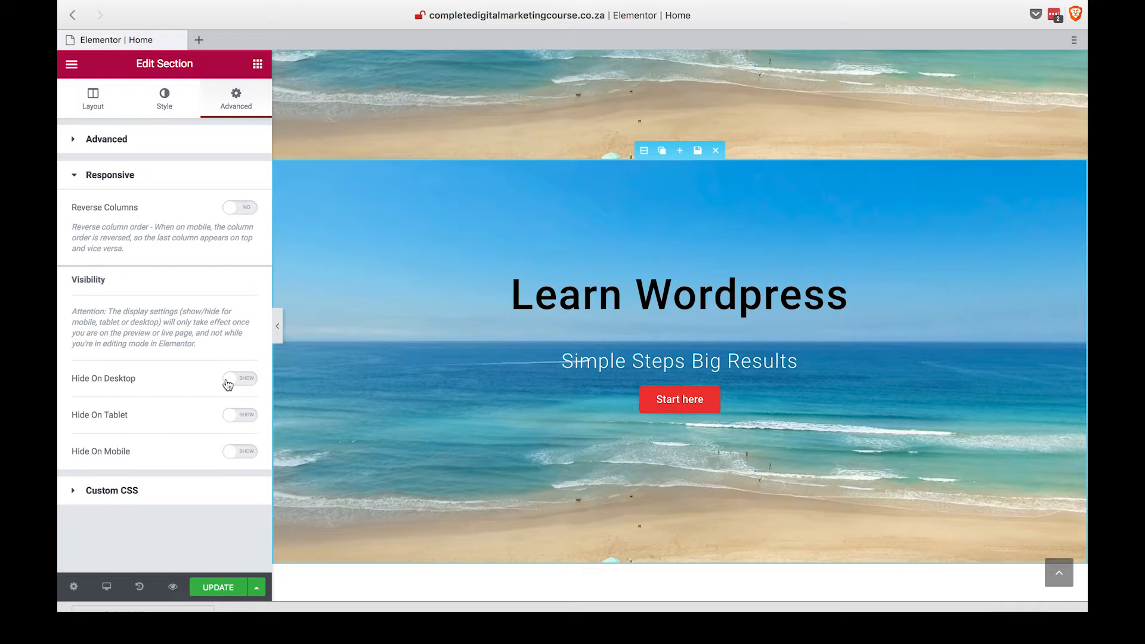
left_click(240, 378)
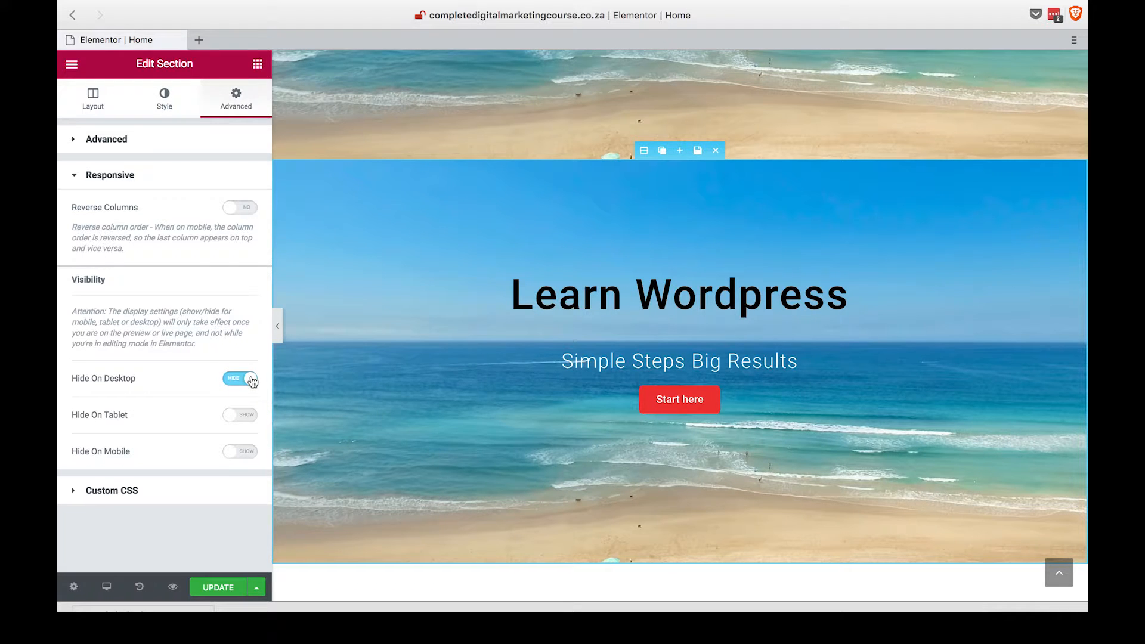
left_click(240, 378)
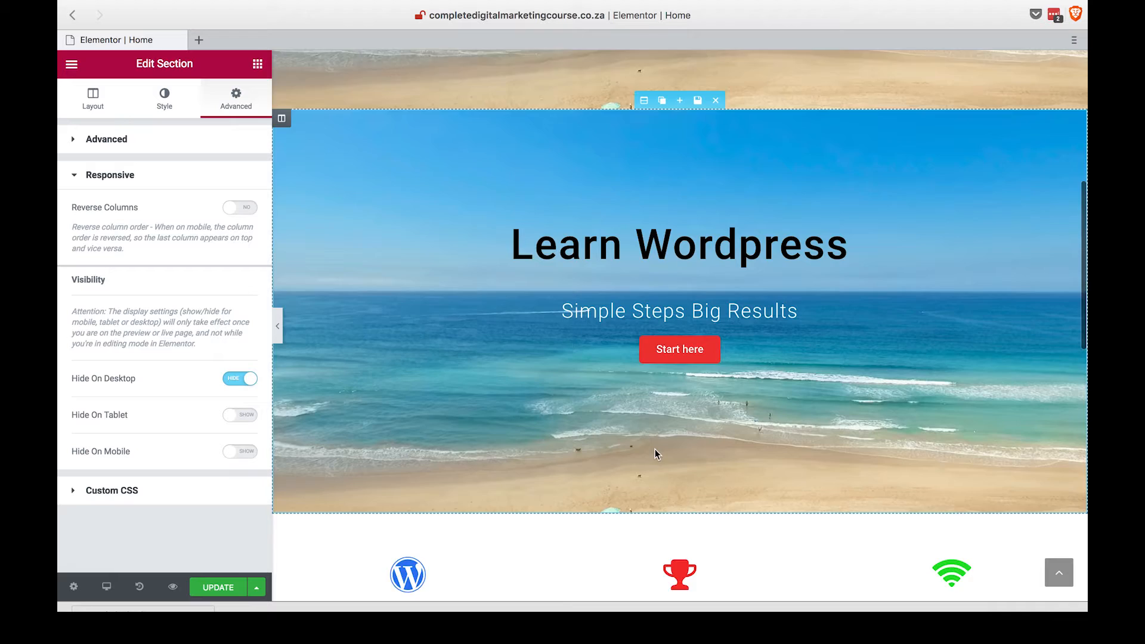
scroll("down", 3)
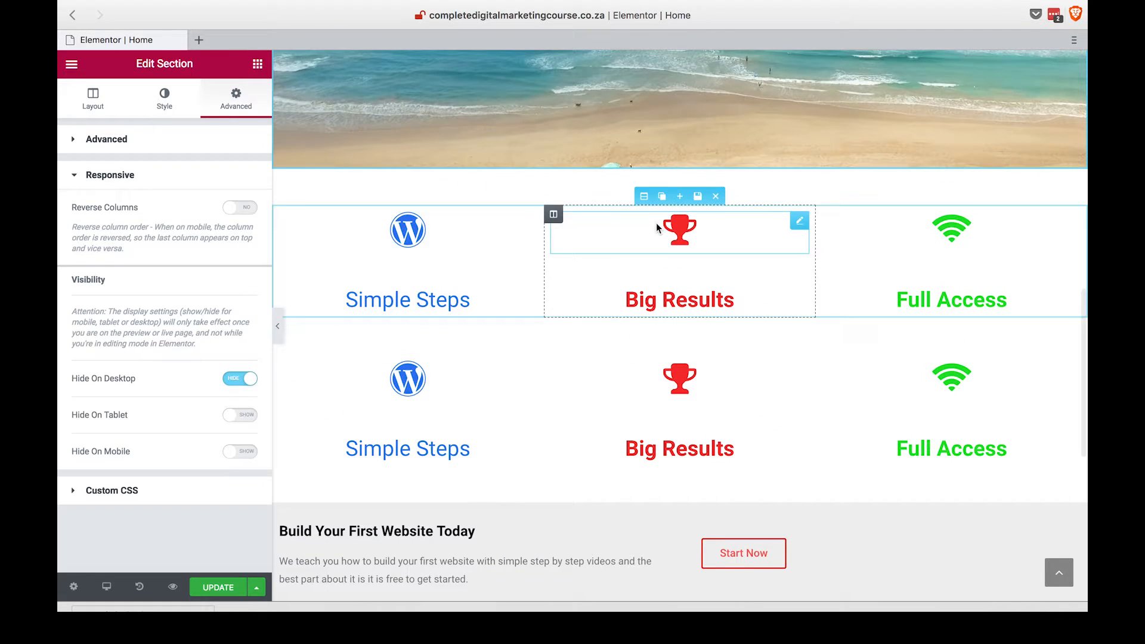
Set the first feature headings row to Hide On Mobile
left_click(93, 96)
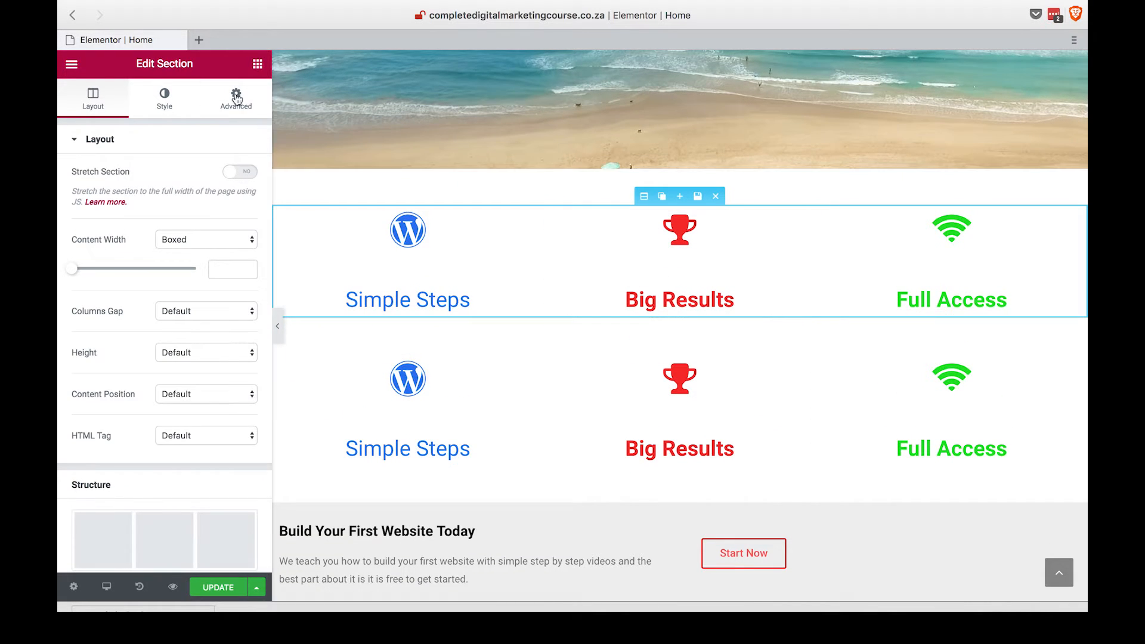
left_click(235, 97)
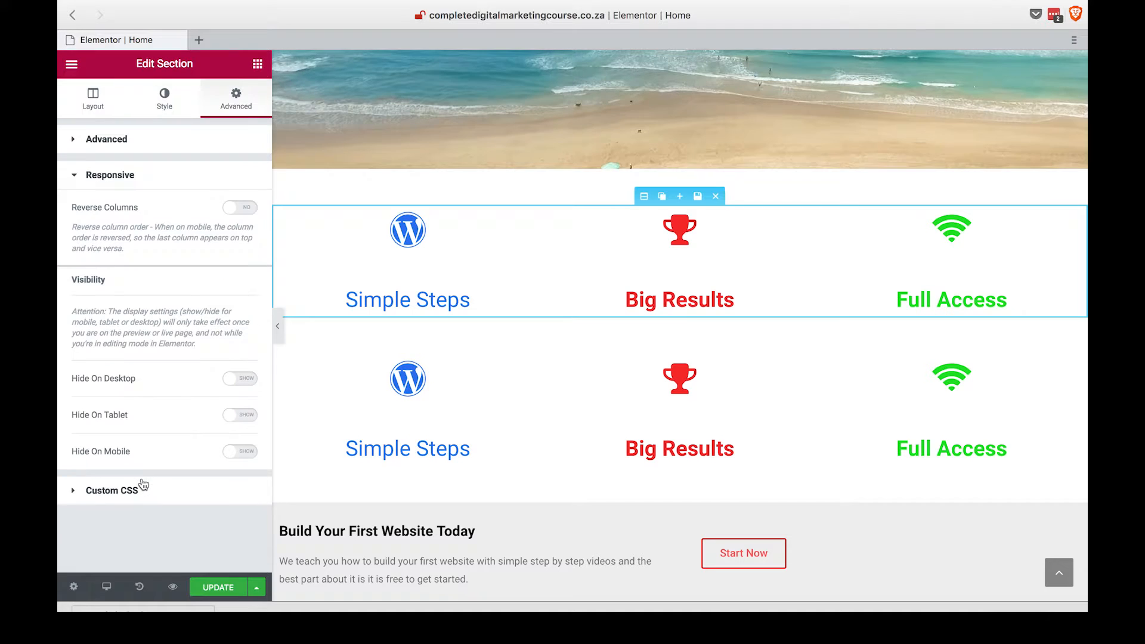
left_click(240, 451)
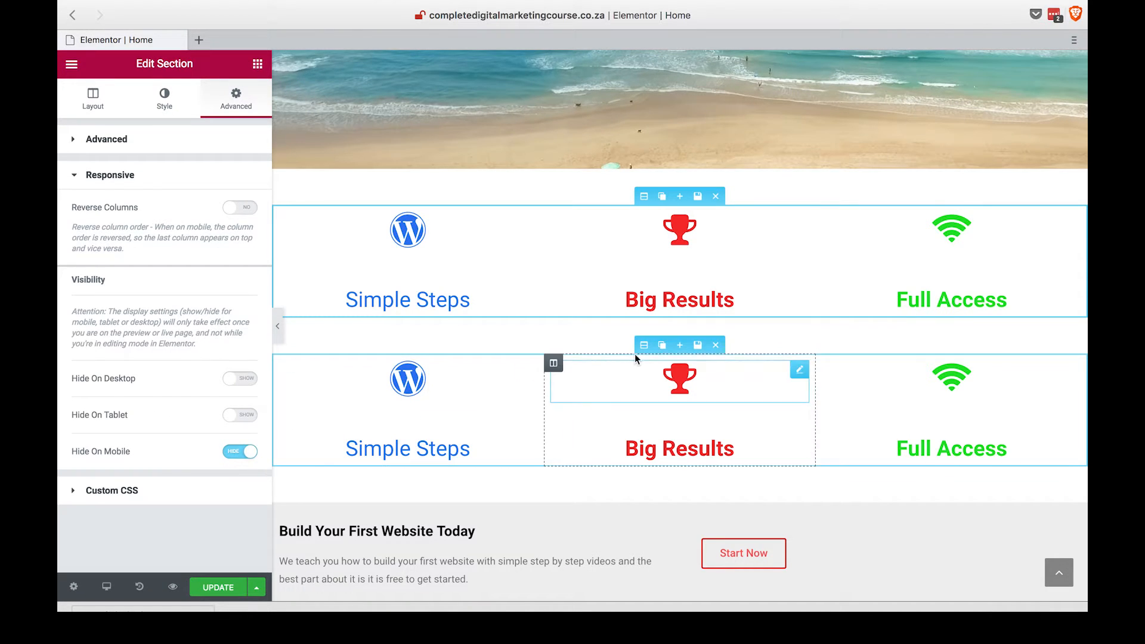
Select the duplicate feature row and bring up its Advanced settings for desktop hiding
left_click(93, 97)
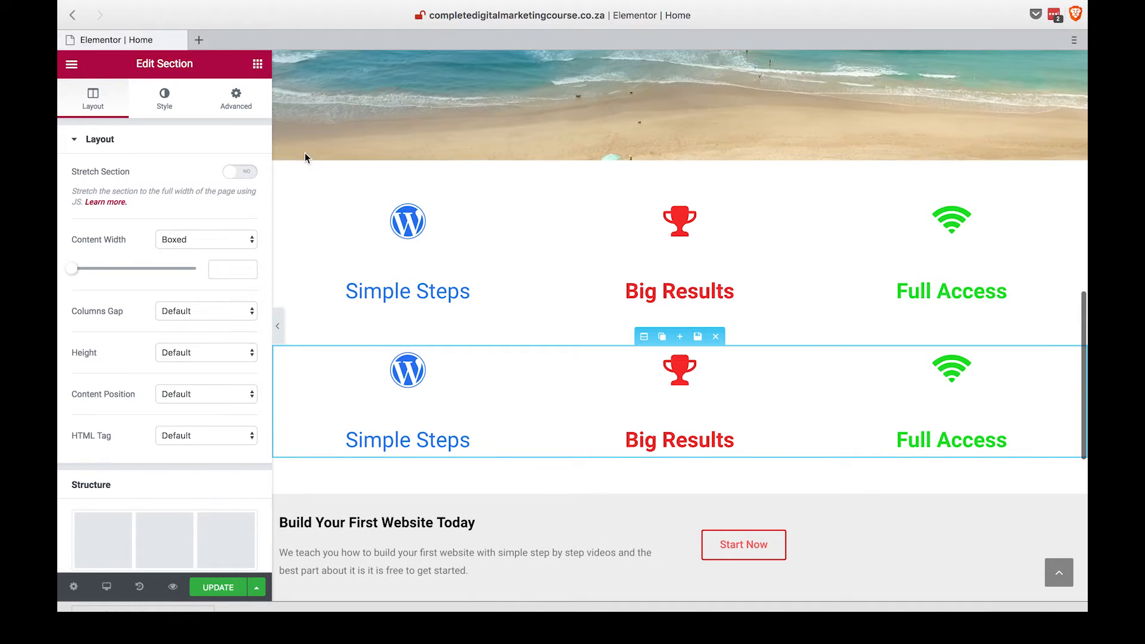
left_click(235, 99)
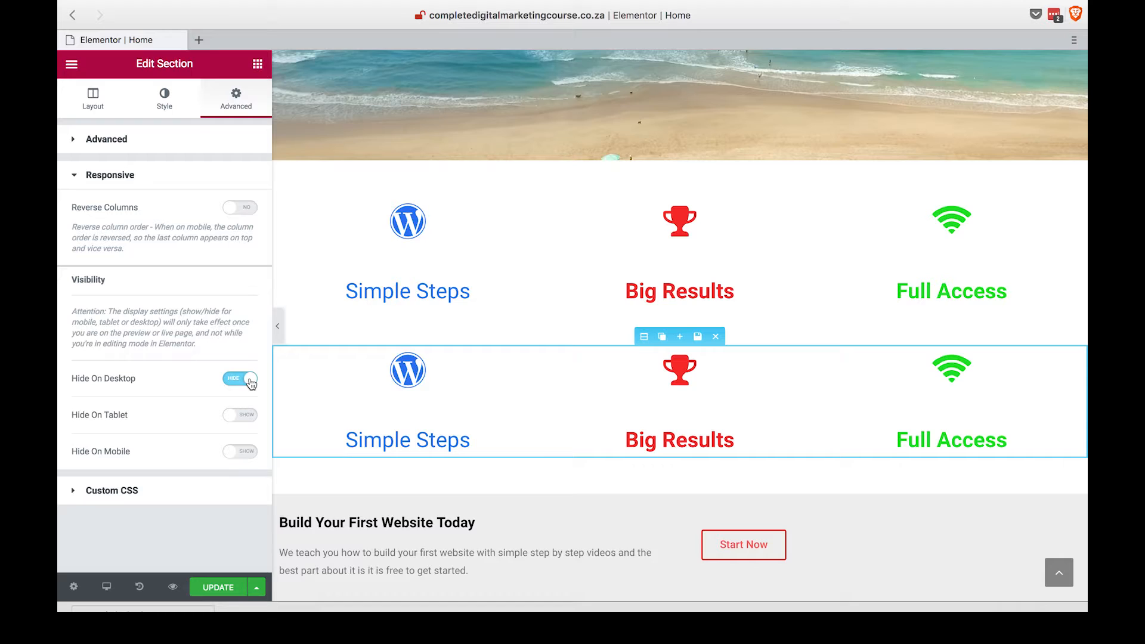
scroll("down", 3)
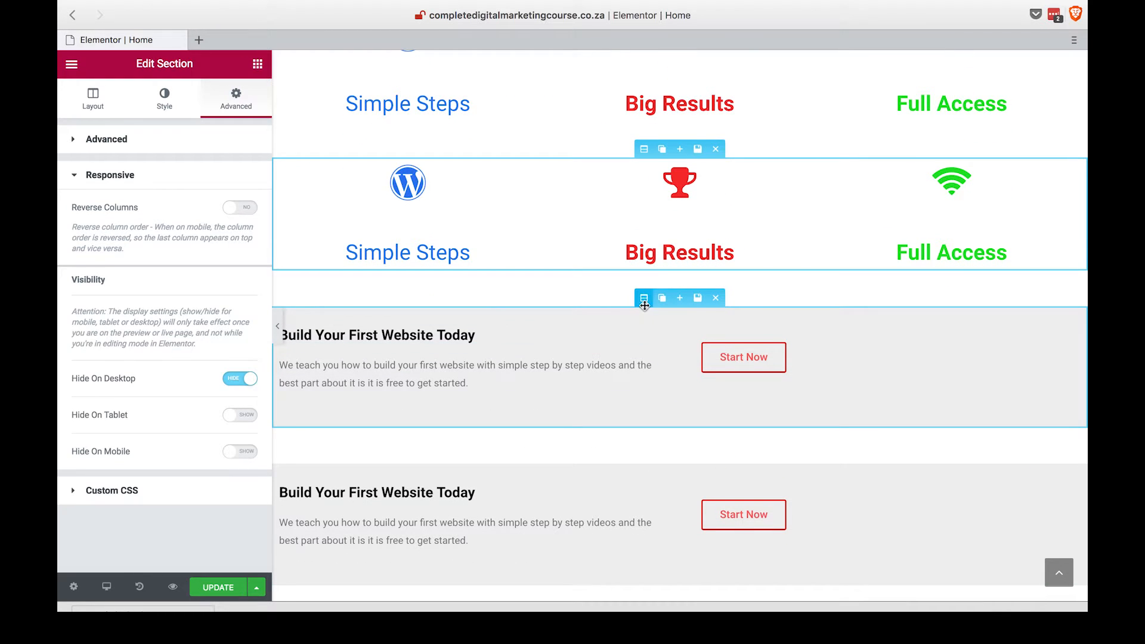
Set the upper Build Your First Website Today section to Hide On Mobile
left_click(93, 99)
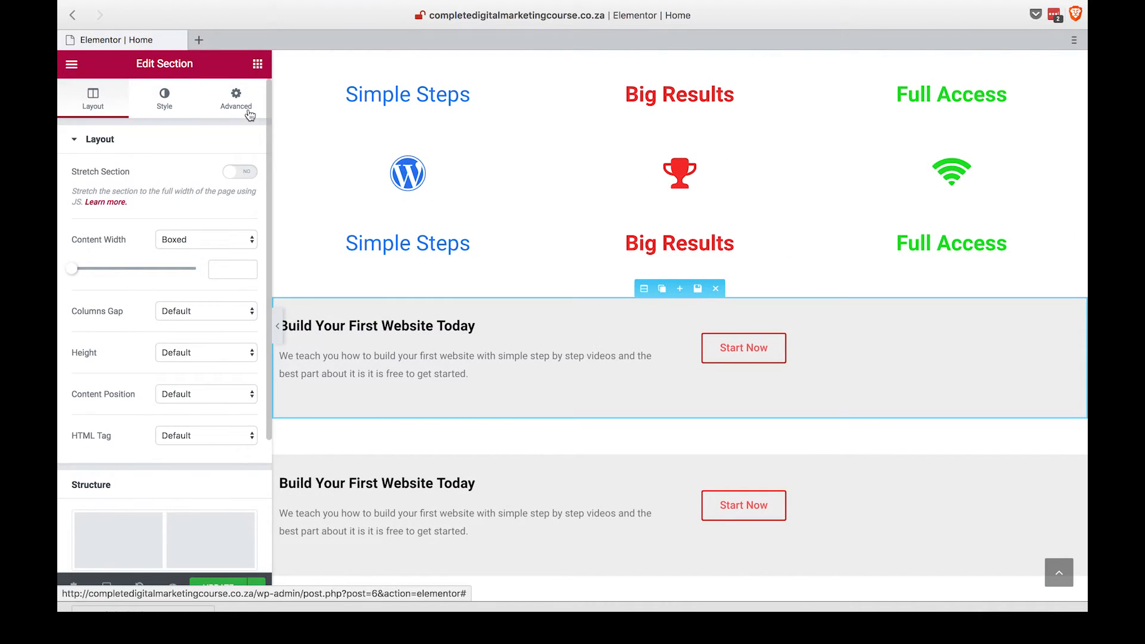
left_click(235, 99)
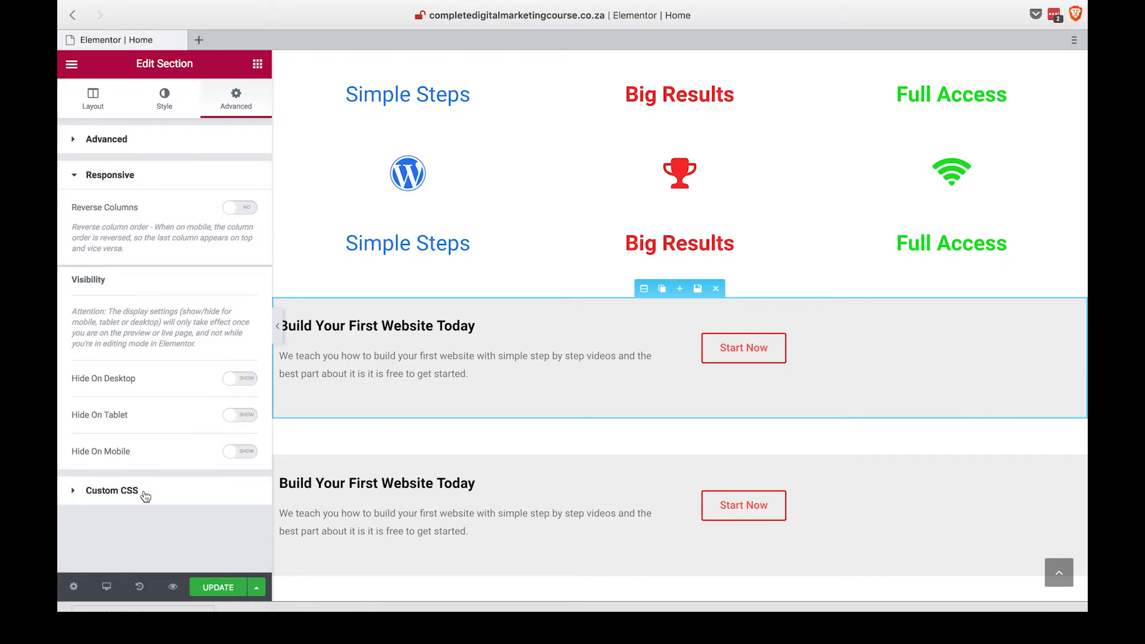
left_click(239, 451)
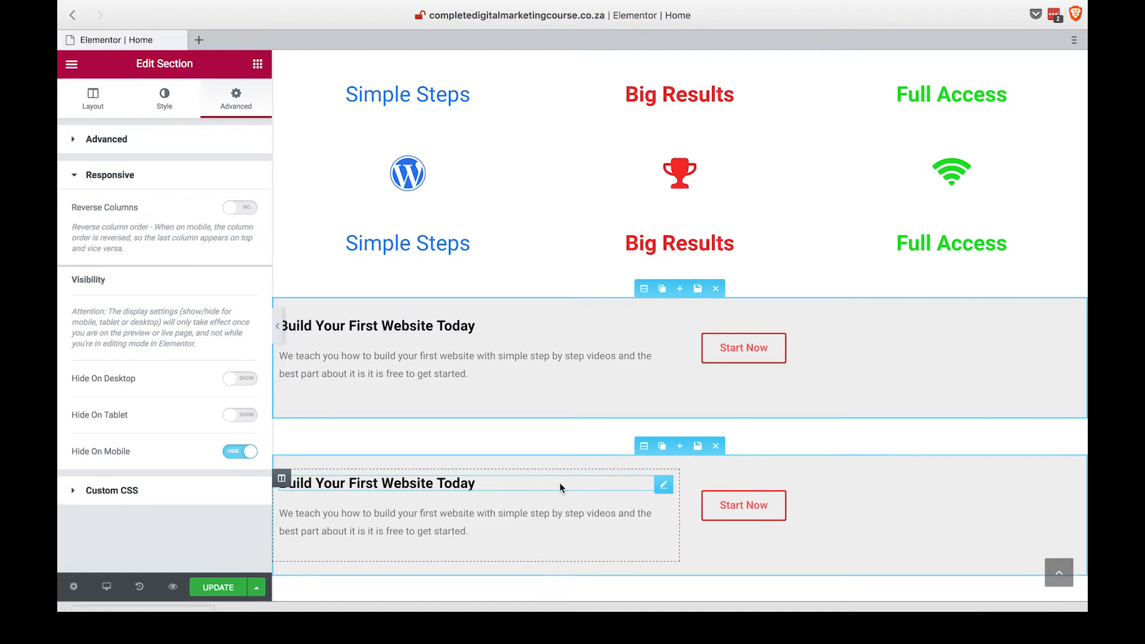
Set the lower duplicate call-to-action section to Hide On Desktop
left_click(93, 99)
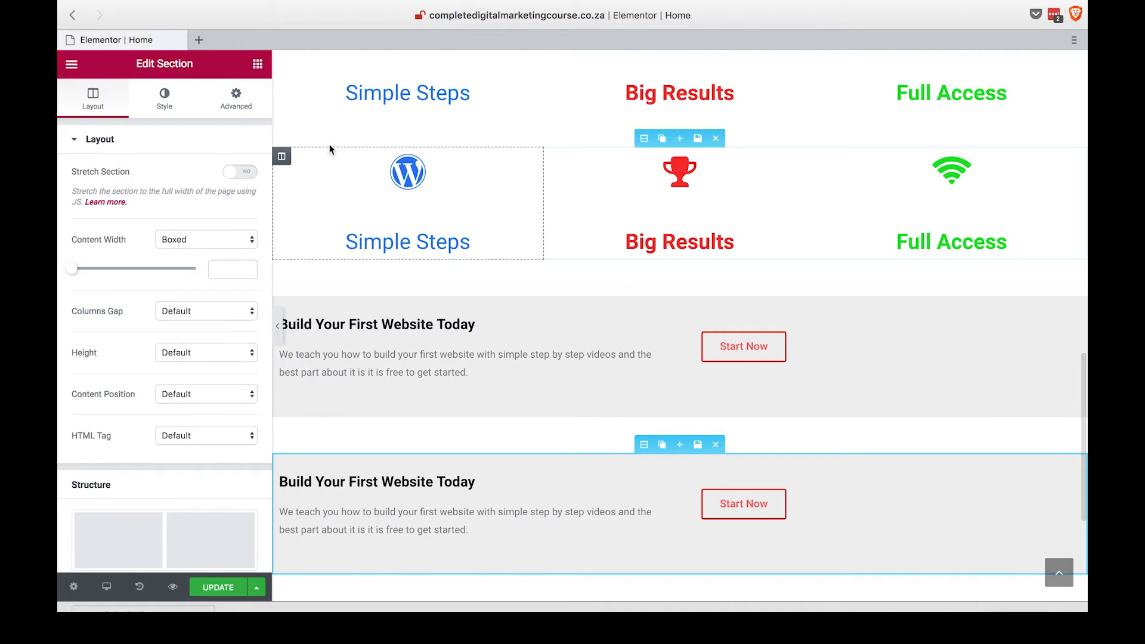
left_click(258, 64)
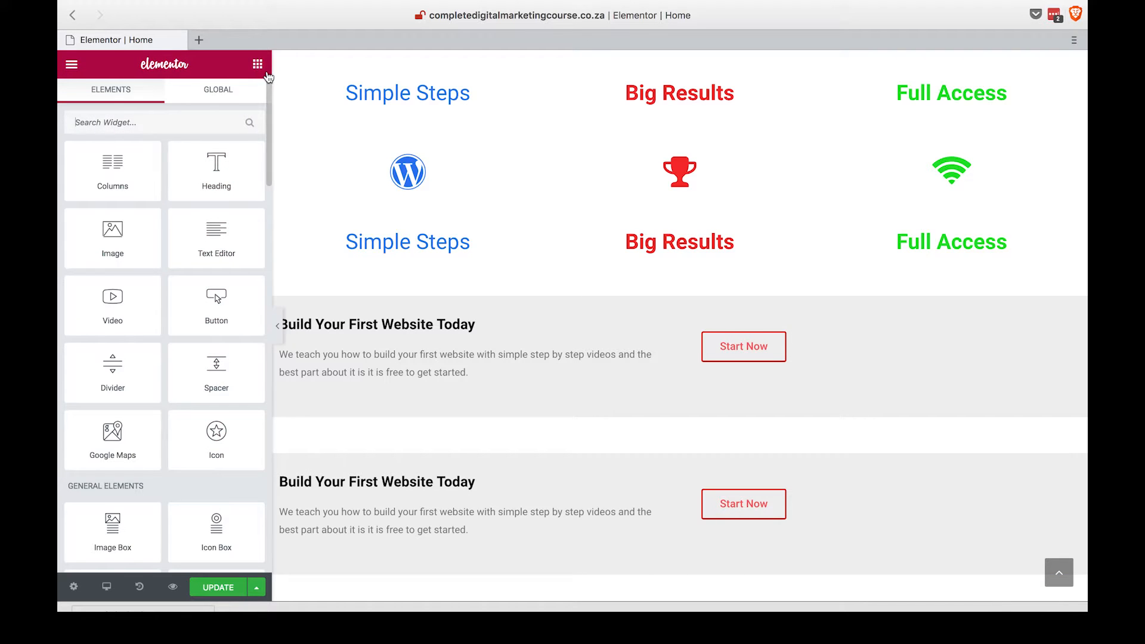
left_click(611, 473)
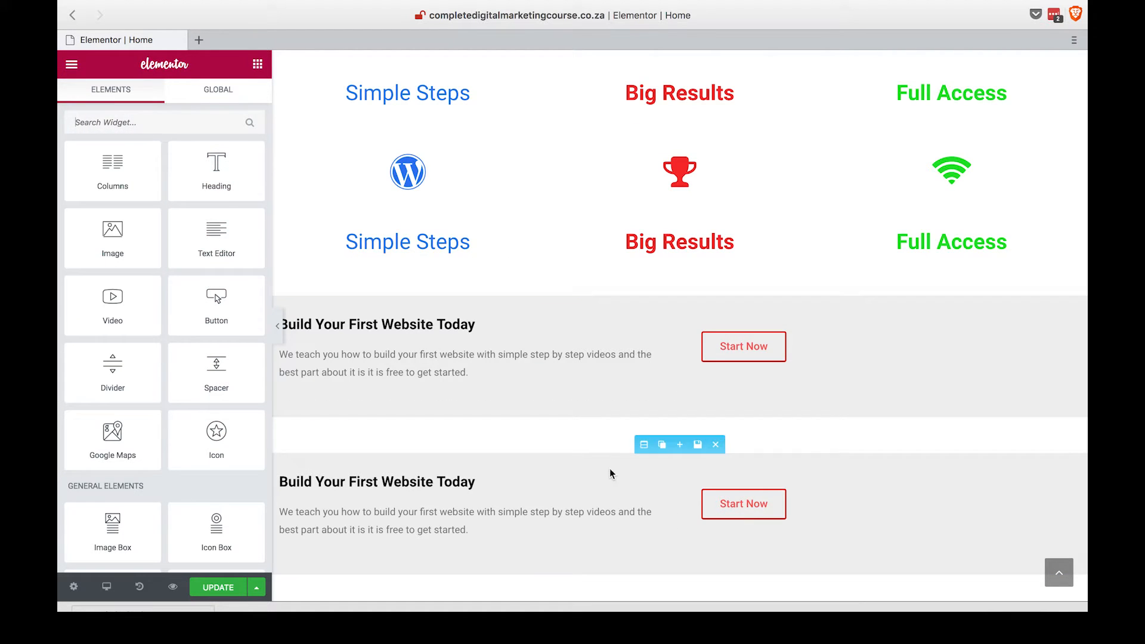
left_click(644, 444)
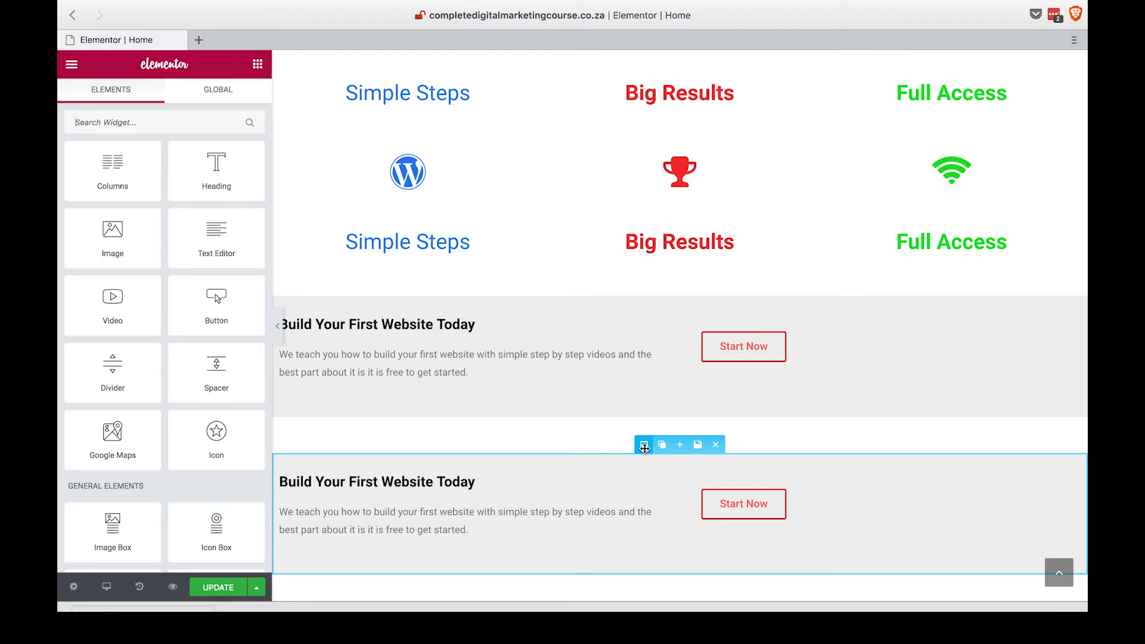
left_click(644, 444)
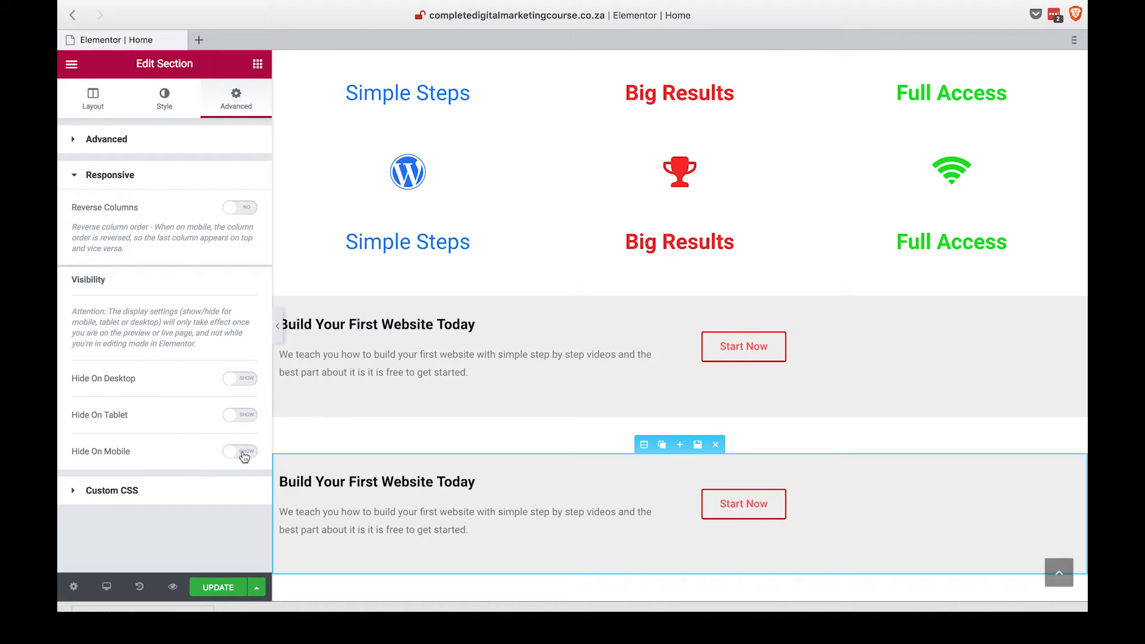
left_click(239, 379)
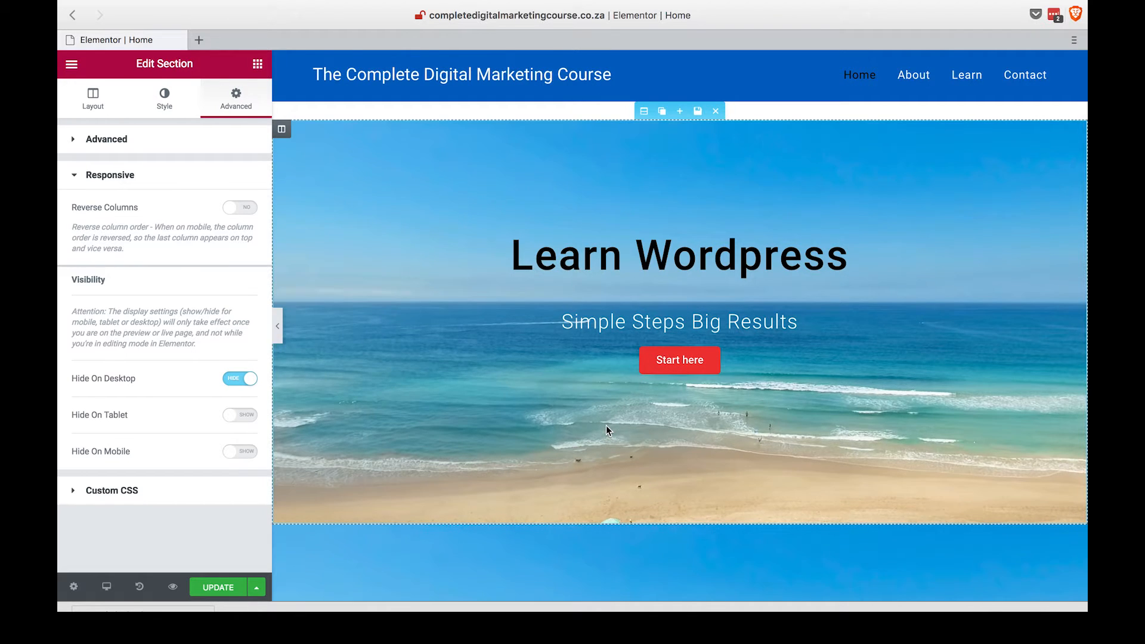
Select the Learn Wordpress heading in the lower hero and show its Style settings
scroll("down", 3)
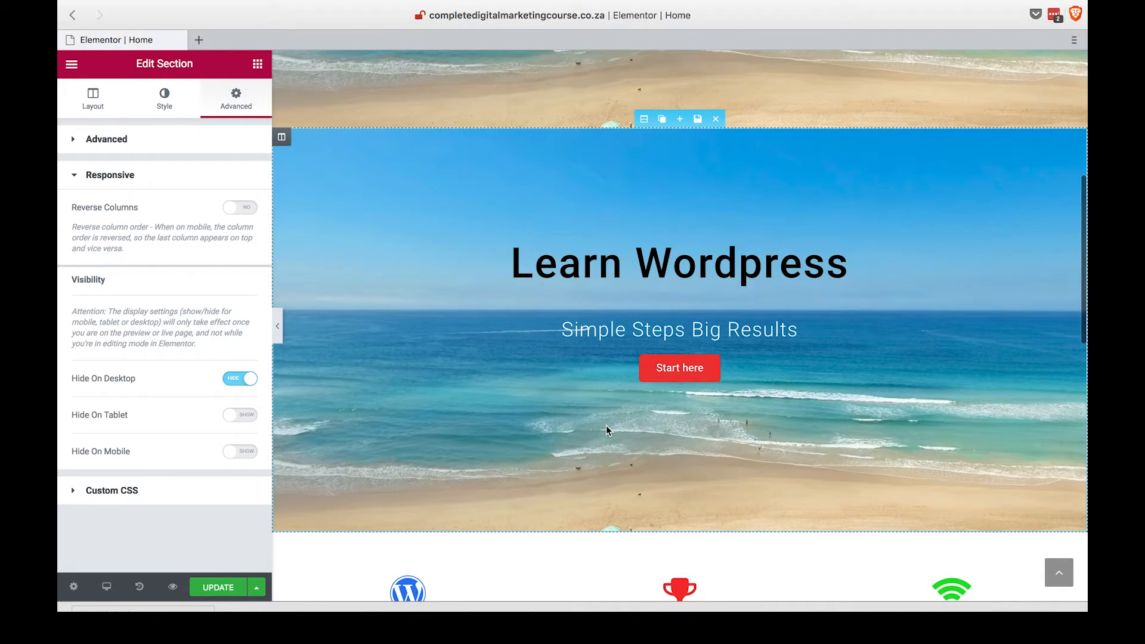
left_click(678, 262)
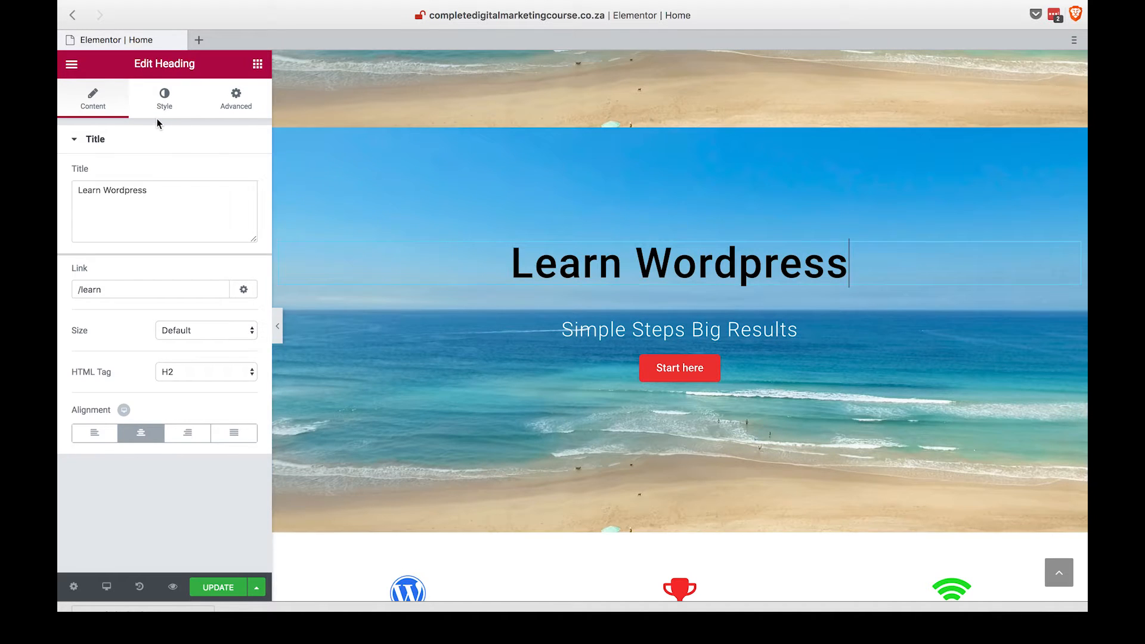
left_click(163, 99)
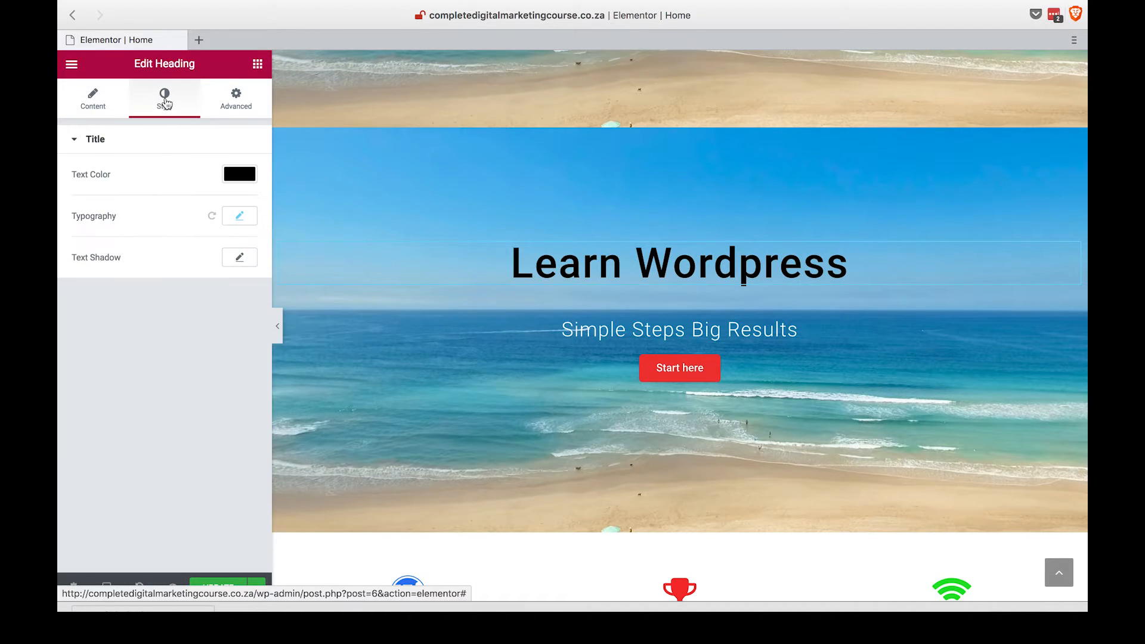
Set the Learn Wordpress heading typography size to 30 px
left_click(238, 216)
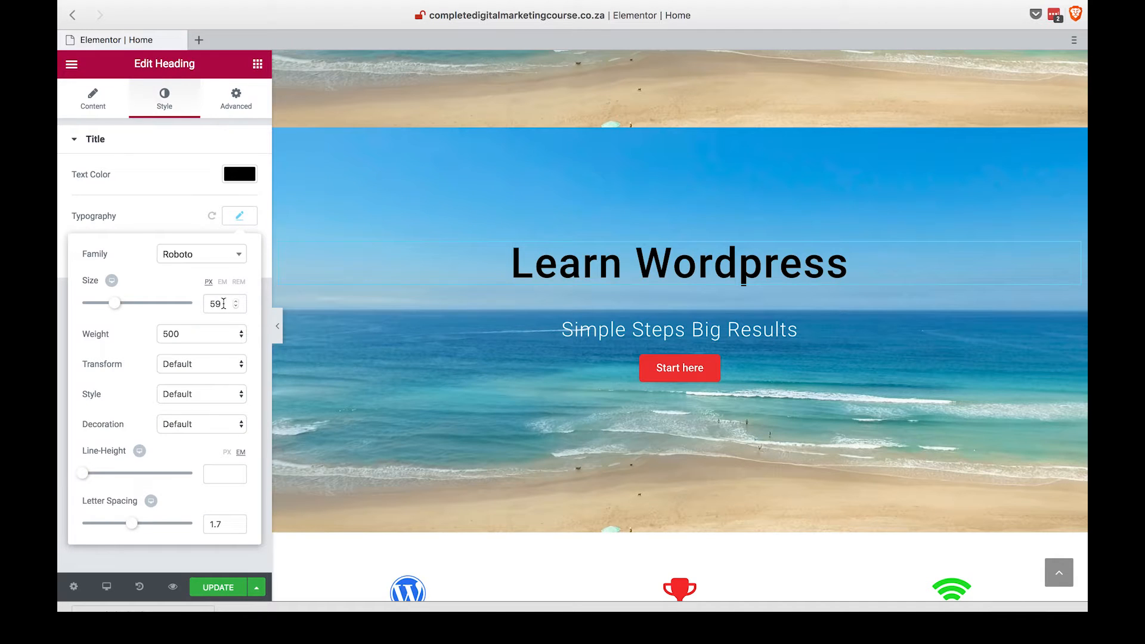
type("3")
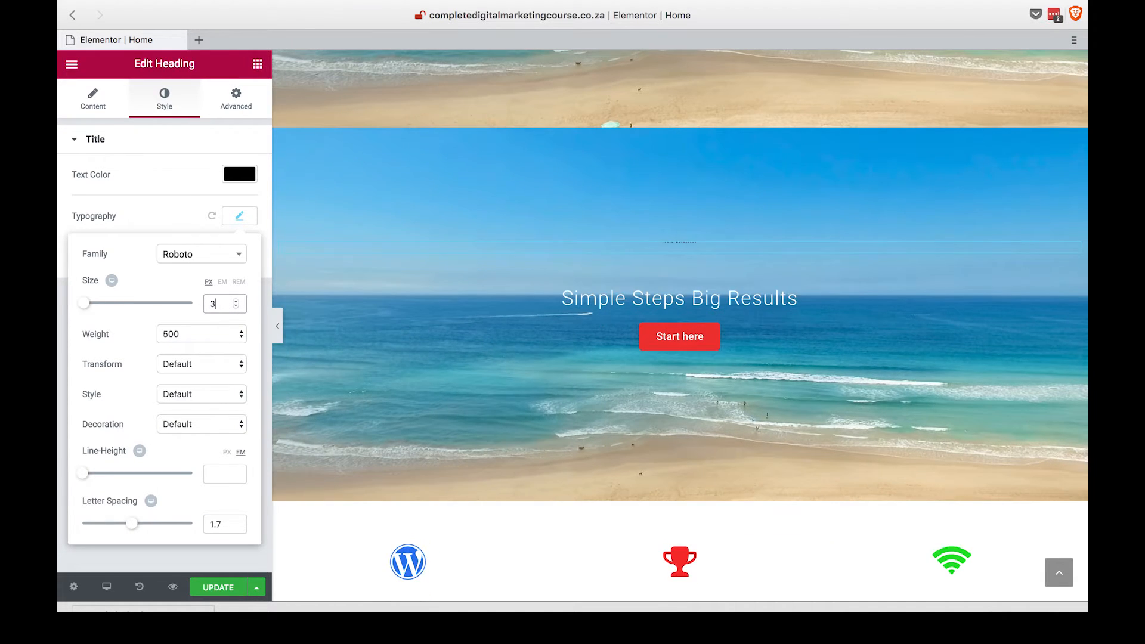
type("0")
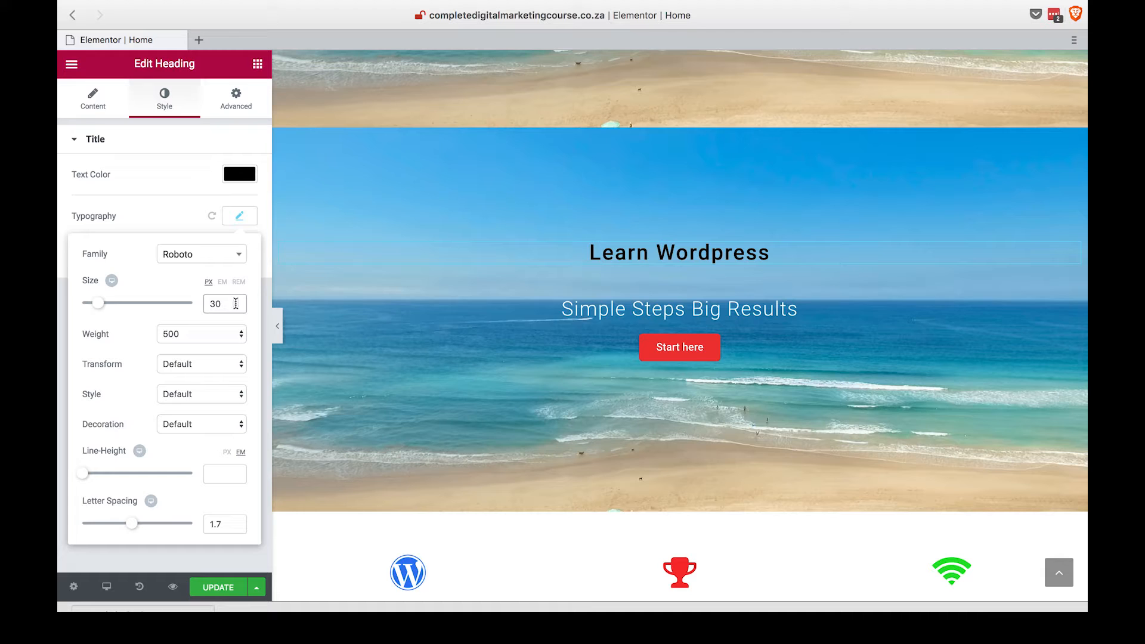
Set the Simple Steps Big Results subtitle typography size to 12 px
left_click(93, 99)
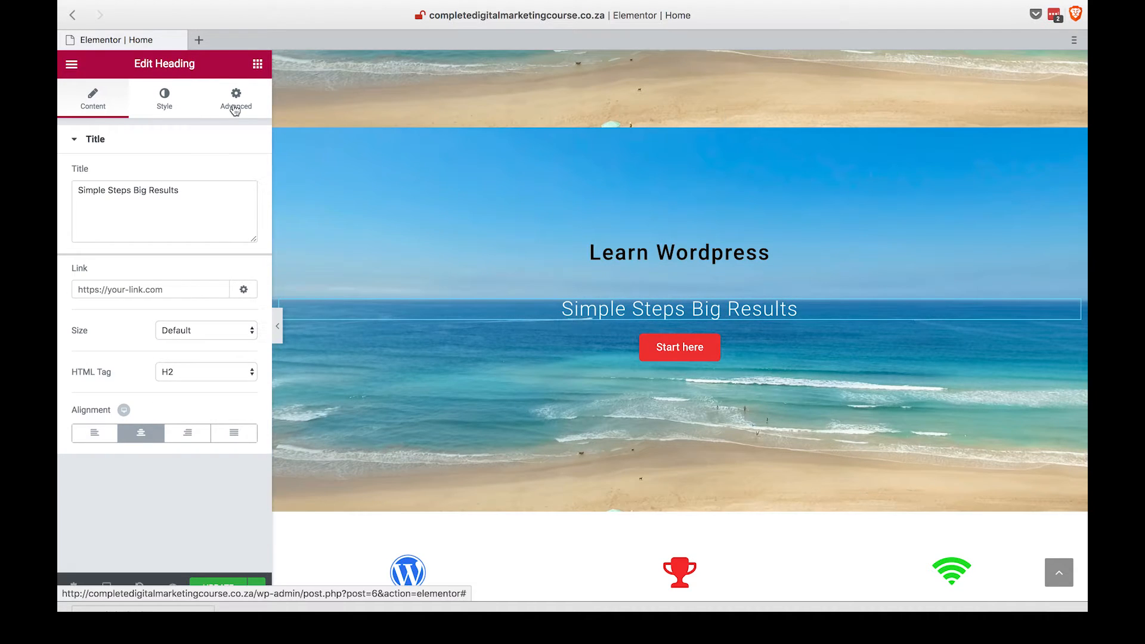
left_click(164, 100)
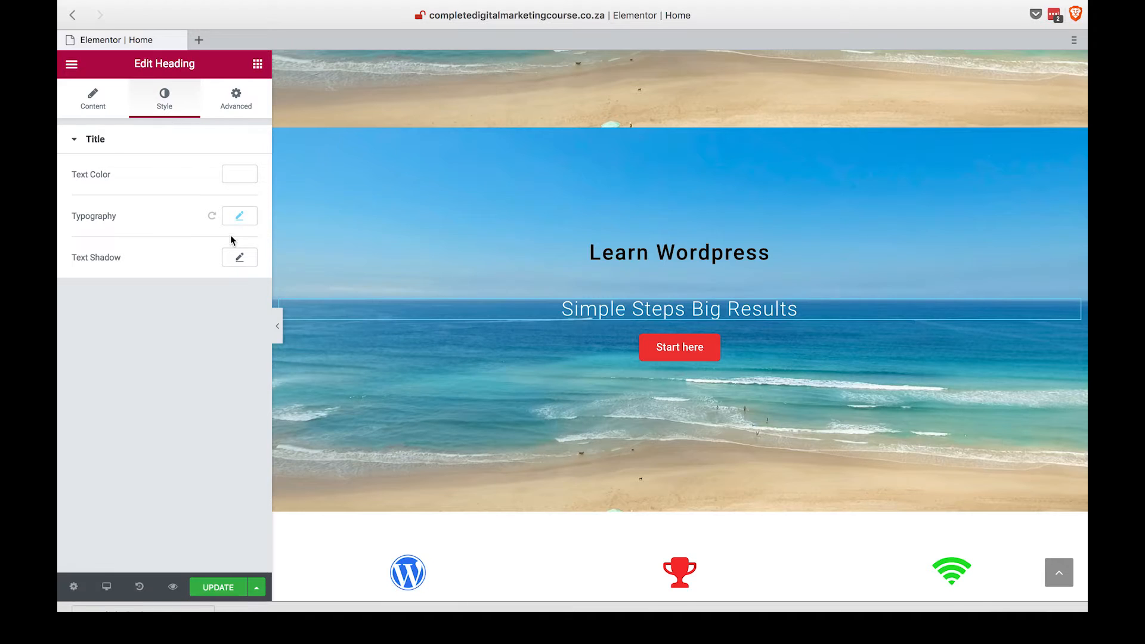
left_click(239, 216)
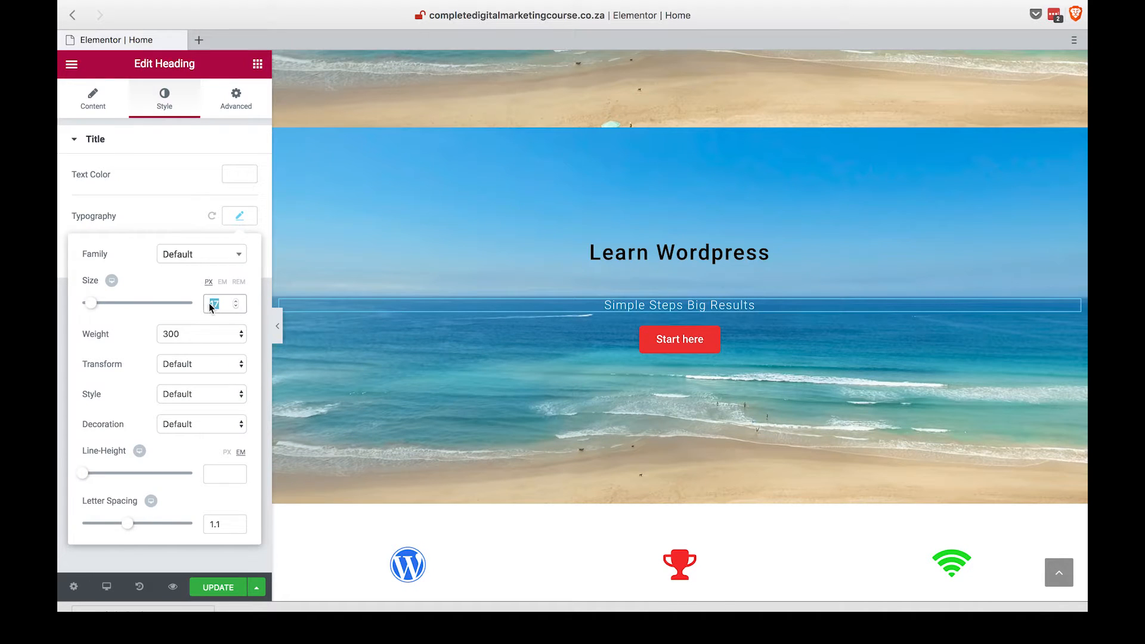
type("12")
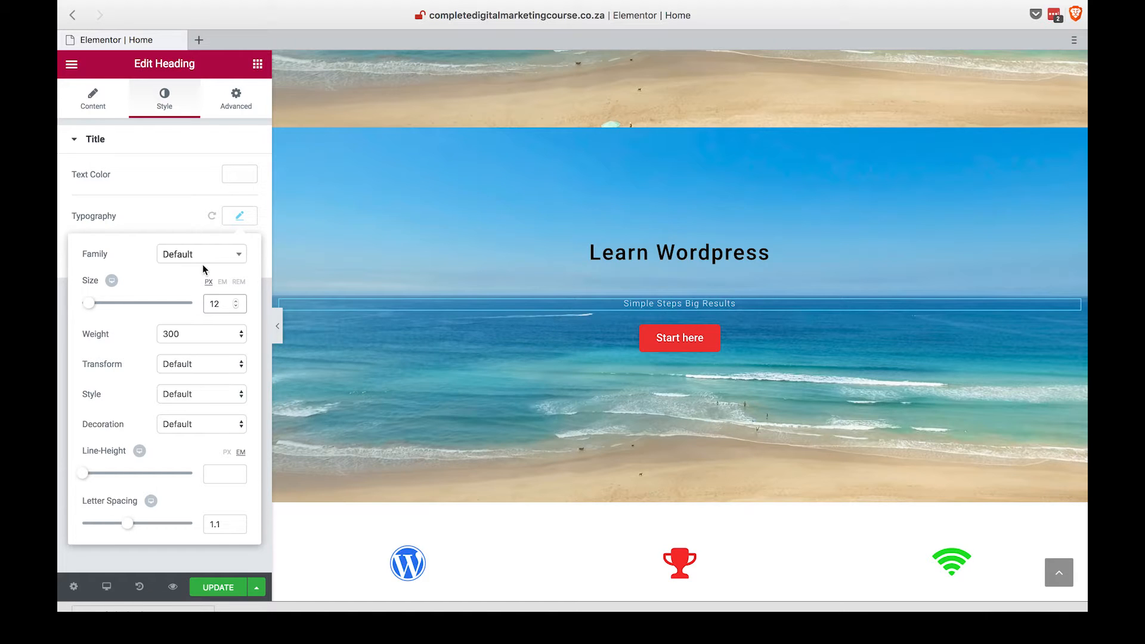
left_click(235, 99)
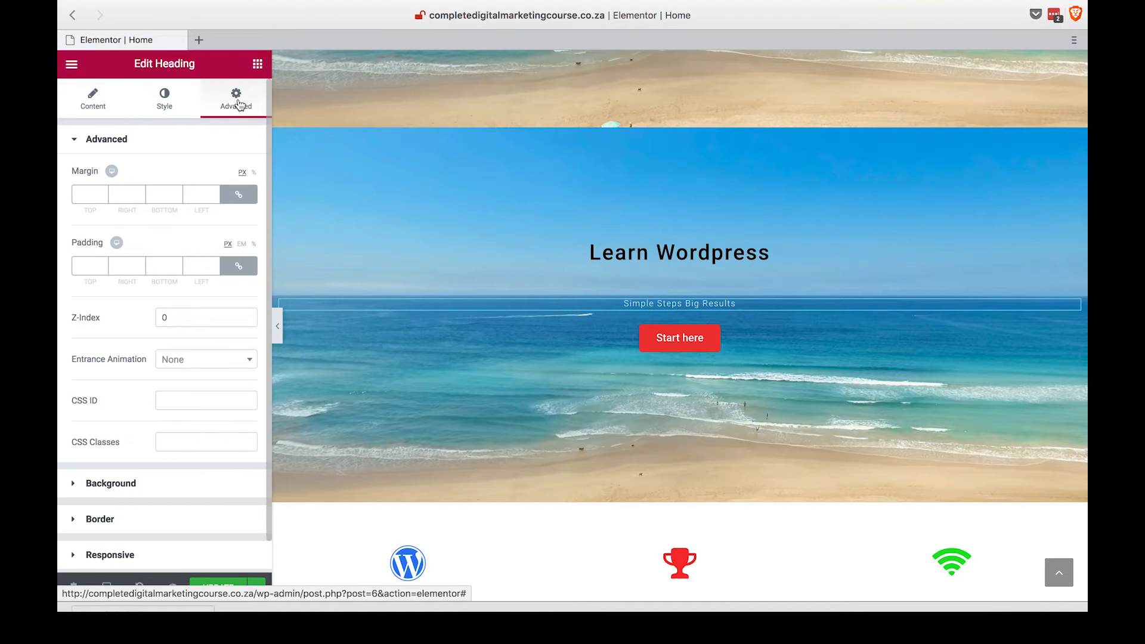
Give the Learn Wordpress heading a 100 px top margin and 0 bottom margin
left_click(92, 99)
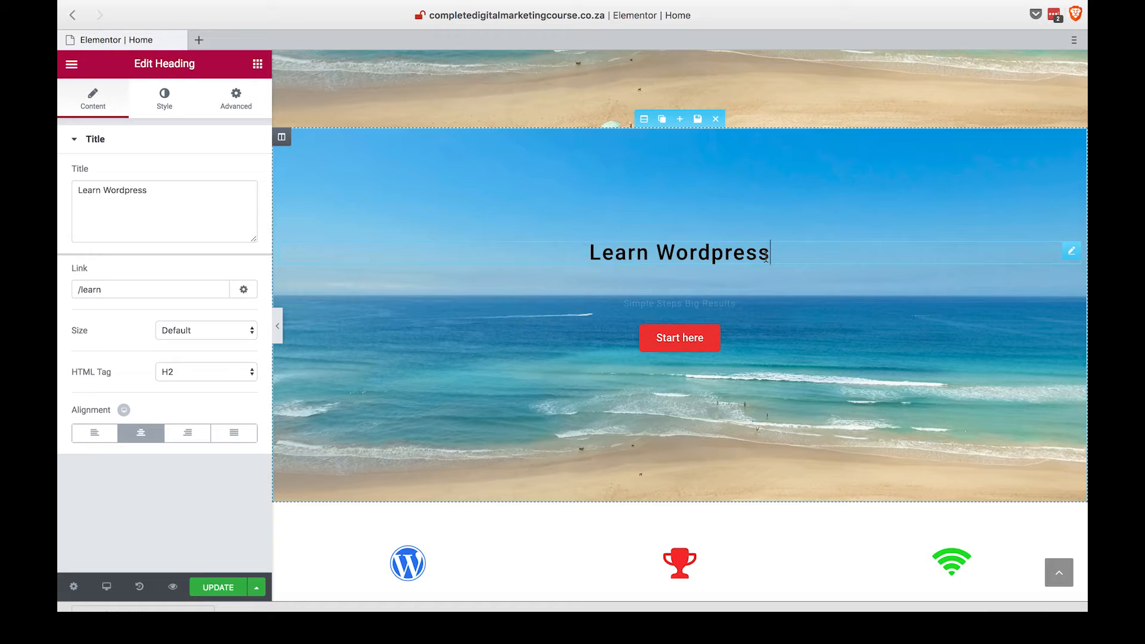
left_click(236, 97)
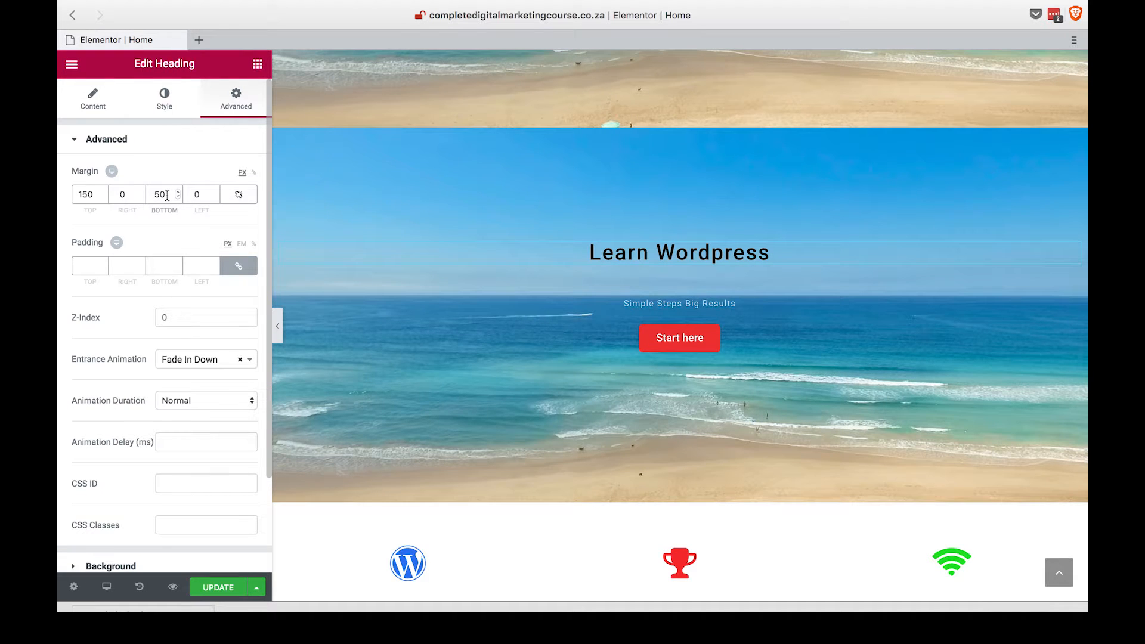
type("0")
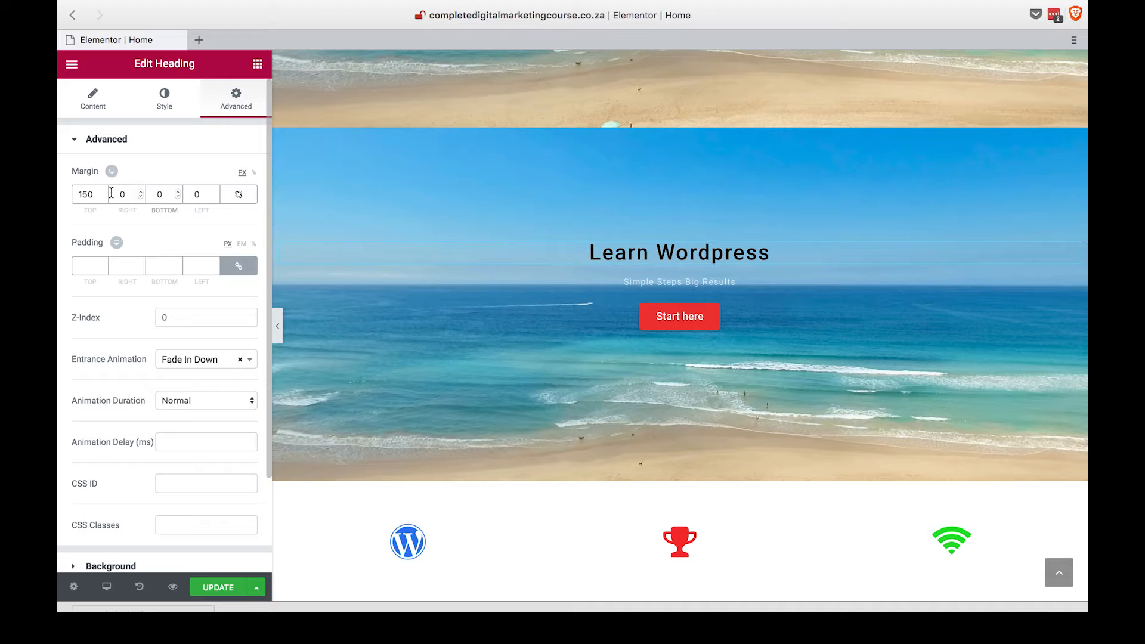
type("100")
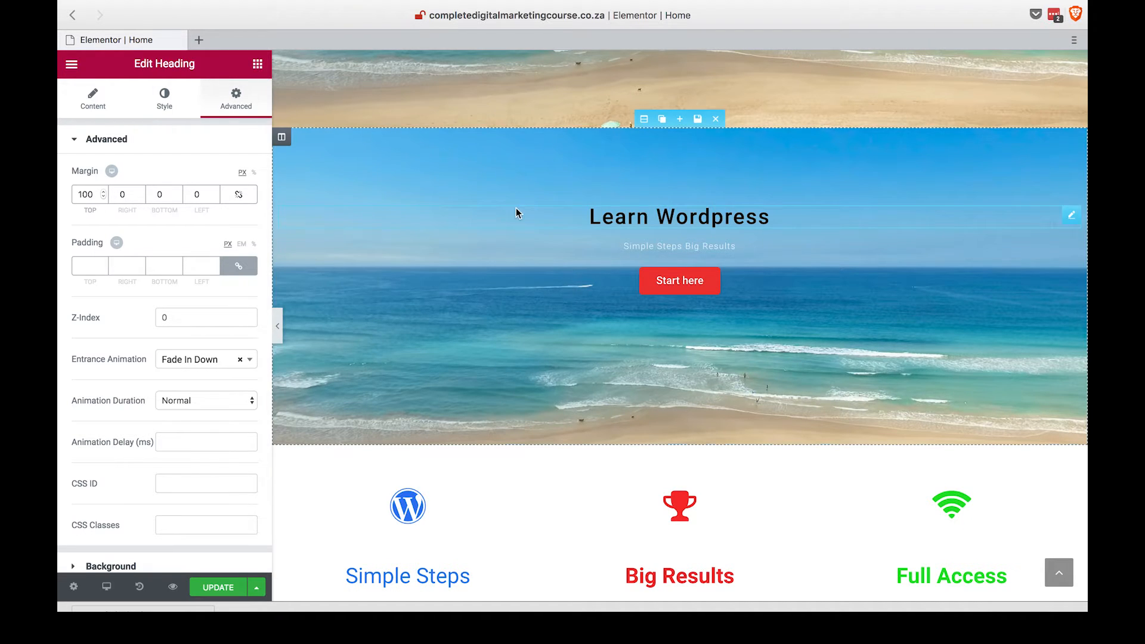
Check the subtitle's margin settings, then select the Start here button
left_click(92, 99)
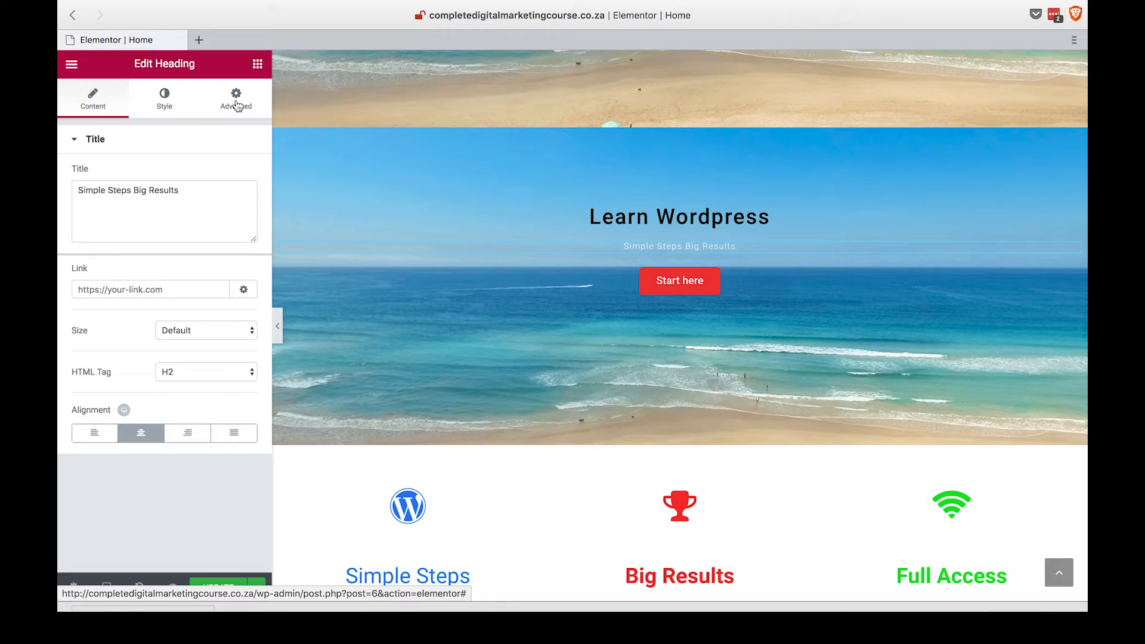
left_click(235, 95)
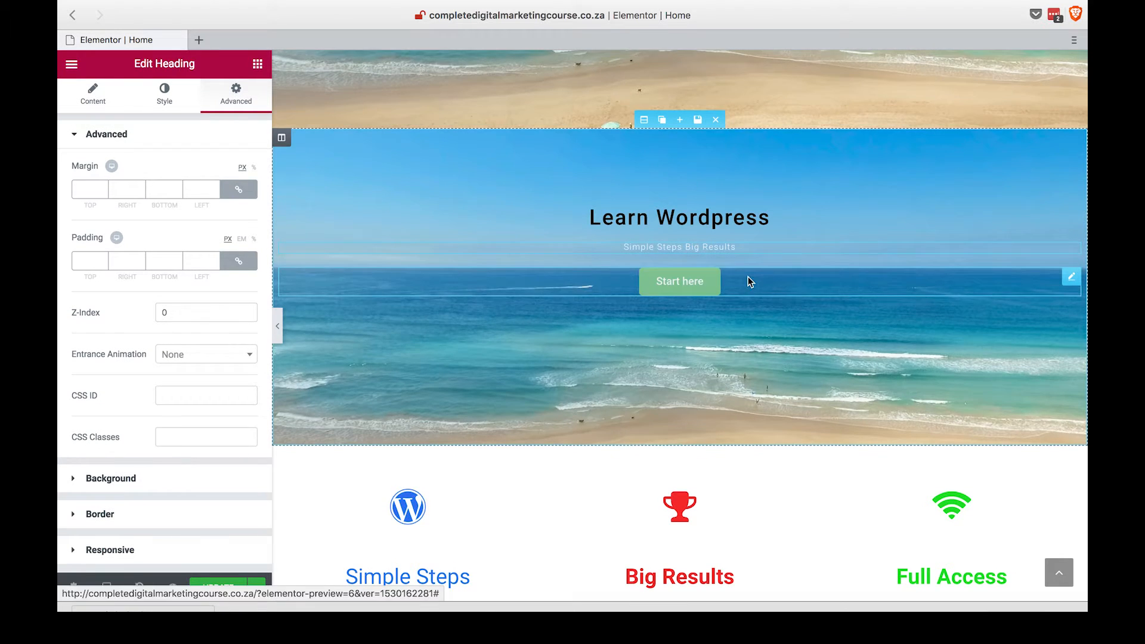
left_click(678, 282)
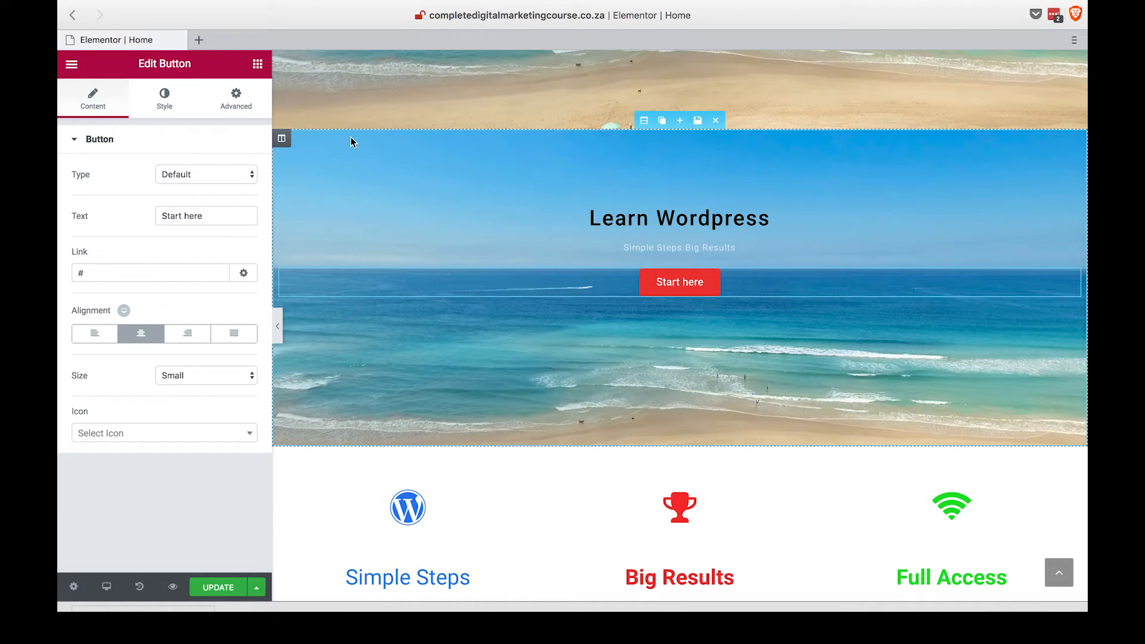
Give the Start here button a 100 px bottom margin
left_click(235, 99)
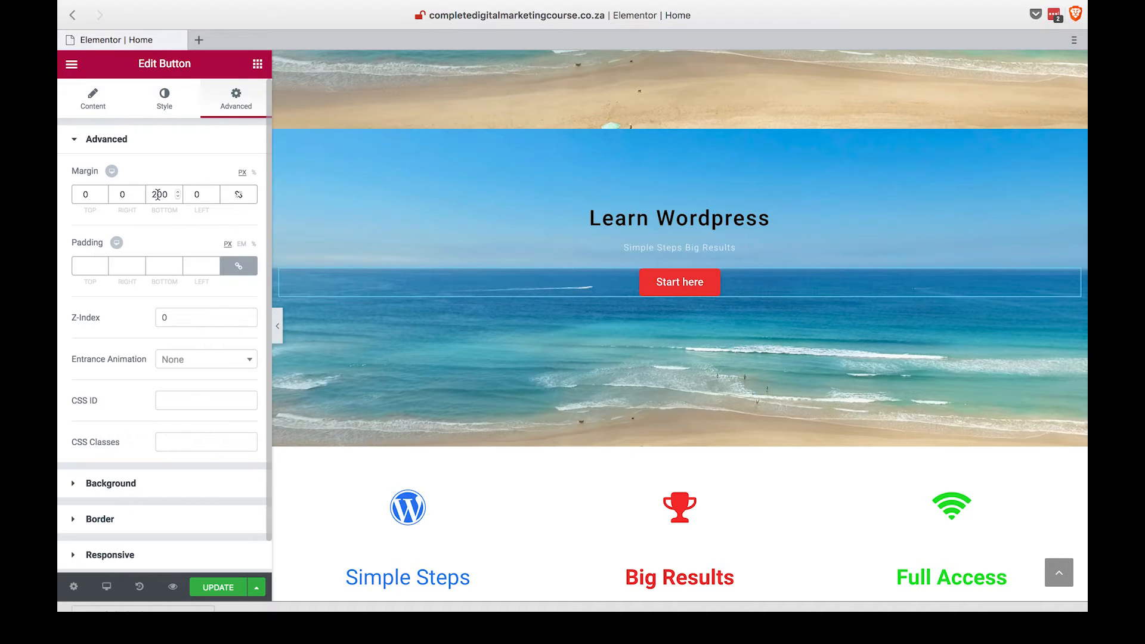
type("100")
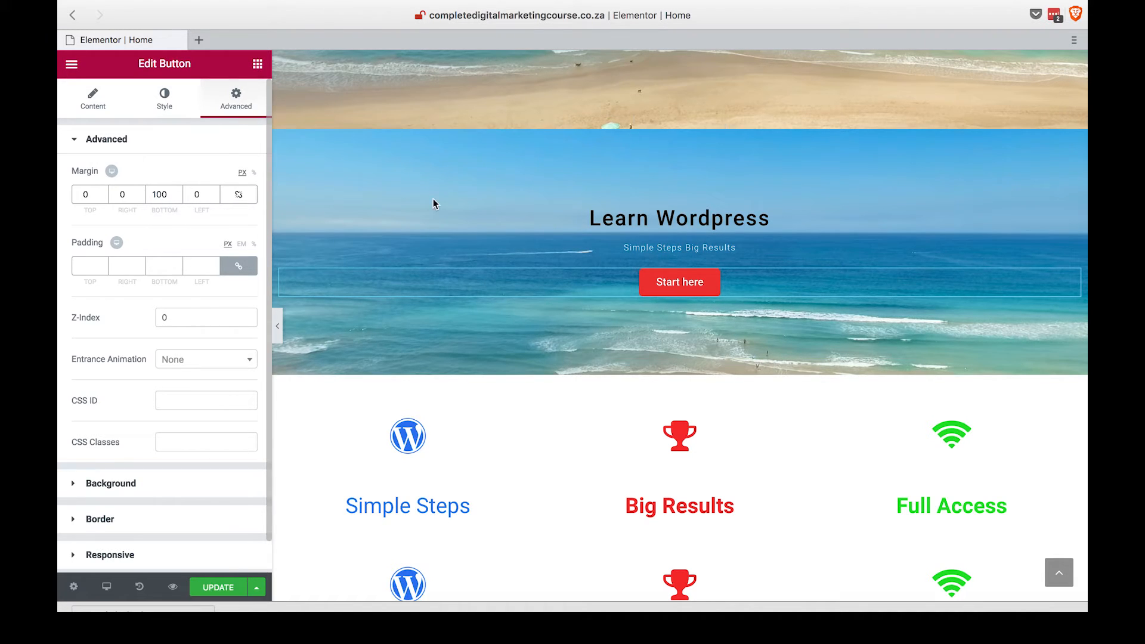
left_click(163, 98)
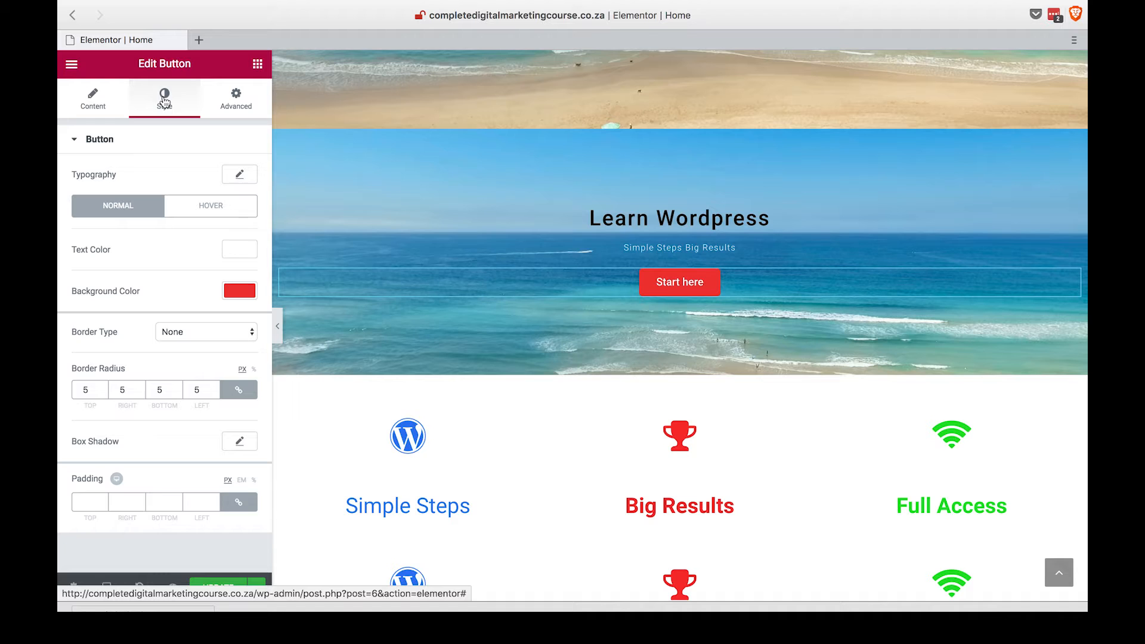
Set the Start here button size to Extra Small
left_click(93, 99)
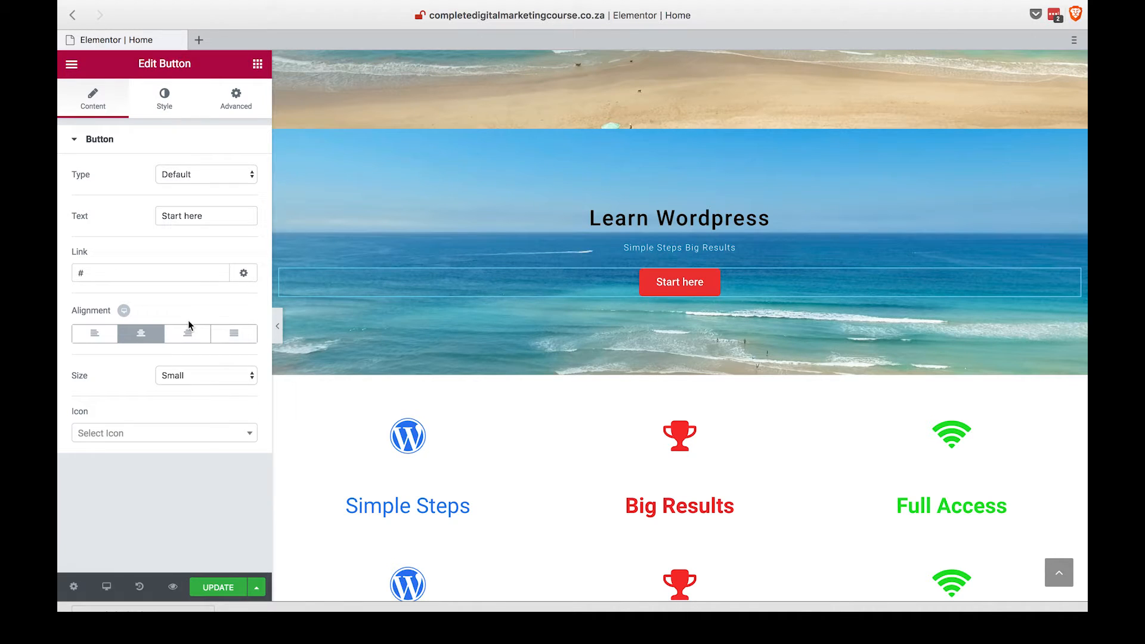
left_click(207, 376)
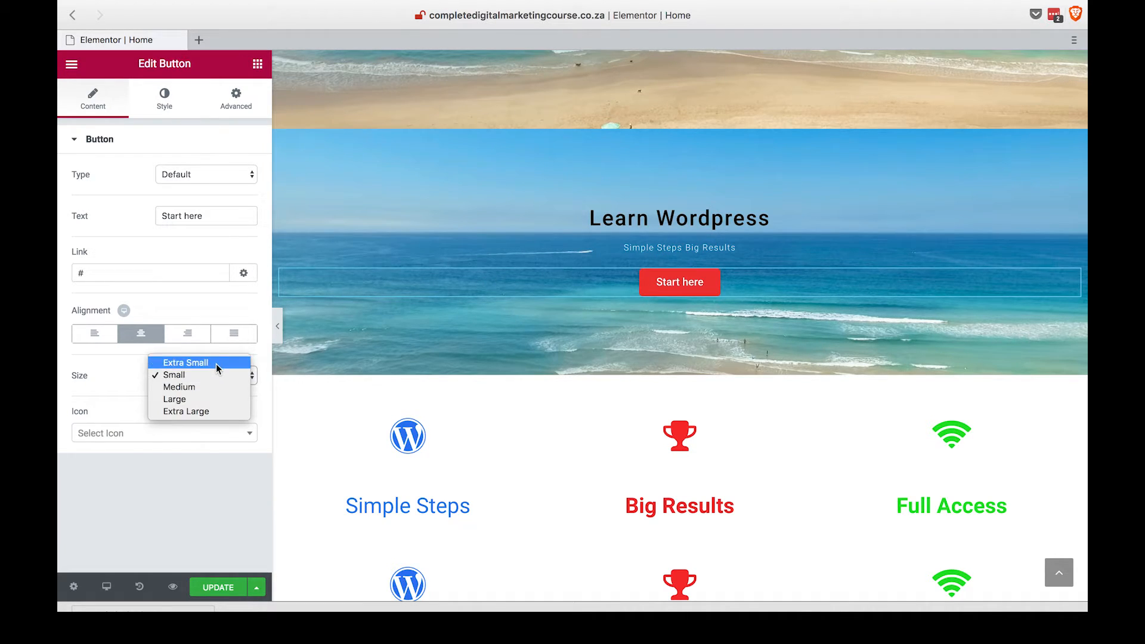
left_click(186, 363)
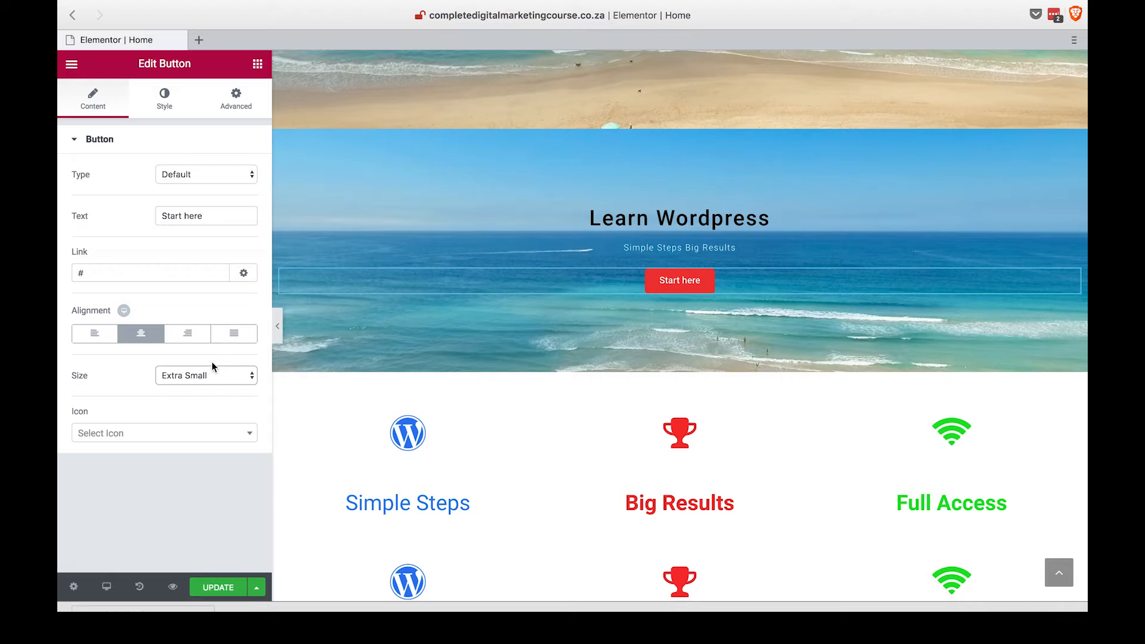
mouse_move(749, 399)
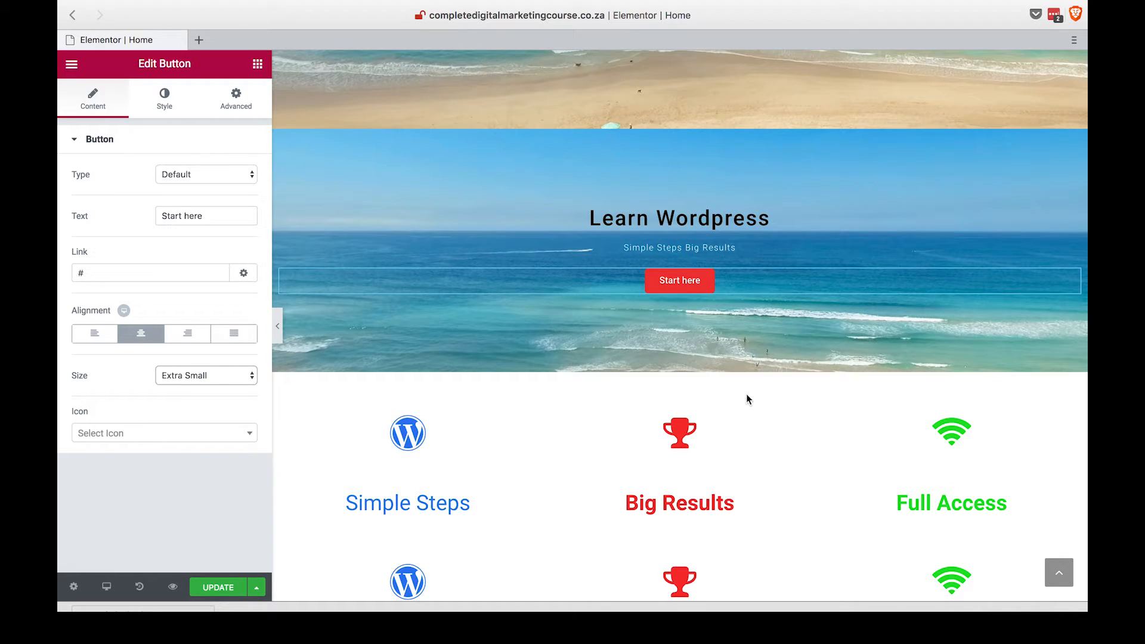
scroll("down", 3)
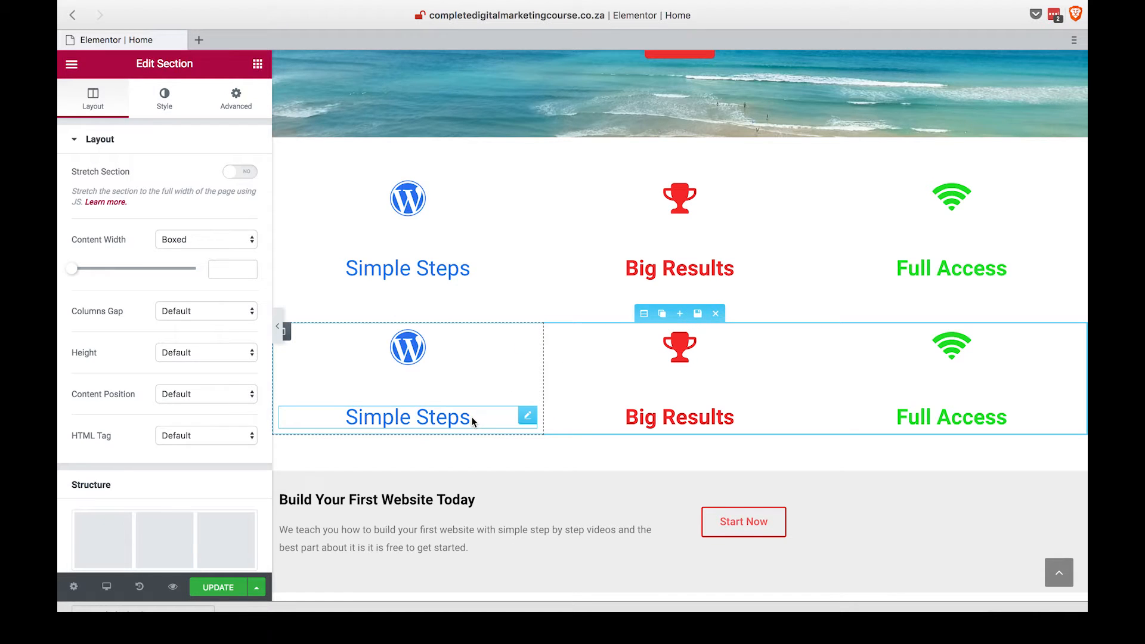
Give the second-row Simple Steps heading 30 px bottom padding with unlinked sides
left_click(408, 417)
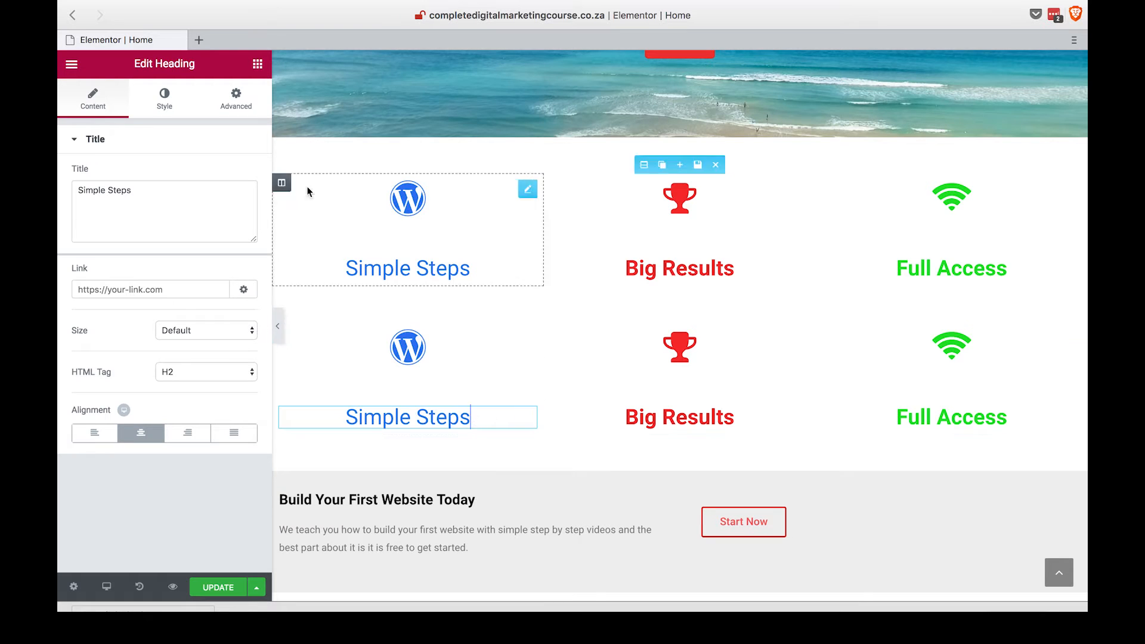
left_click(235, 99)
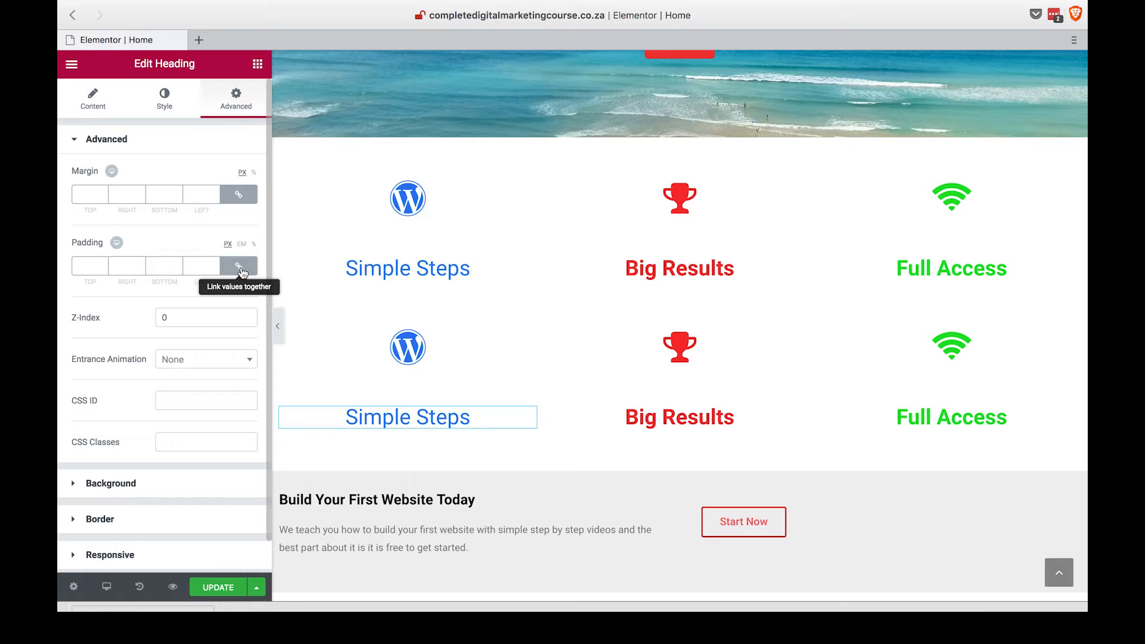
left_click(238, 267)
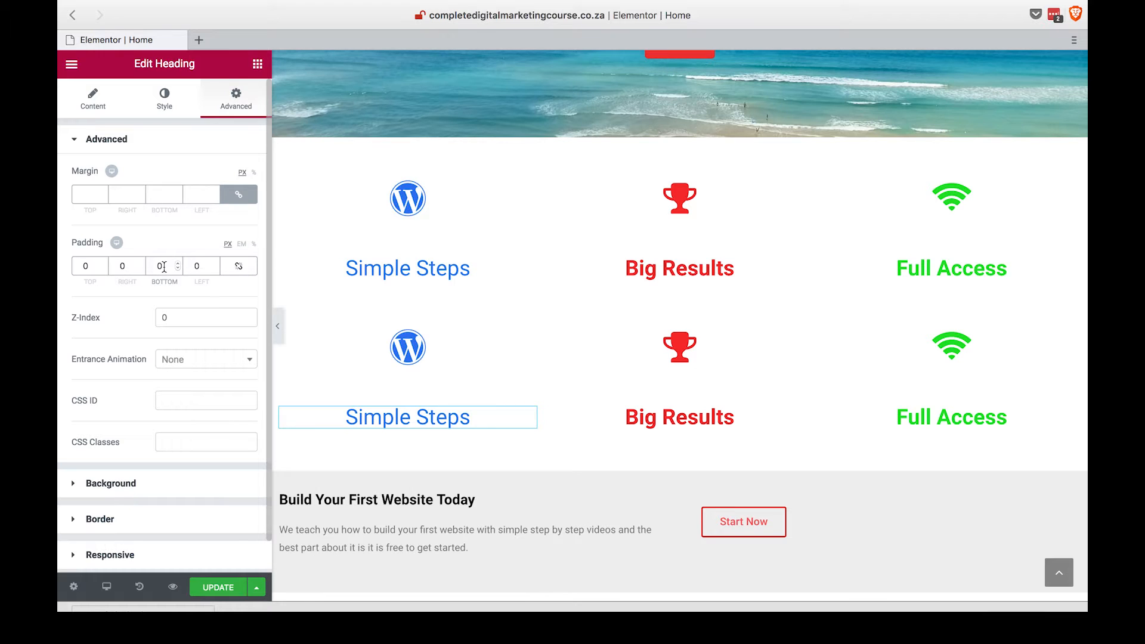
type("30")
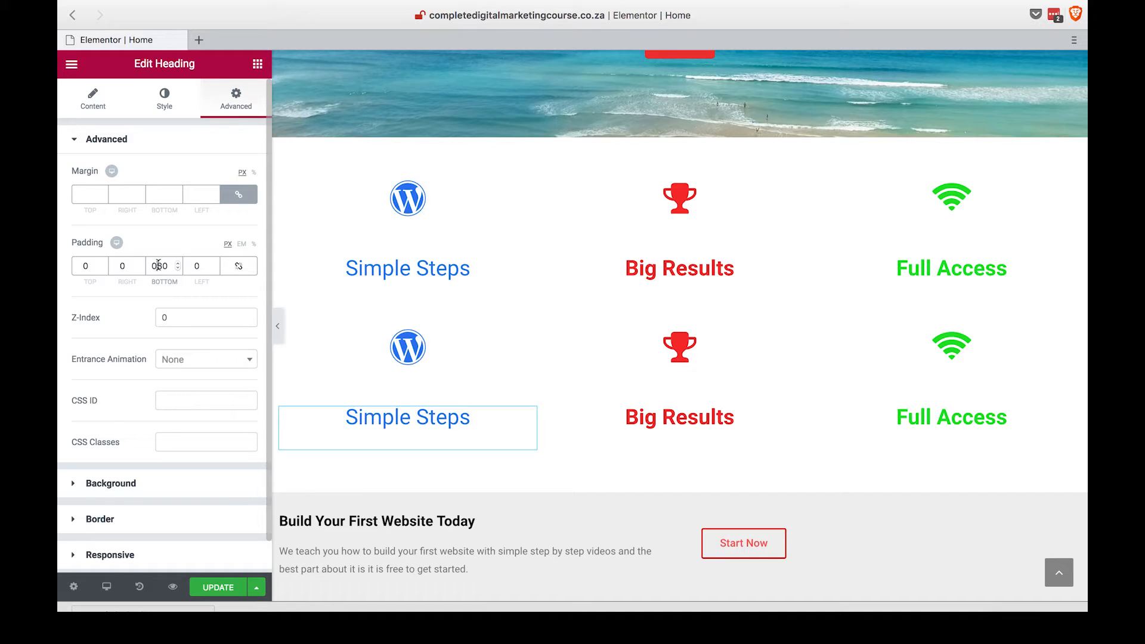
type("30")
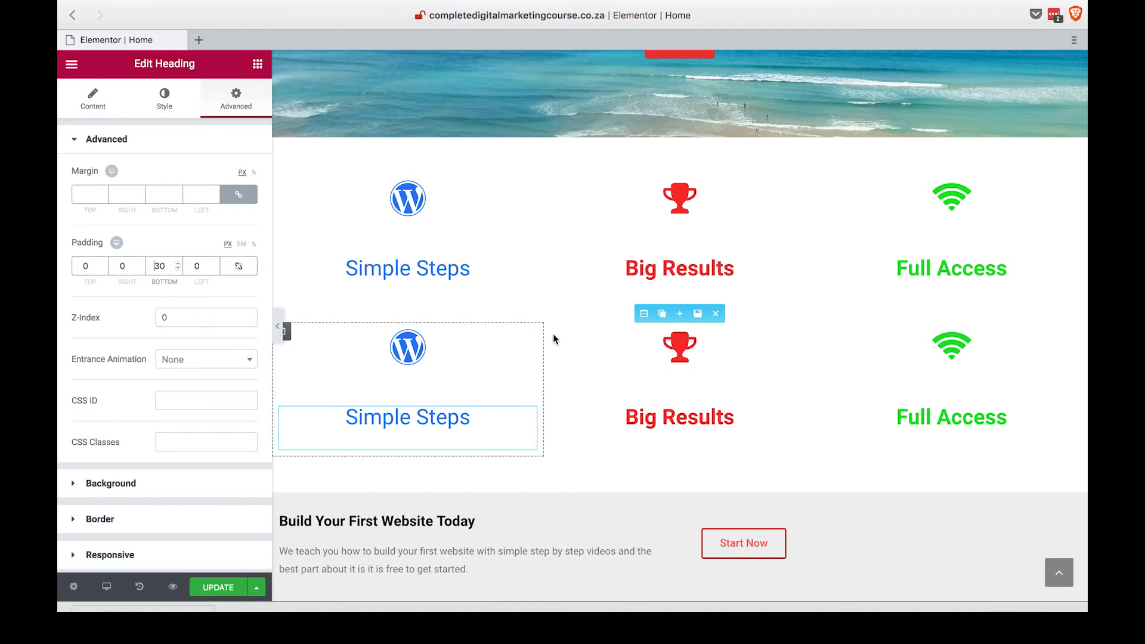
Give the second-row Big Results and Full Access headings 30 px bottom padding too
left_click(679, 418)
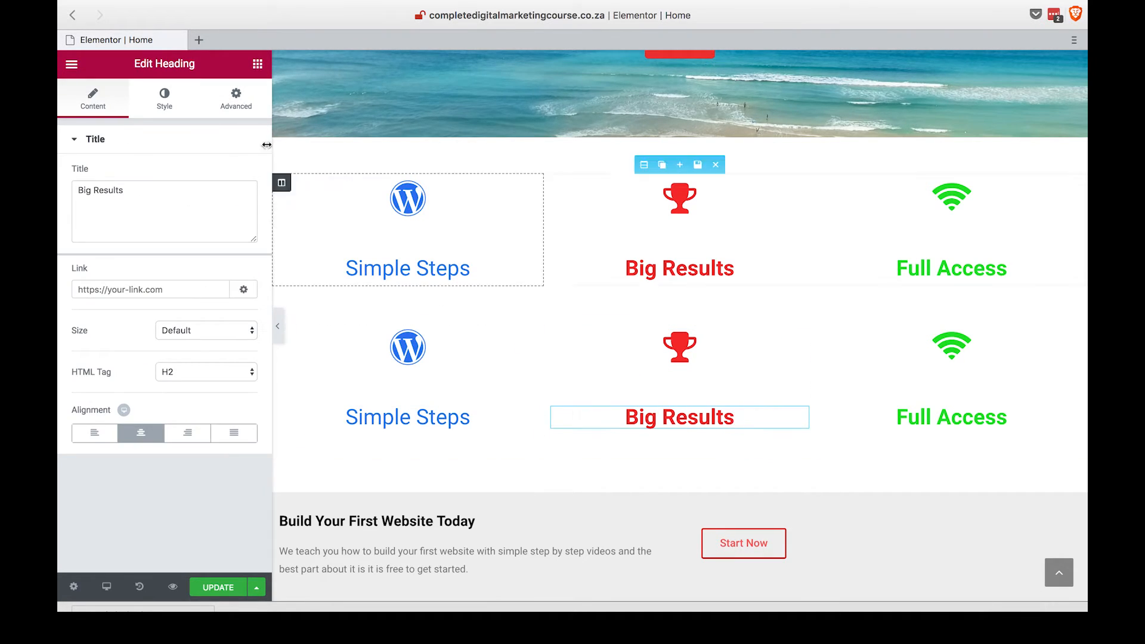
left_click(235, 99)
type("30")
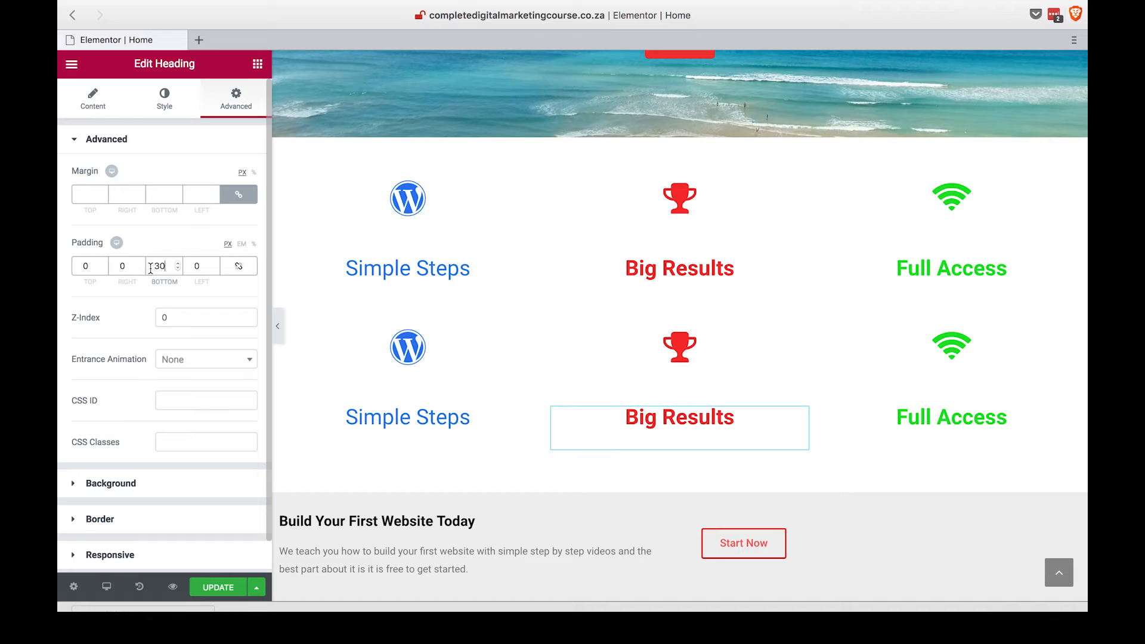
left_click(951, 418)
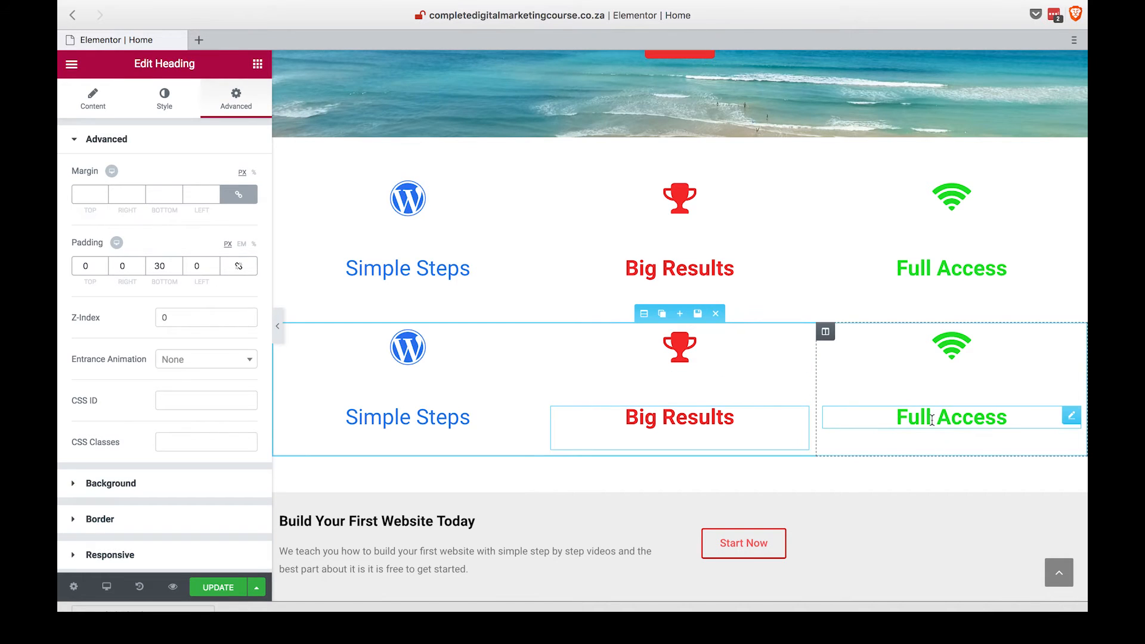
left_click(93, 99)
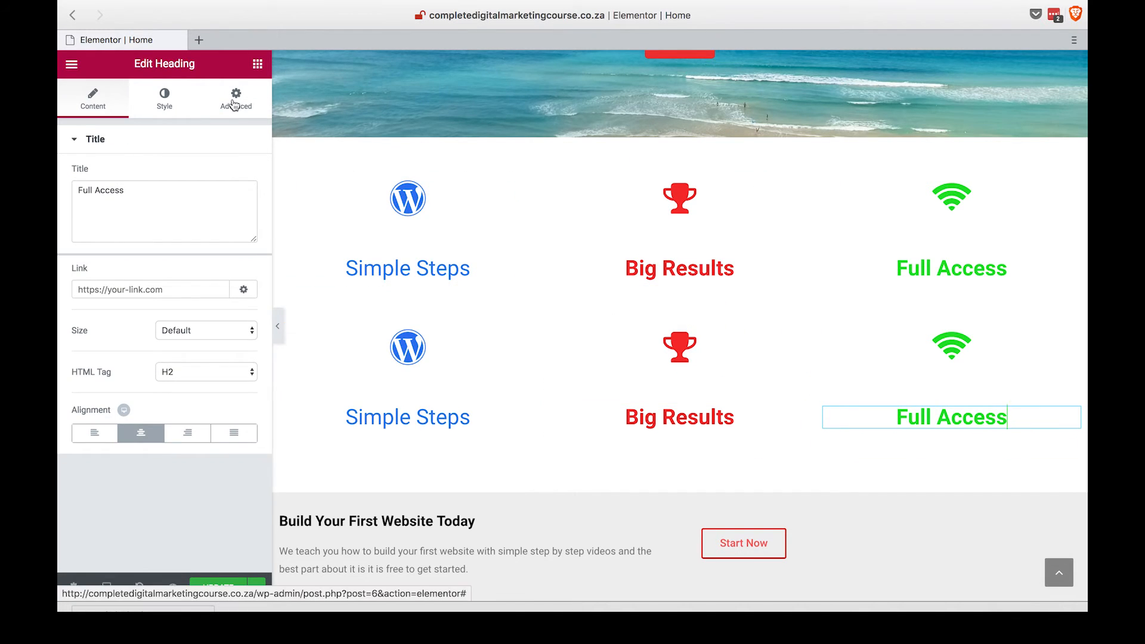
left_click(236, 99)
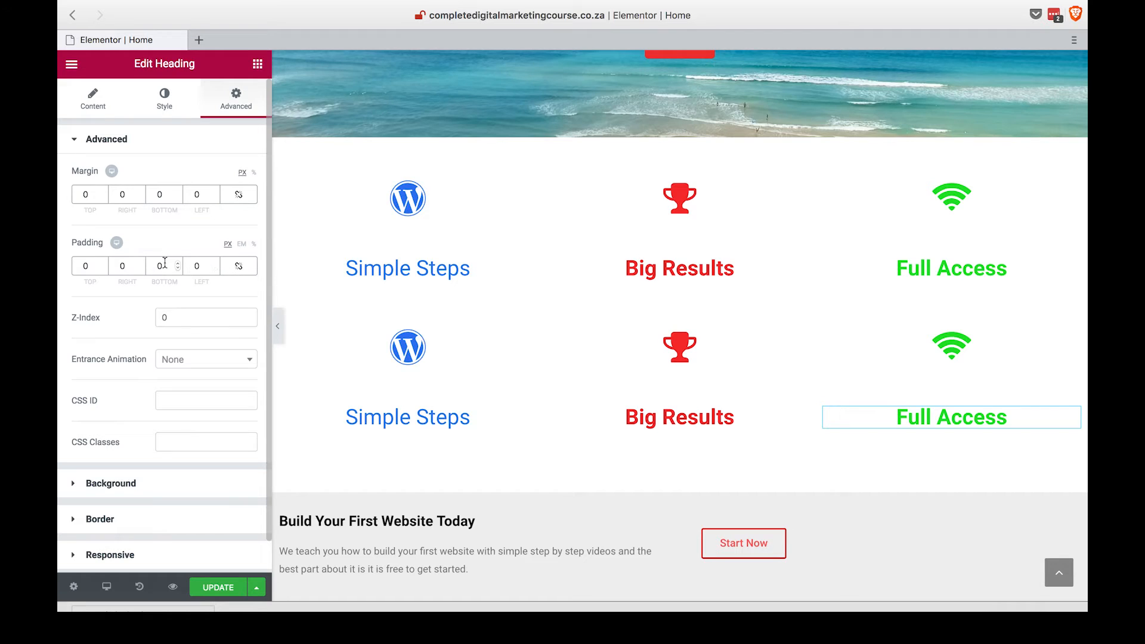
type("309")
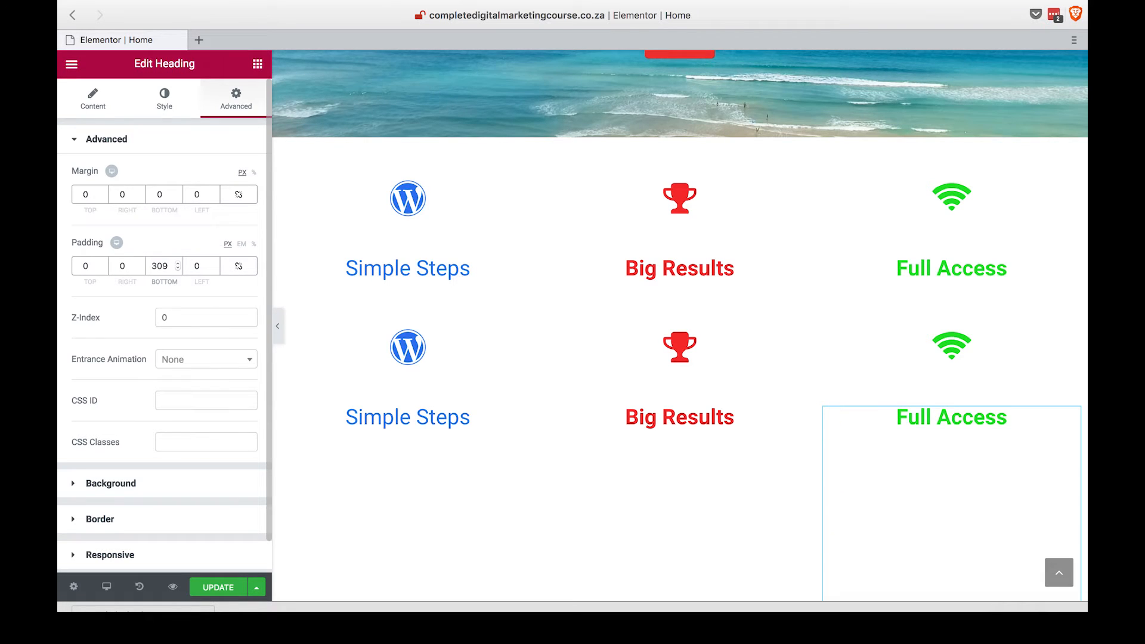
type("30")
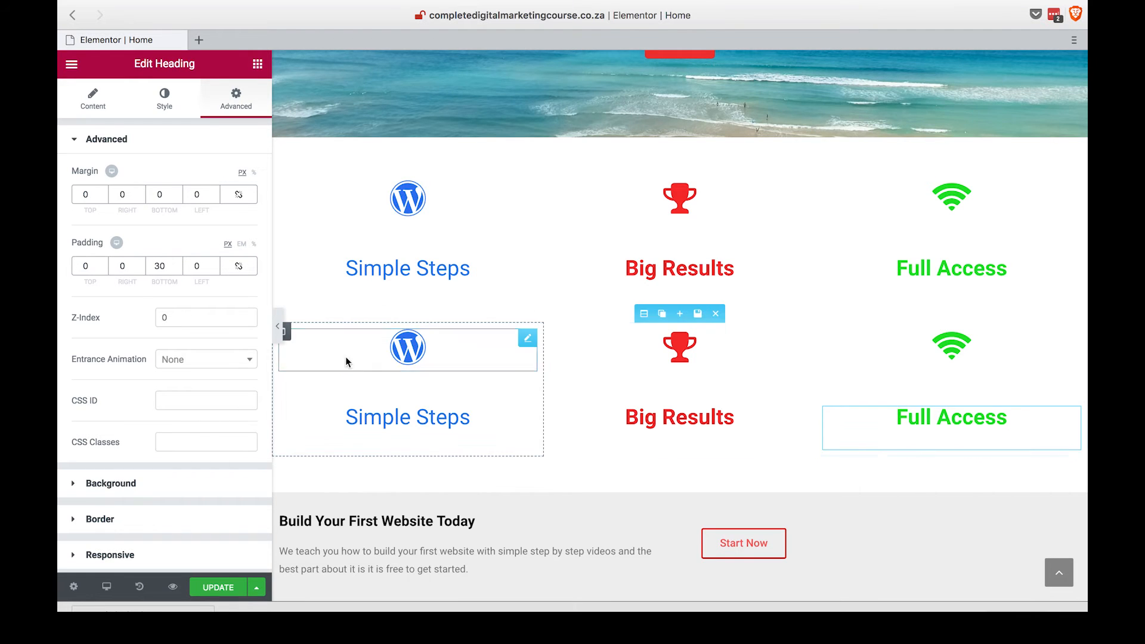
Centre the lower Build Your First Website Today heading and its paragraph text
scroll("down", 3)
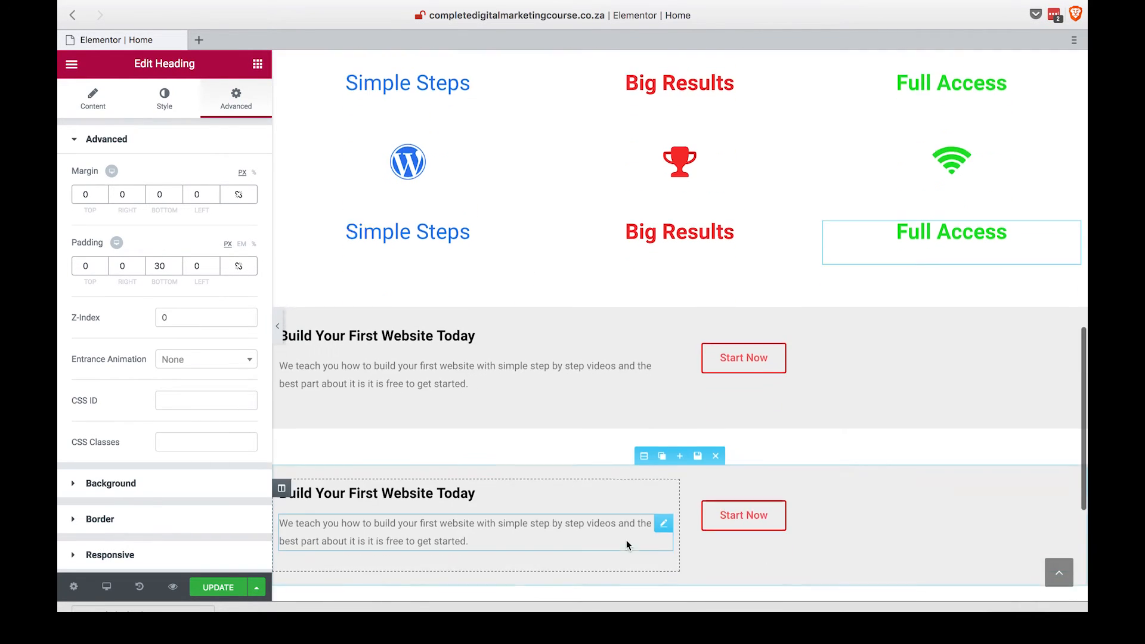
scroll("down", 3)
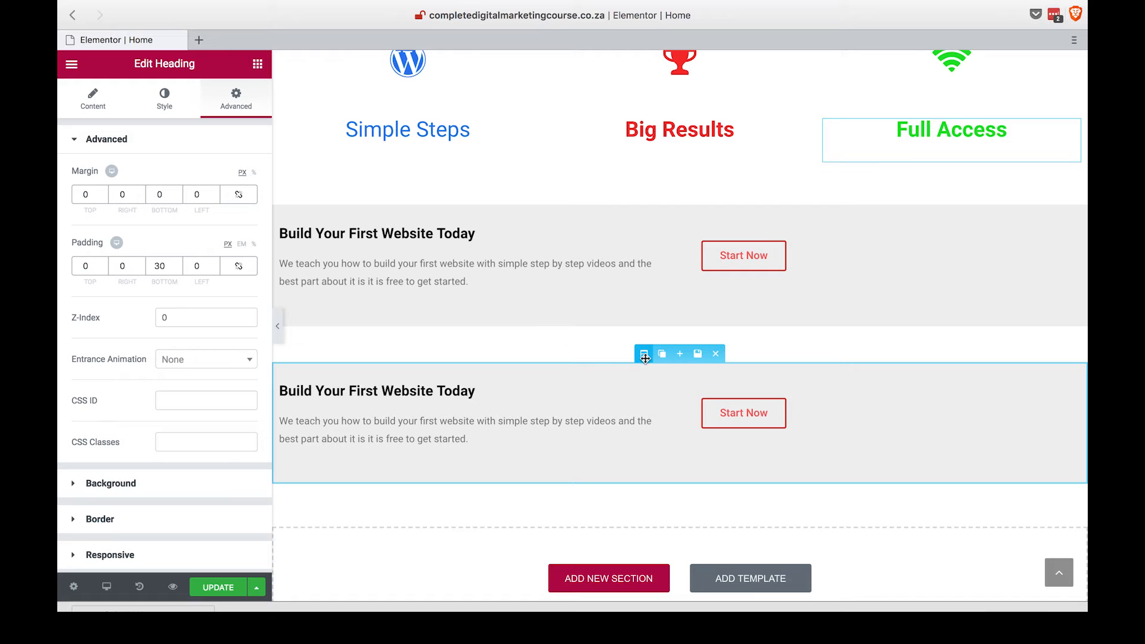
left_click(643, 353)
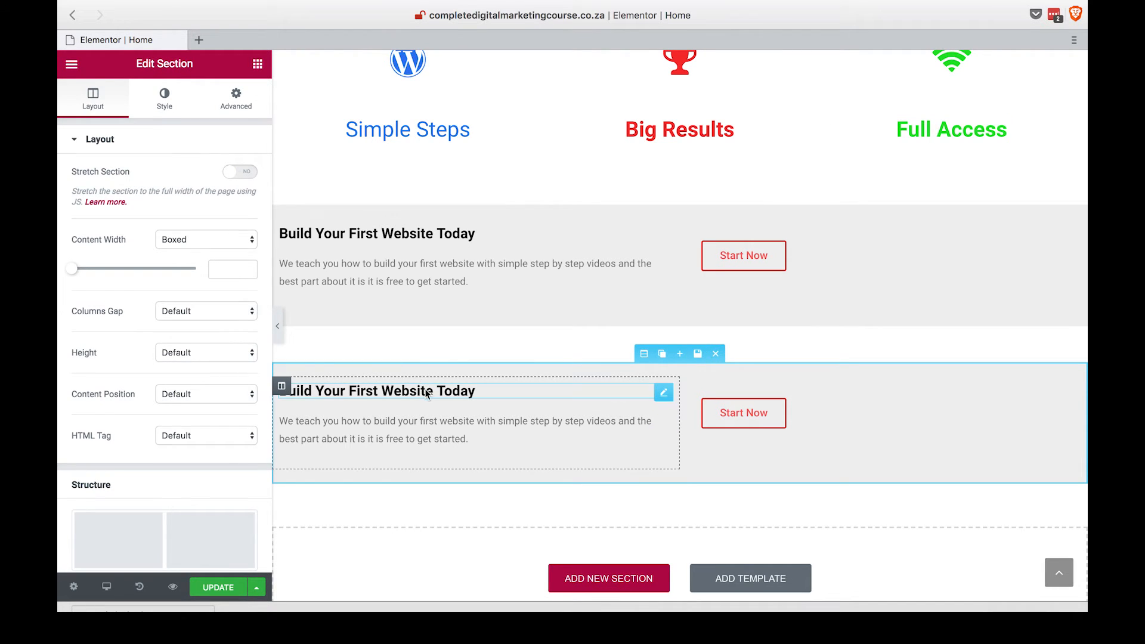
left_click(377, 391)
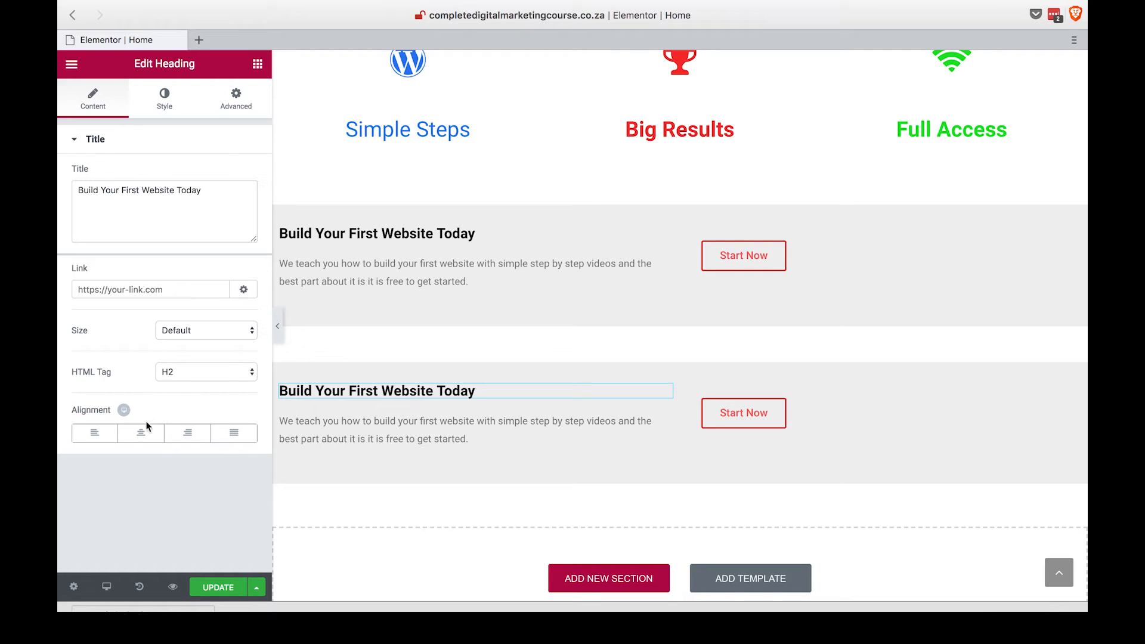
left_click(140, 433)
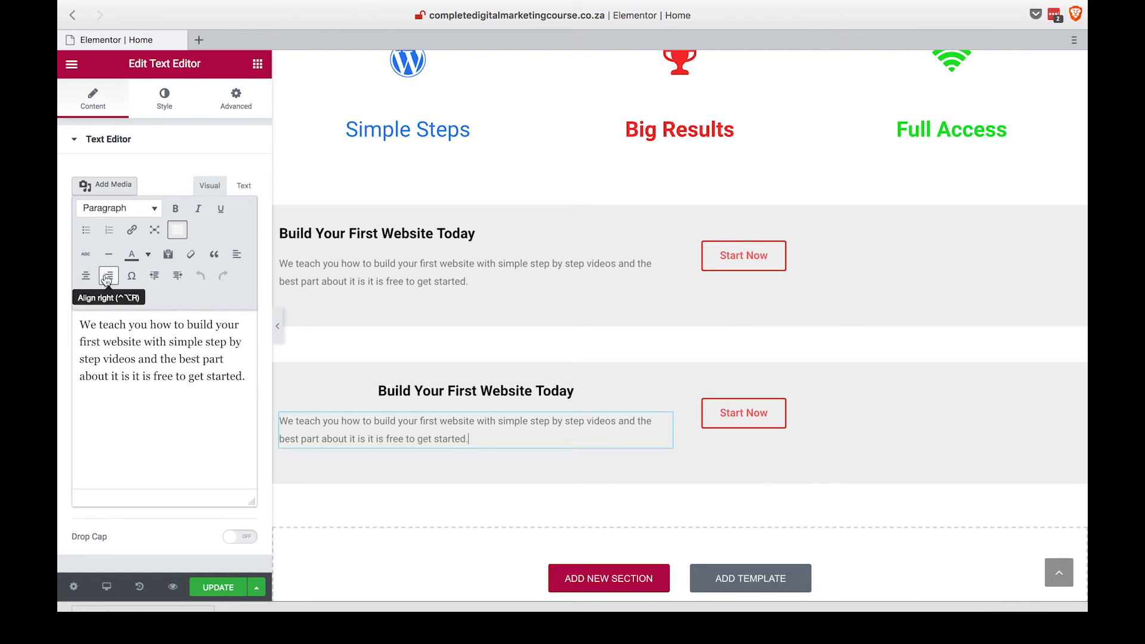
left_click(109, 275)
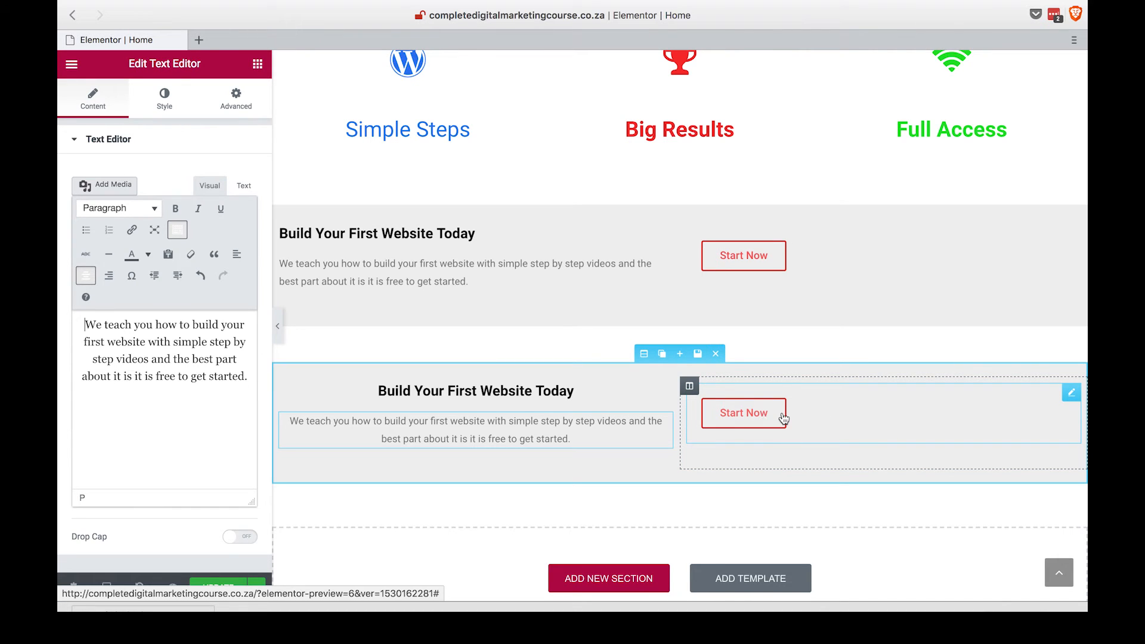
Centre the lower Start Now button, set it to Extra Small, and update the page
left_click(742, 413)
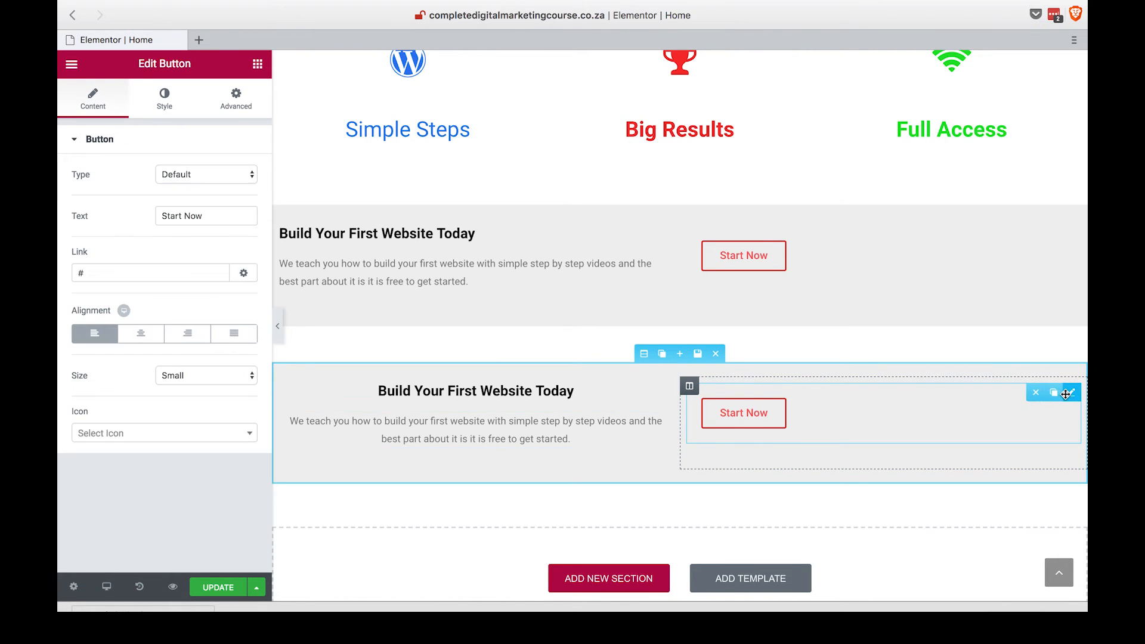
mouse_move(140, 333)
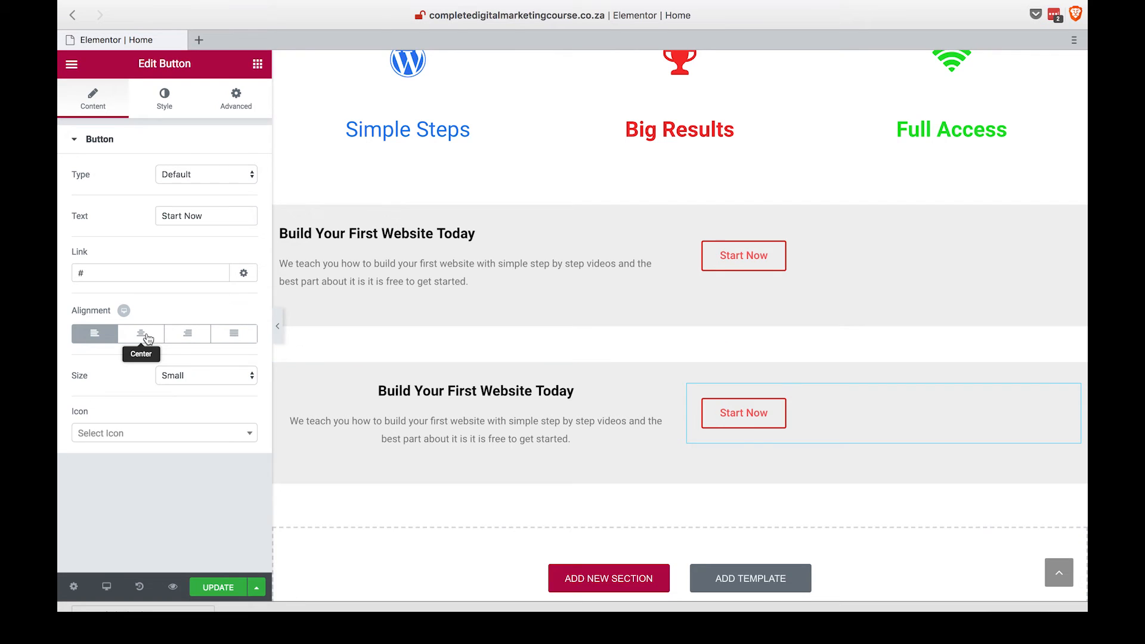
left_click(140, 333)
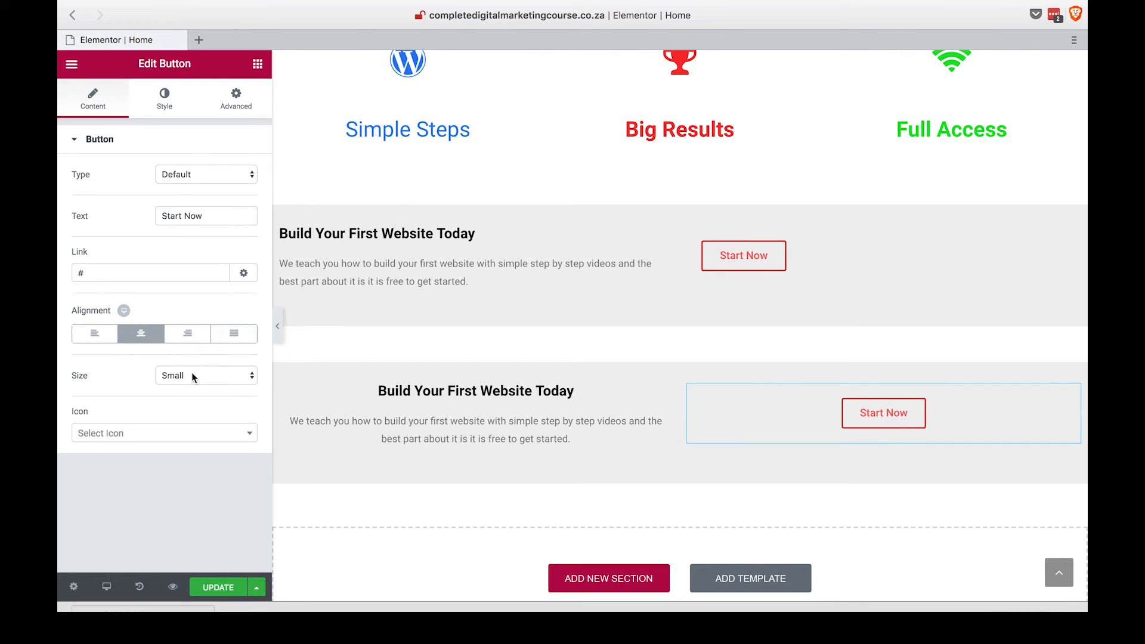
left_click(207, 376)
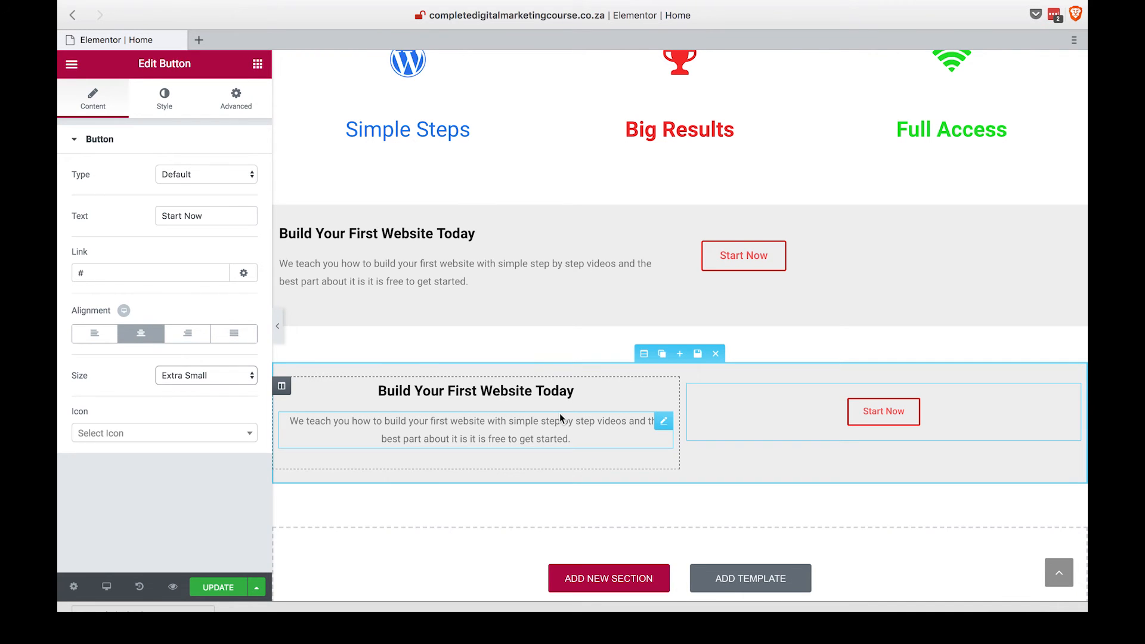
left_click(217, 587)
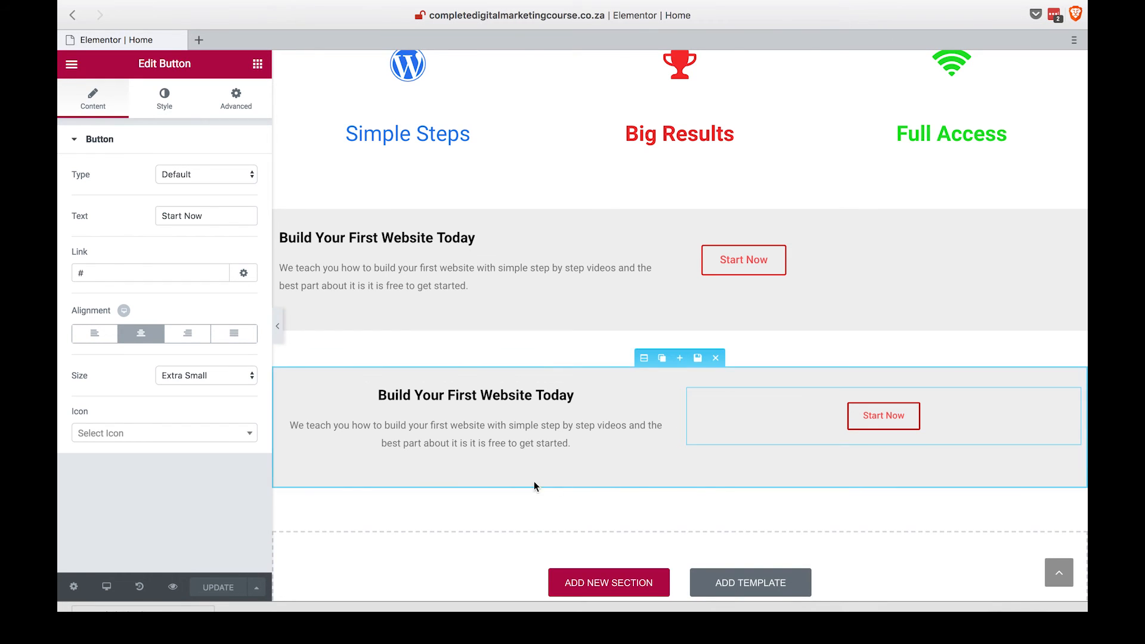
mouse_move(685, 378)
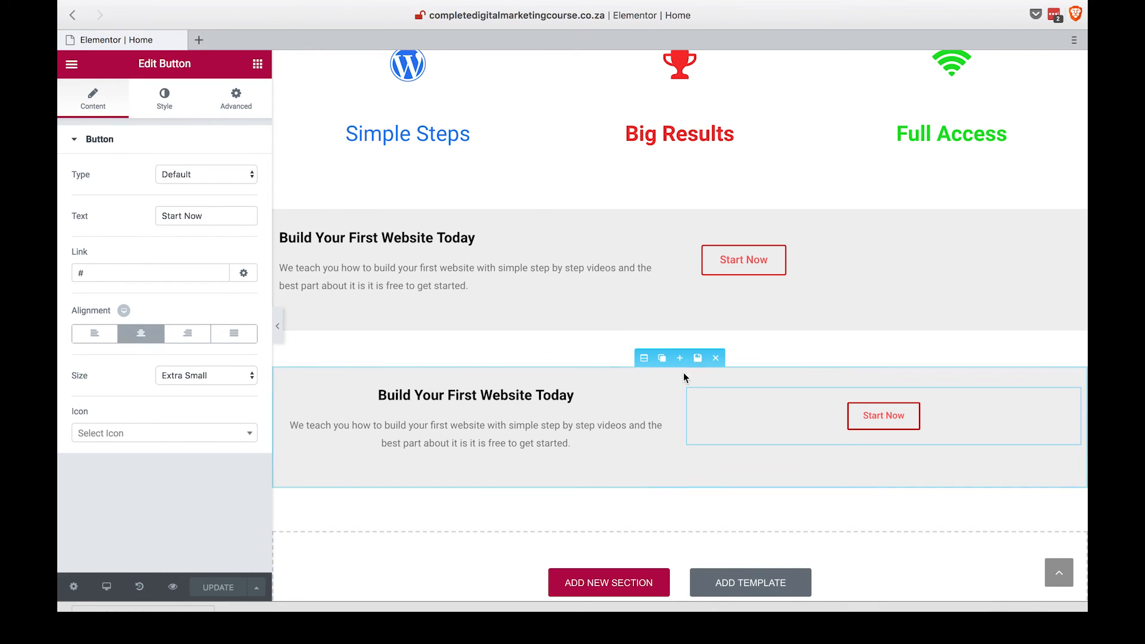
scroll("up", 3)
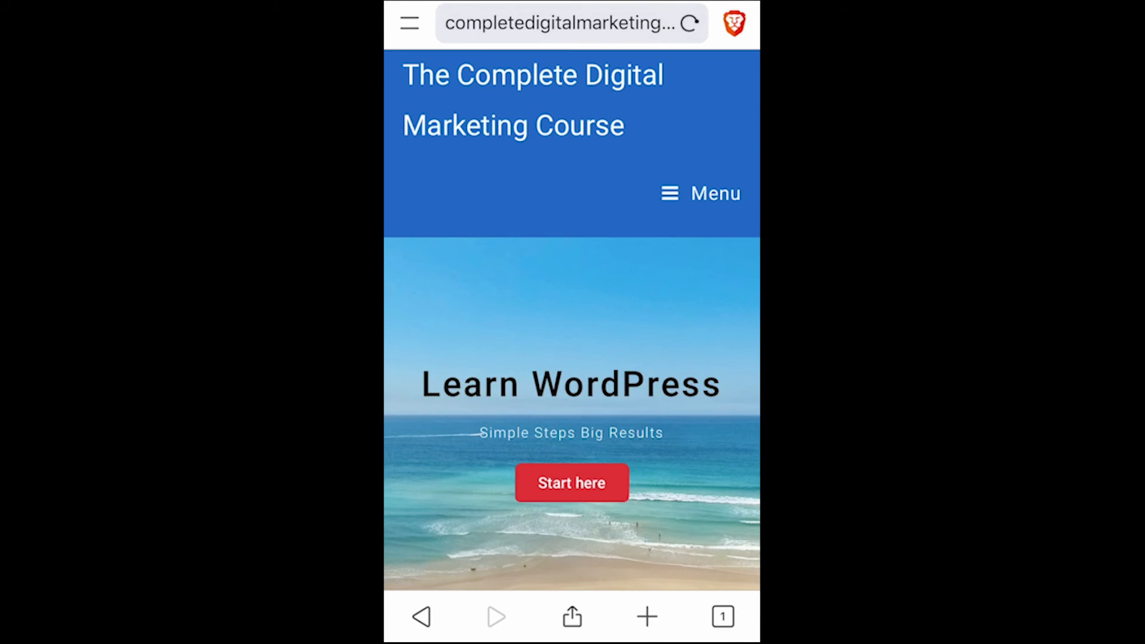
Scroll the phone view through the hero, feature blocks and centred call-to-action
scroll("down", 3)
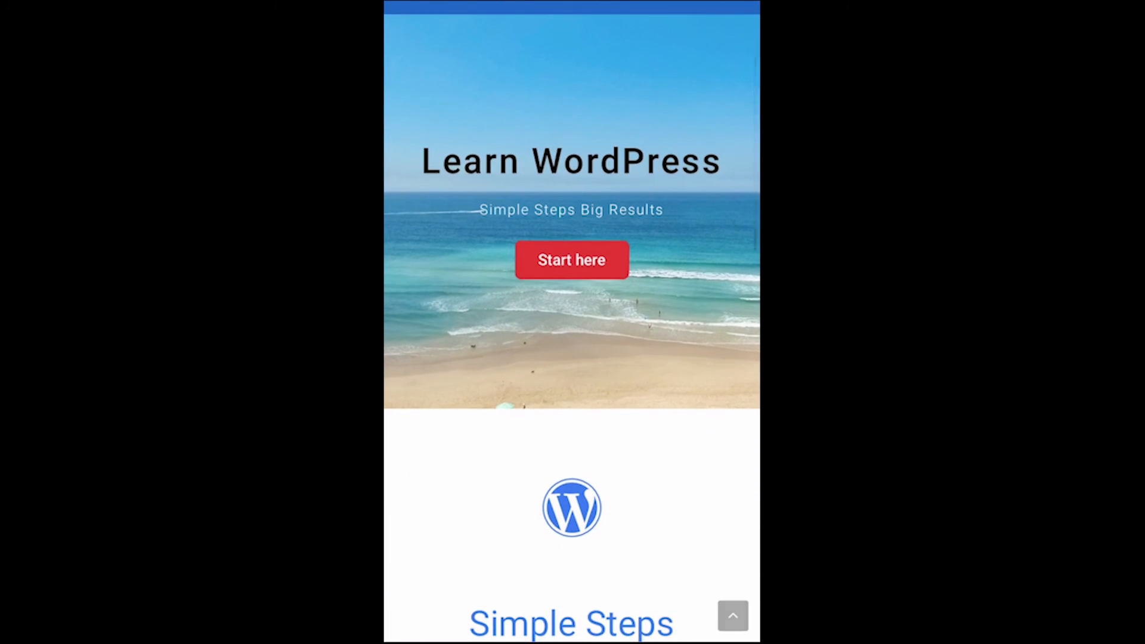
scroll("down", 3)
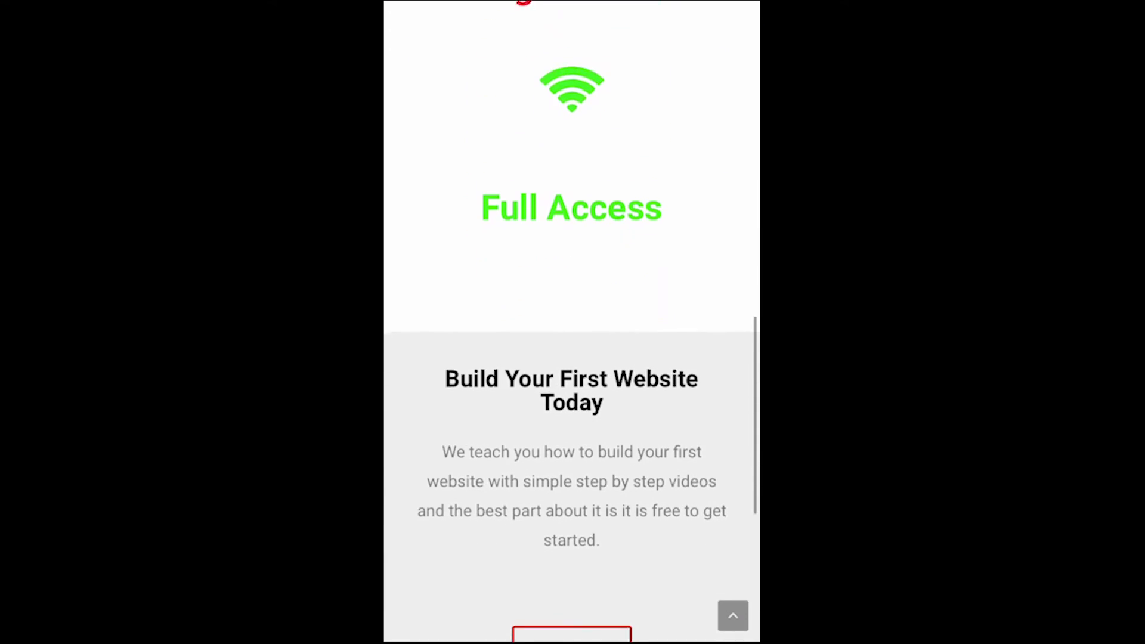
scroll("down", 3)
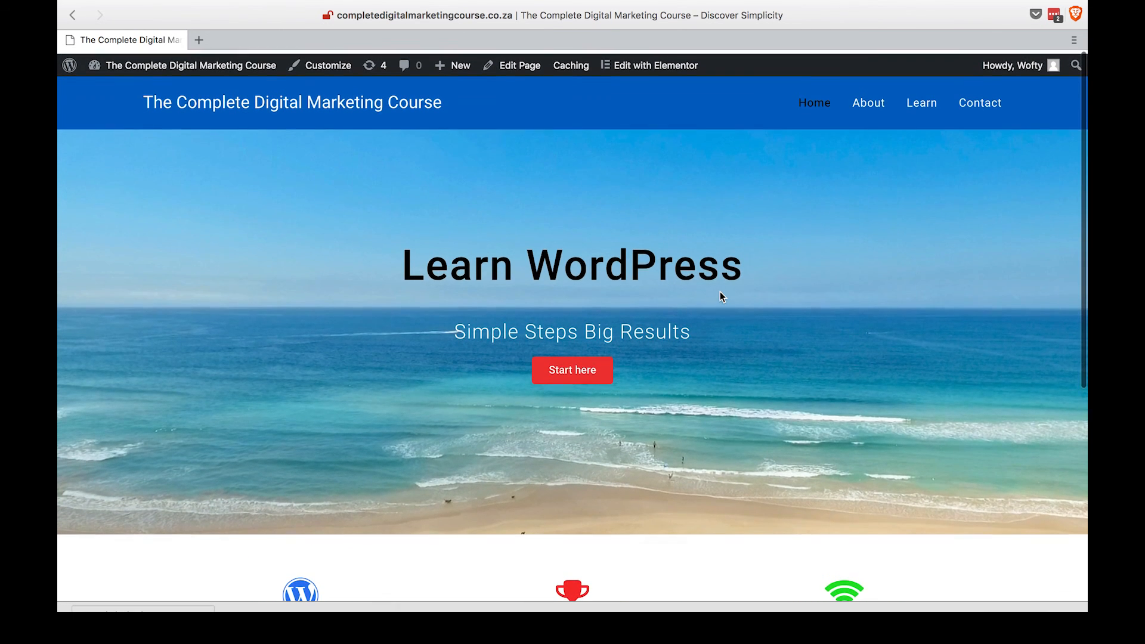
Scroll the desktop homepage down to the unchanged feature row, CTA and footer
scroll("down", 3)
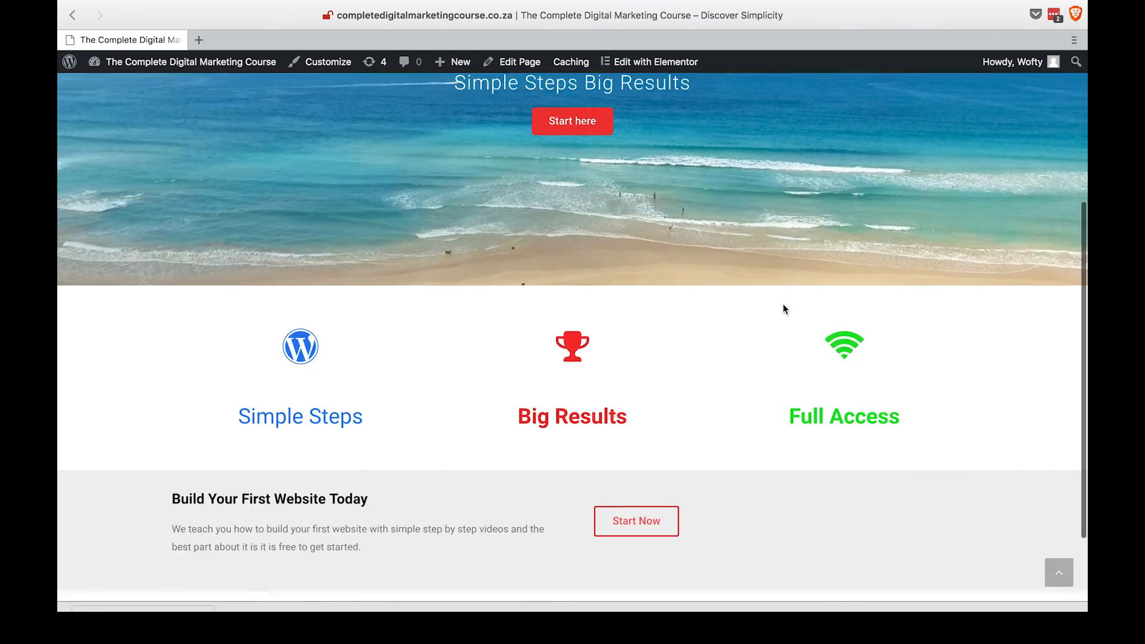
scroll("down", 3)
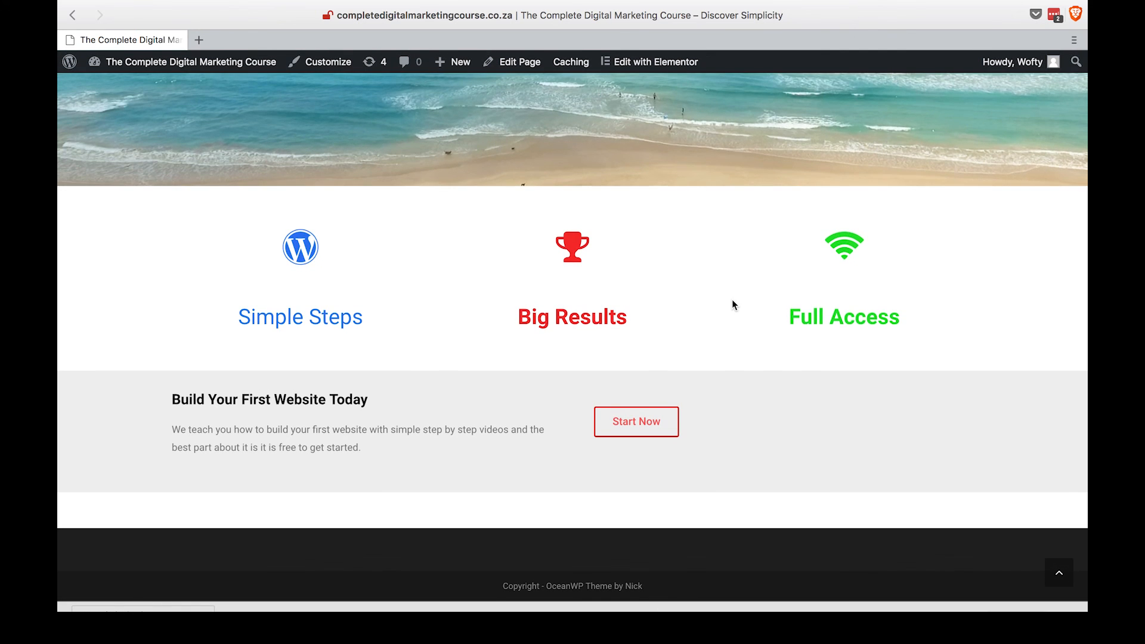